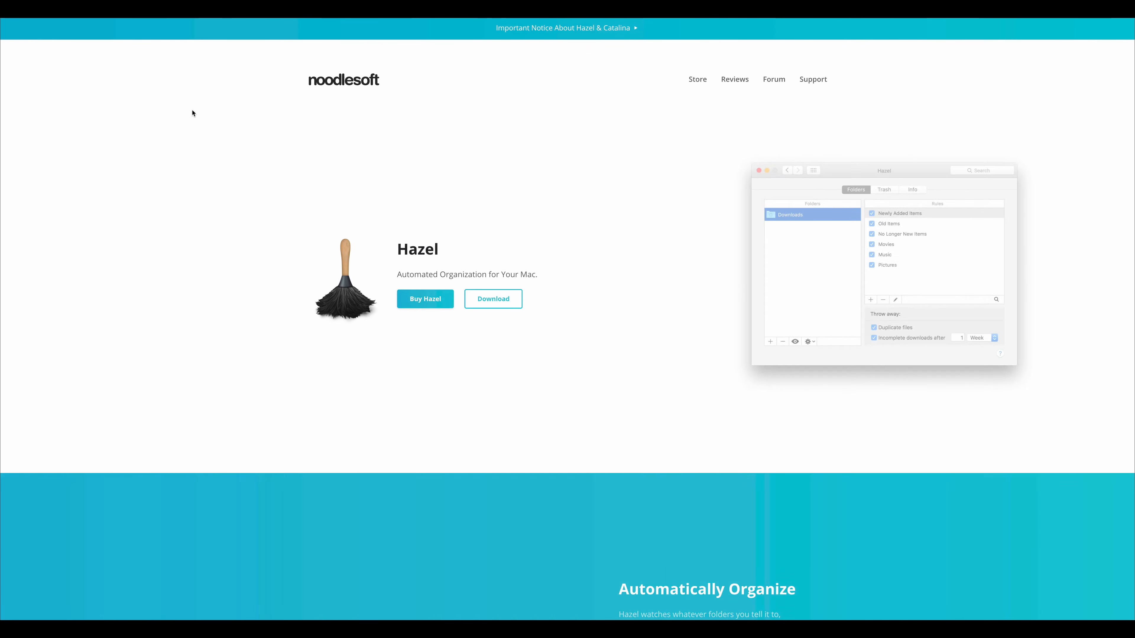
- Open Example Folder from the desktop in a Finder window
{"action": "scroll", "scroll_direction": "down", "scroll_amount": 3}
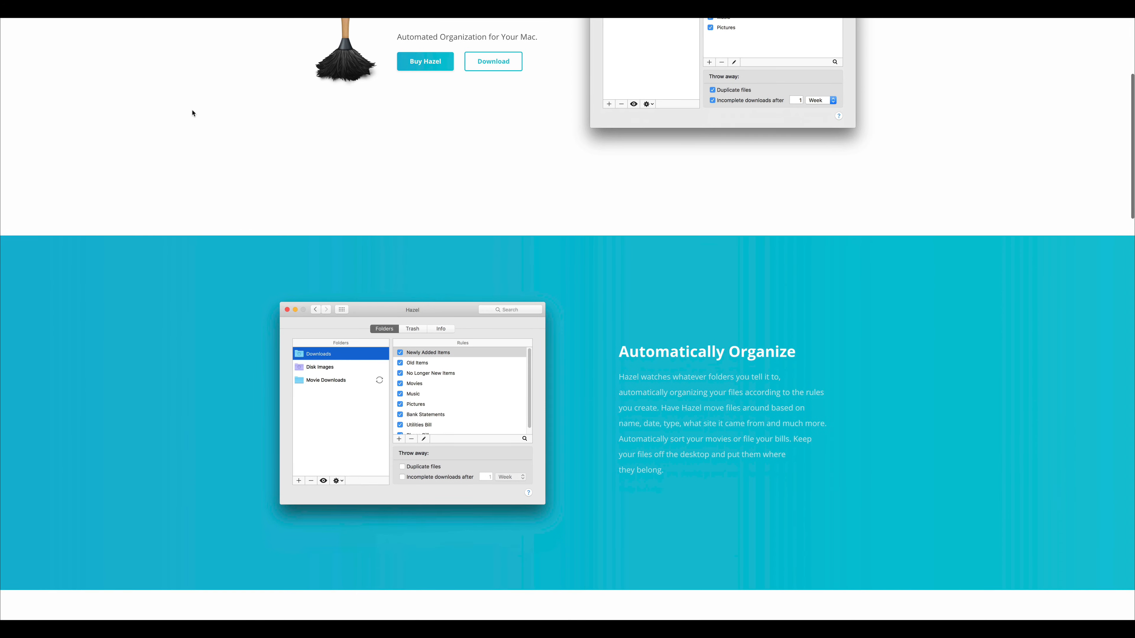
{"action": "scroll", "scroll_direction": "down", "scroll_amount": 3}
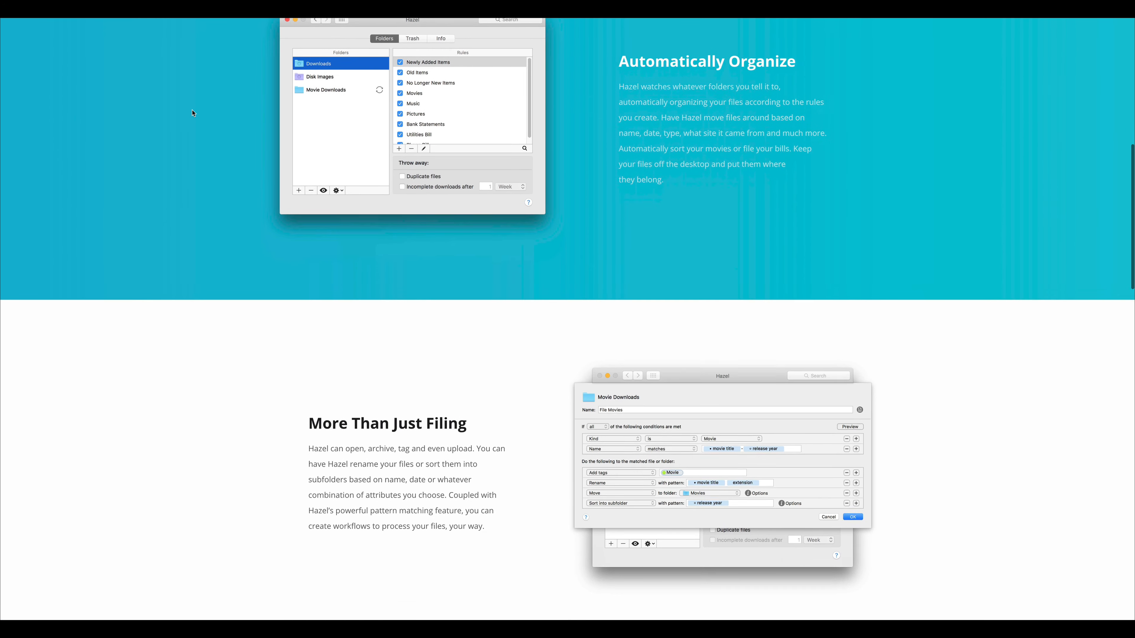
{"action": "scroll", "scroll_direction": "down", "scroll_amount": 3}
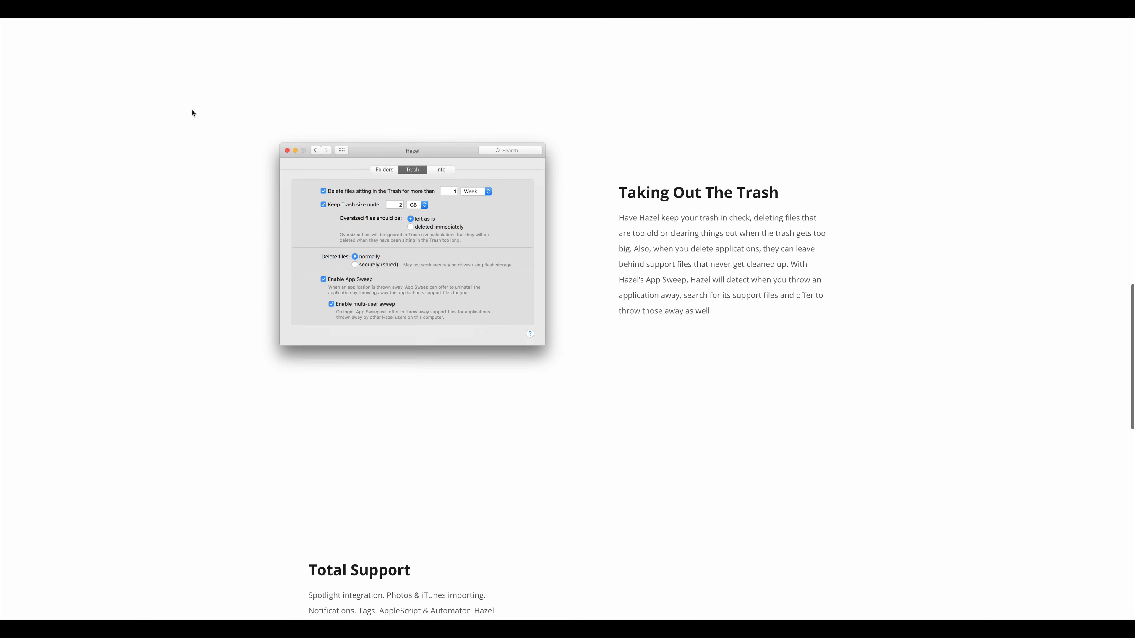
{"action": "scroll", "scroll_direction": "down", "scroll_amount": 3}
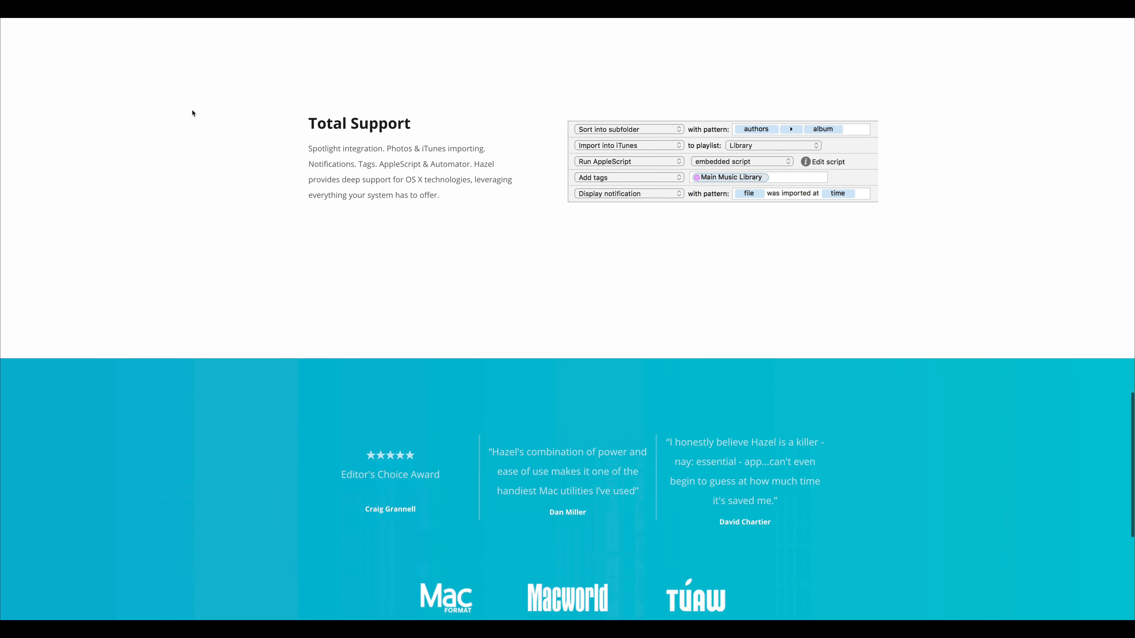
{"action": "scroll", "scroll_direction": "down", "scroll_amount": 3}
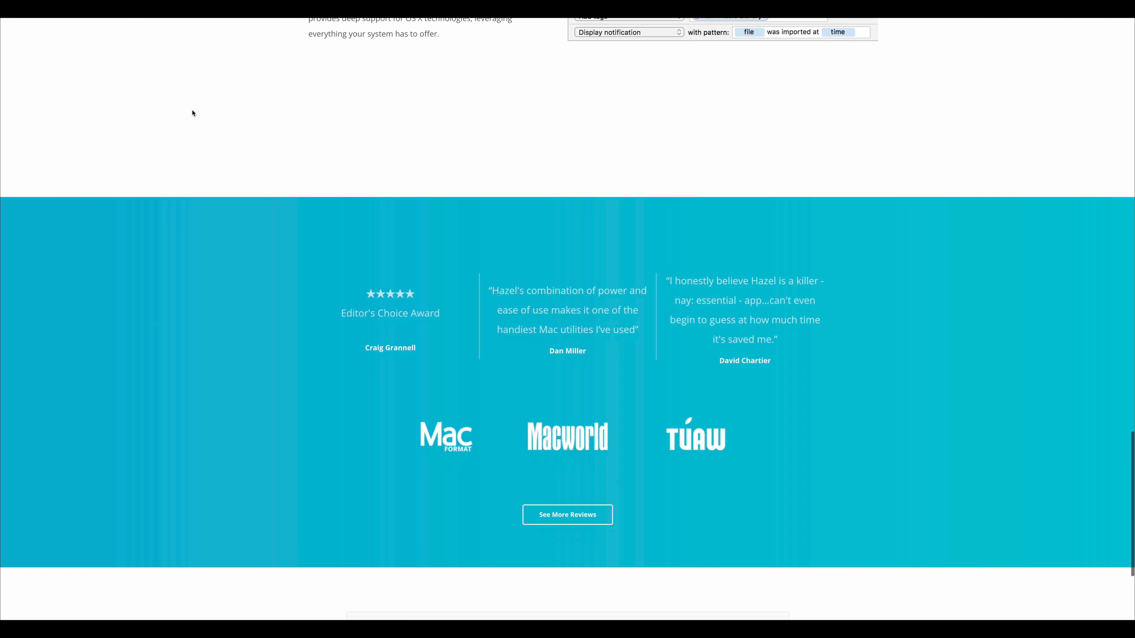
{"action": "scroll", "scroll_direction": "down", "scroll_amount": 3}
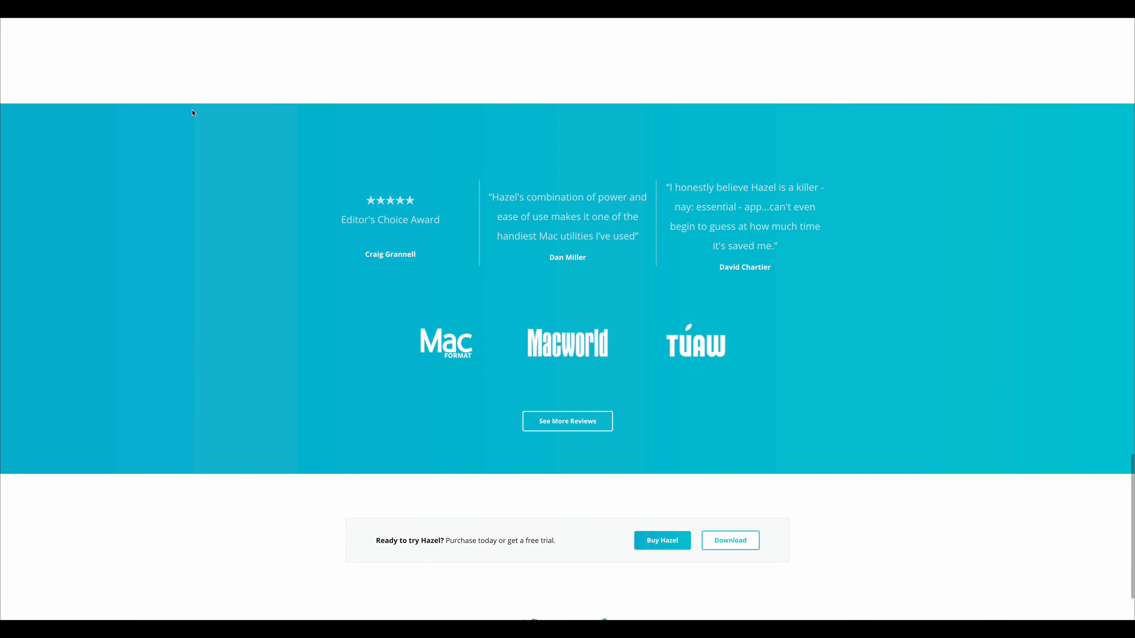
{"action": "scroll", "scroll_direction": "down", "scroll_amount": 3}
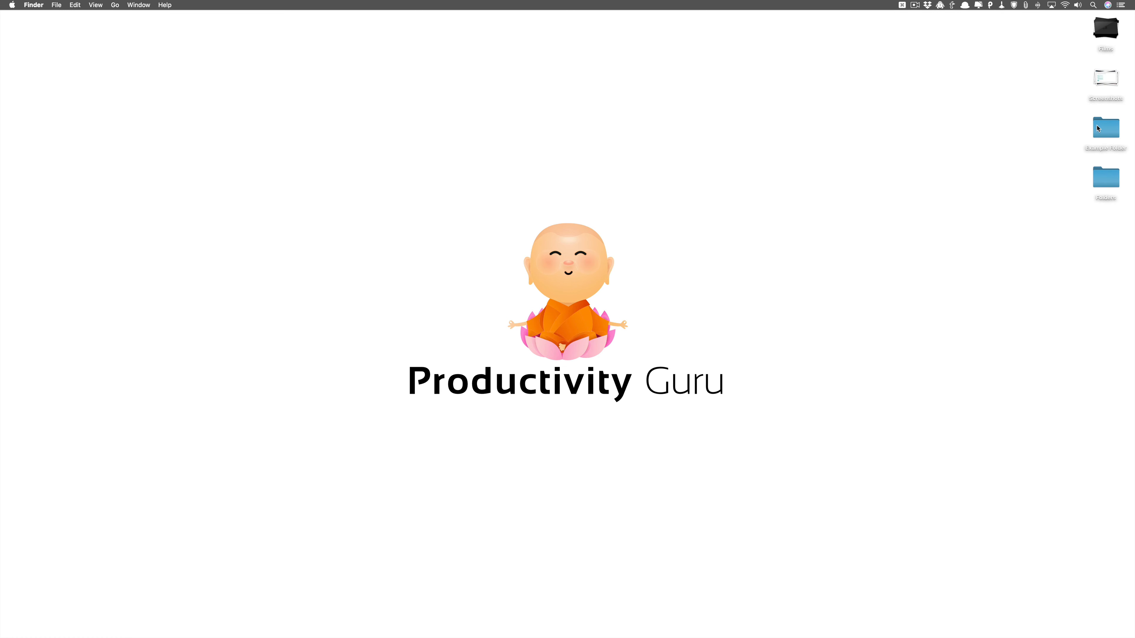
{"action": "left_click", "coordinate": [1105, 128]}
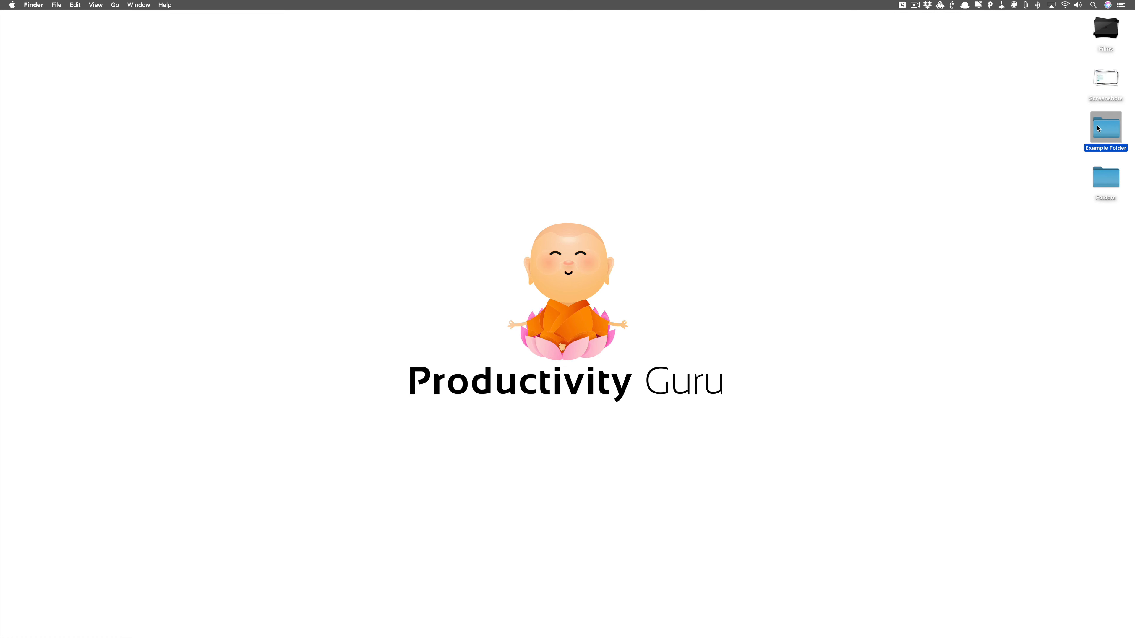
{"action": "double_click", "coordinate": [1105, 126]}
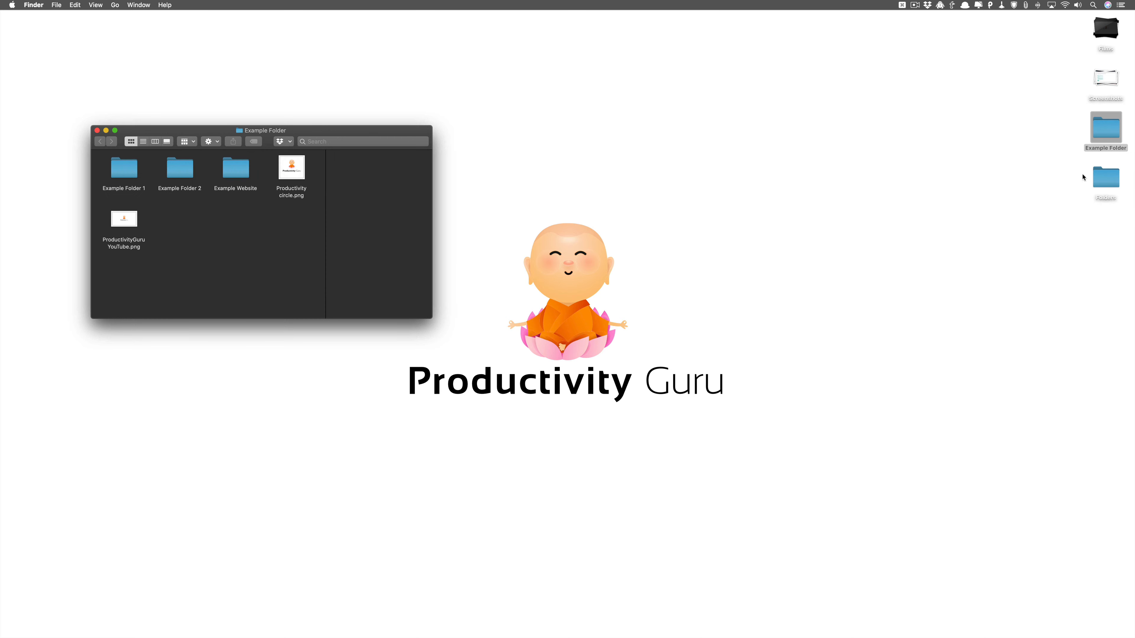
{"action": "mouse_move", "coordinate": [376, 191]}
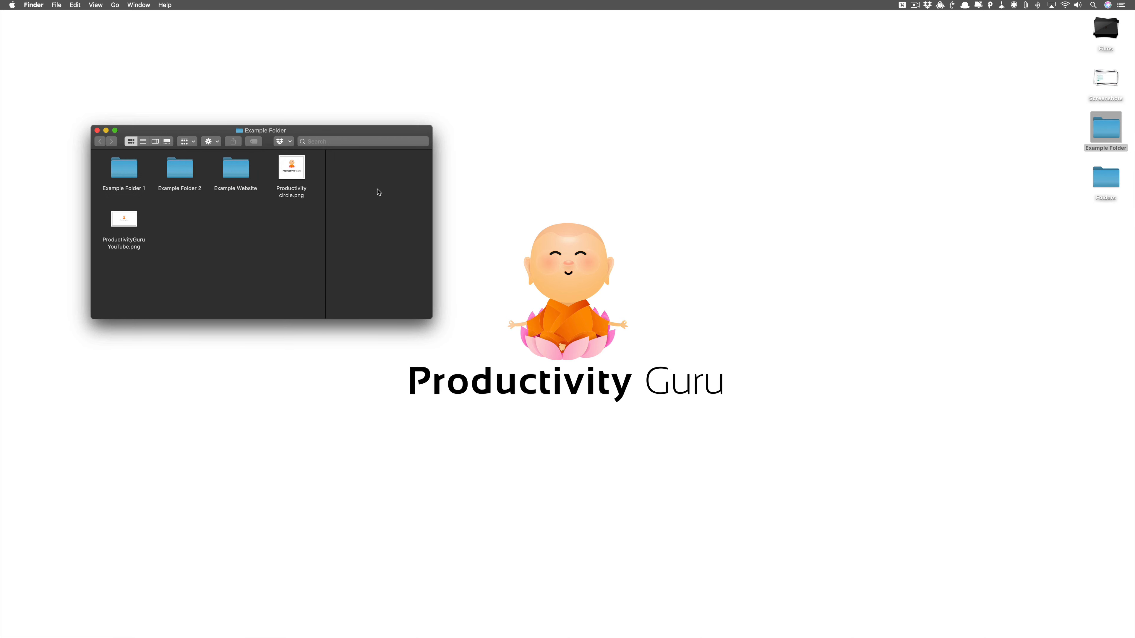
- Look inside Example Folder 1 and Example Folder 2, returning to Example Folder after each
{"action": "double_click", "coordinate": [123, 167]}
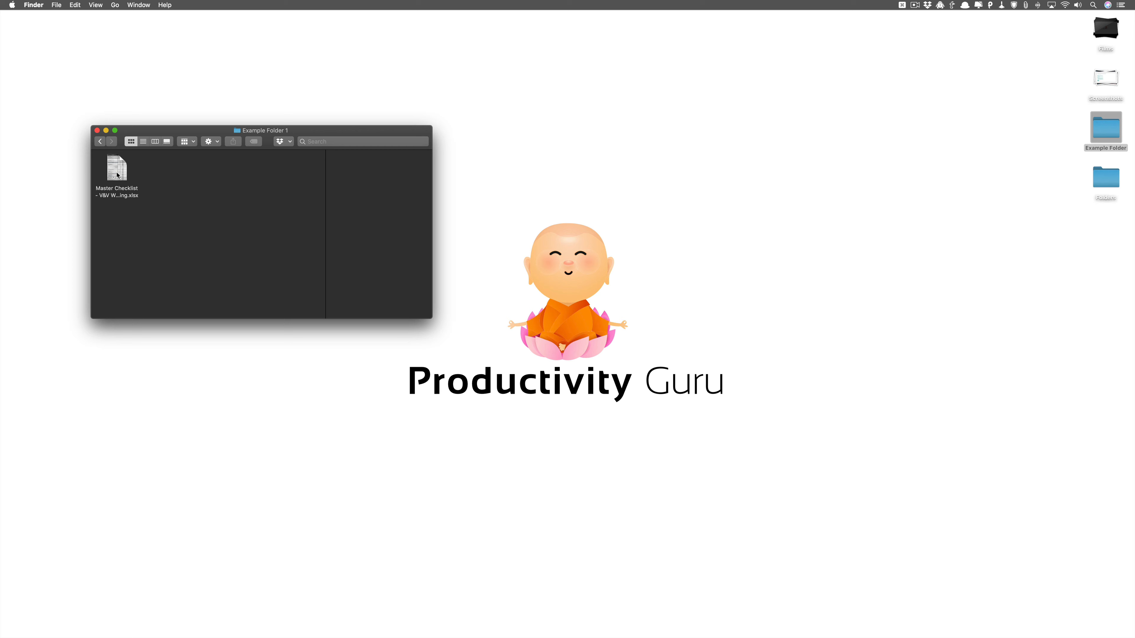
{"action": "left_click", "coordinate": [100, 141]}
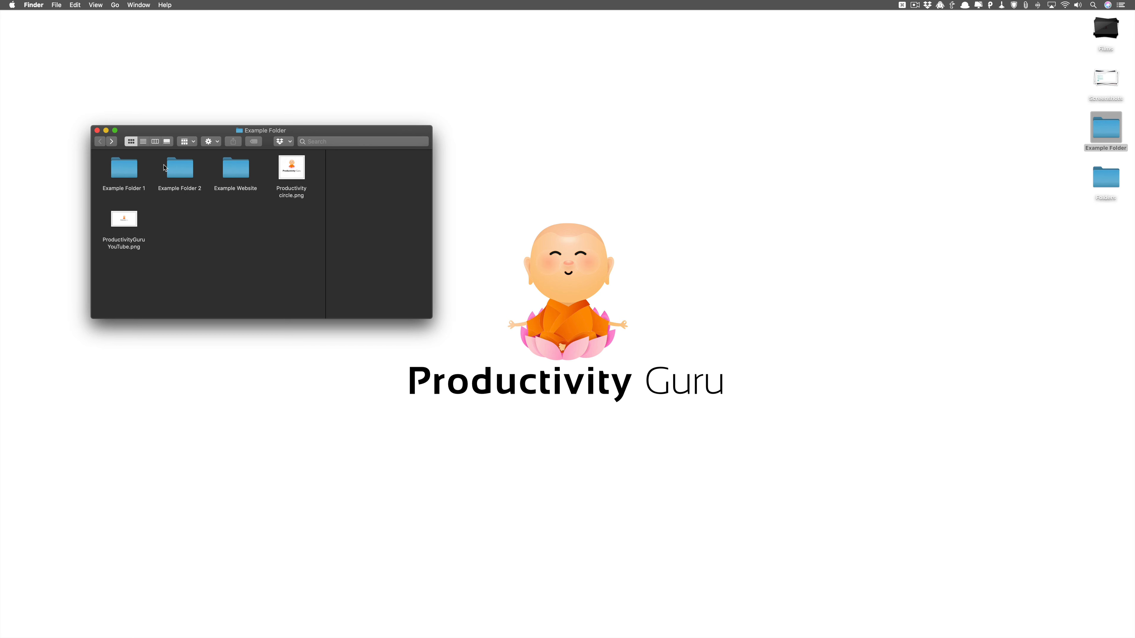
{"action": "double_click", "coordinate": [178, 168]}
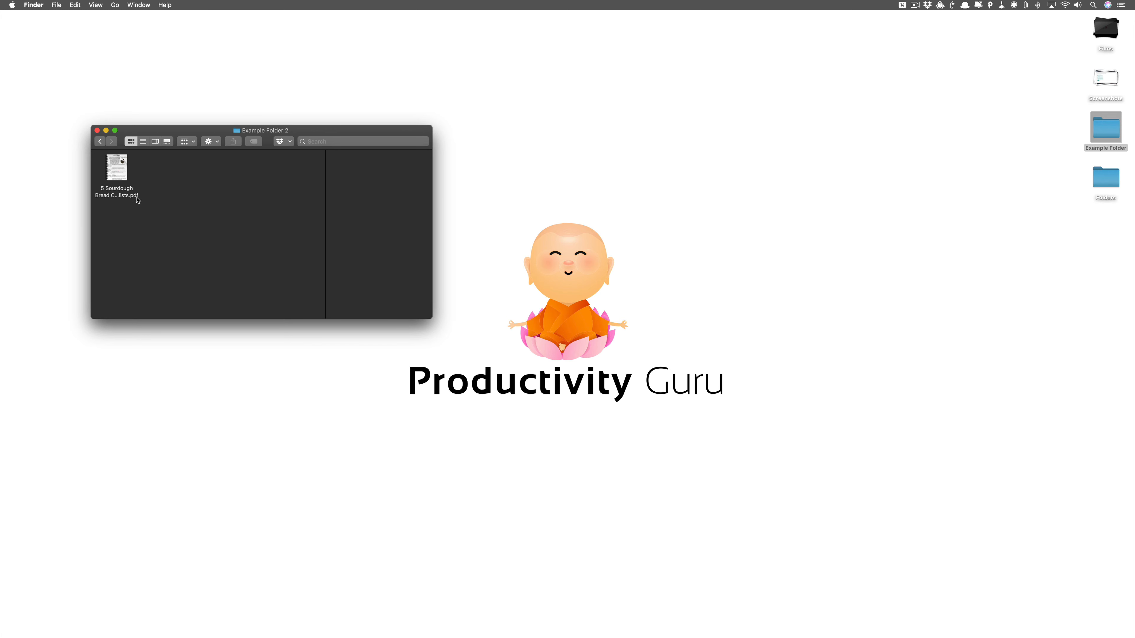
{"action": "left_click", "coordinate": [99, 141]}
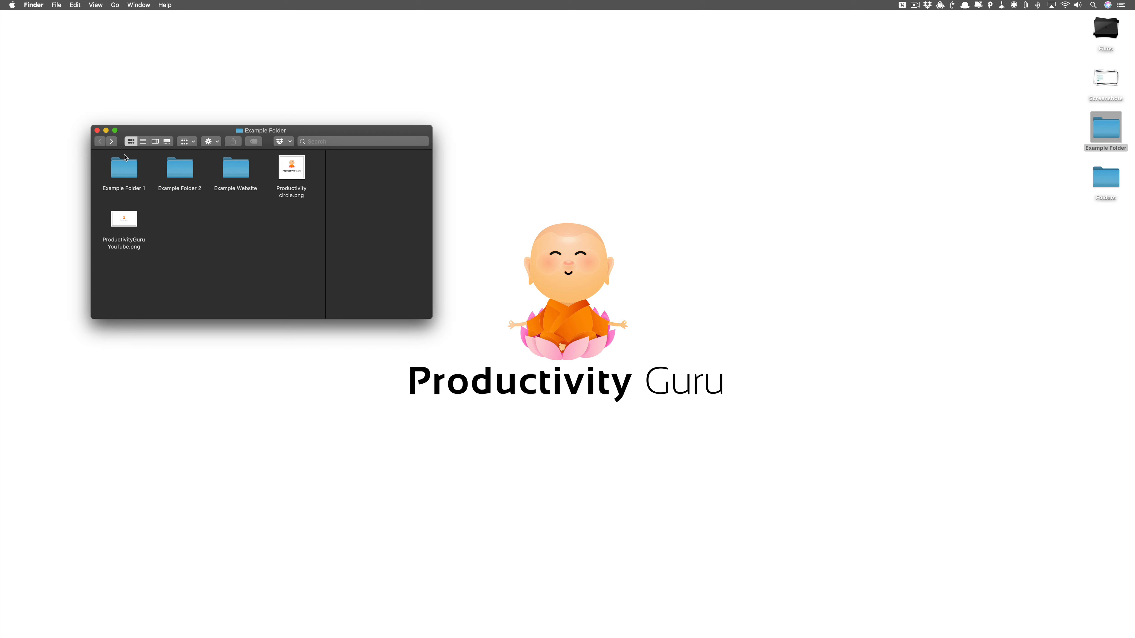
- Browse down through Example Website > CSS to the empty Fonts folder
{"action": "left_click", "coordinate": [235, 168]}
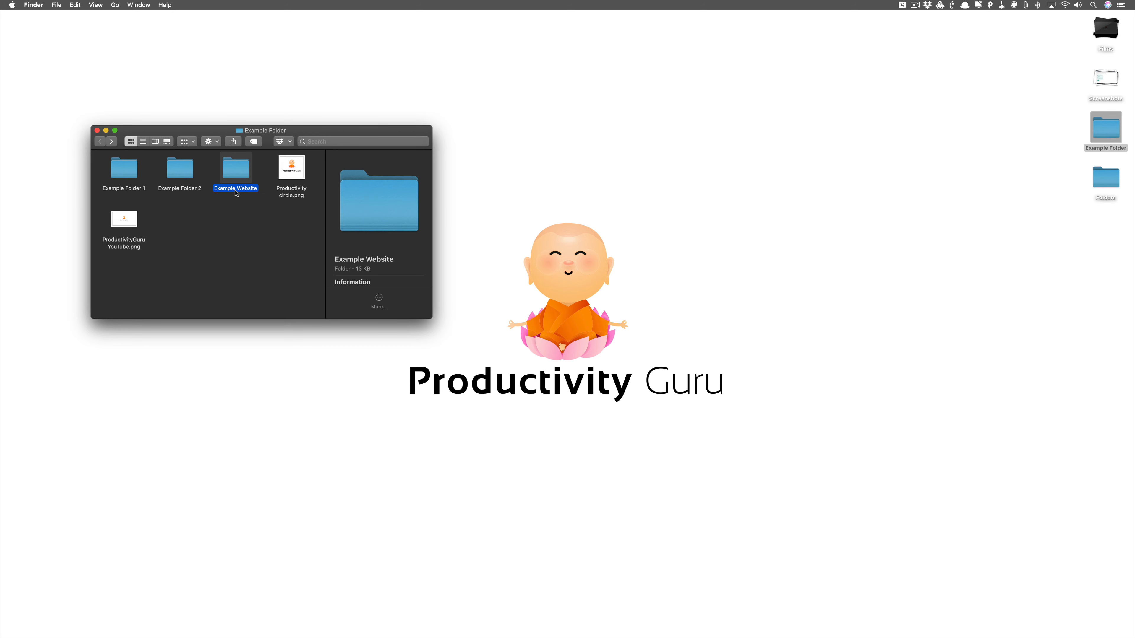
{"action": "double_click", "coordinate": [235, 166]}
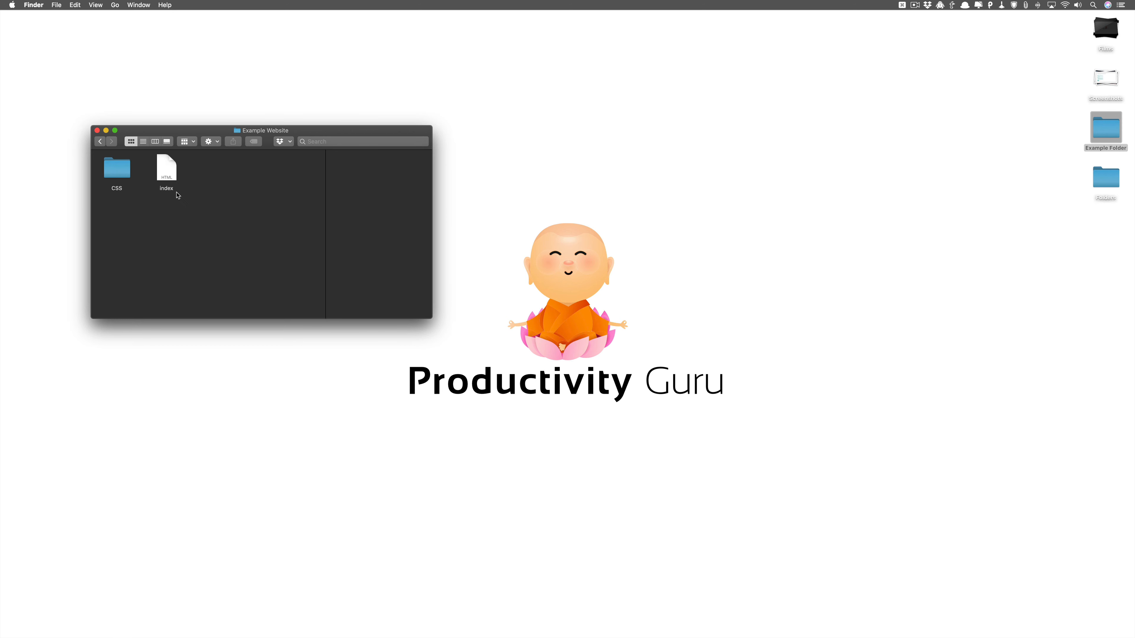
{"action": "double_click", "coordinate": [117, 168]}
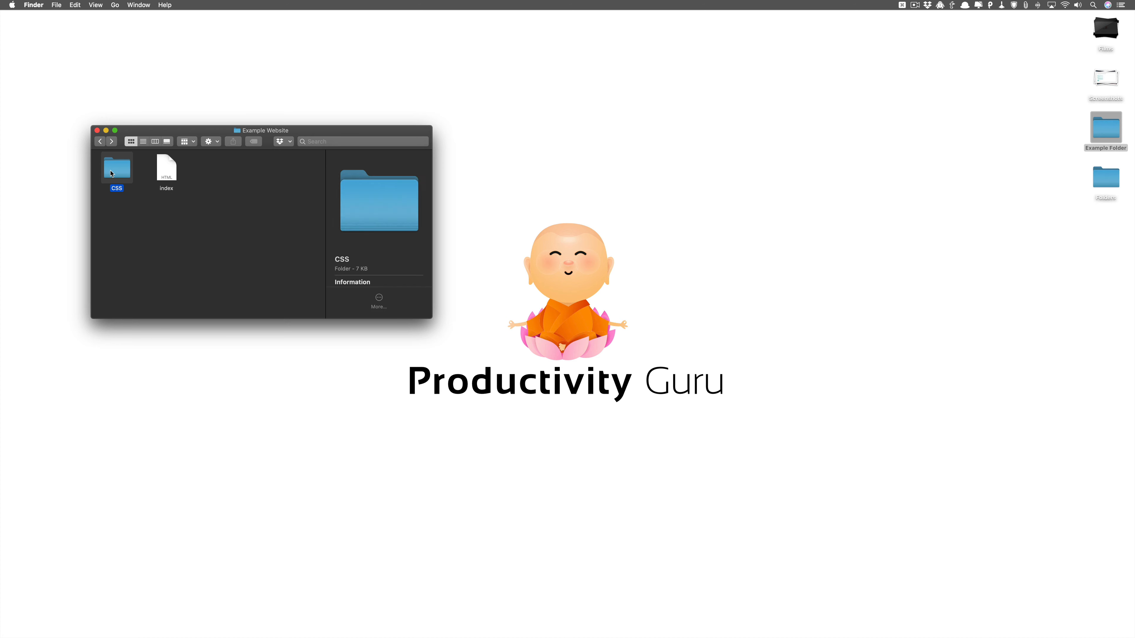
{"action": "double_click", "coordinate": [116, 167]}
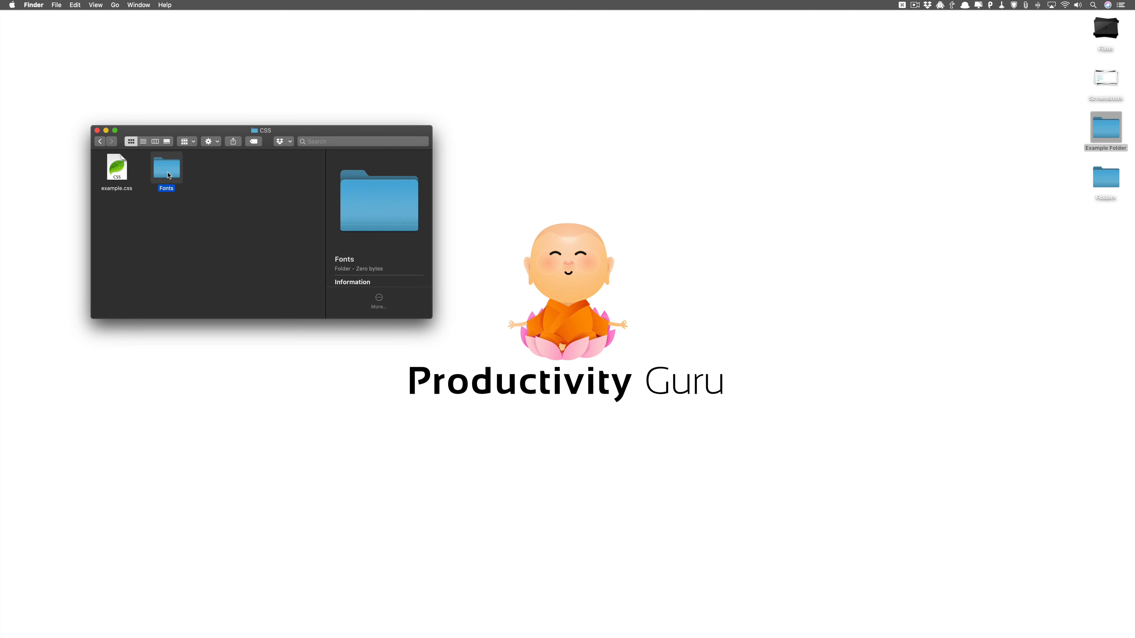
{"action": "double_click", "coordinate": [166, 167]}
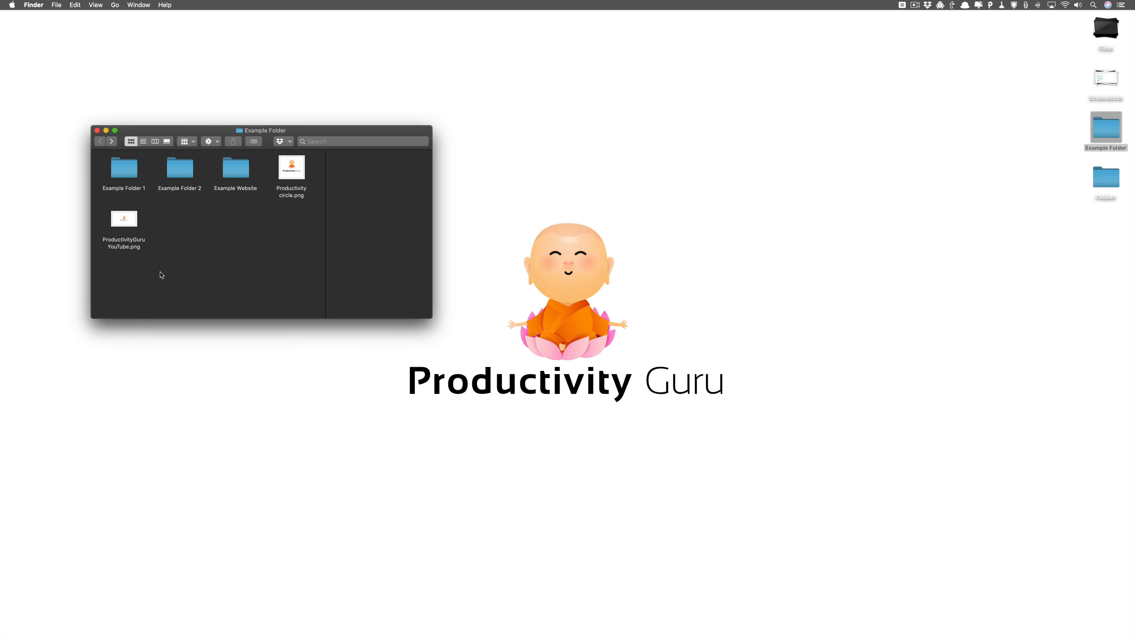
{"action": "mouse_move", "coordinate": [253, 335]}
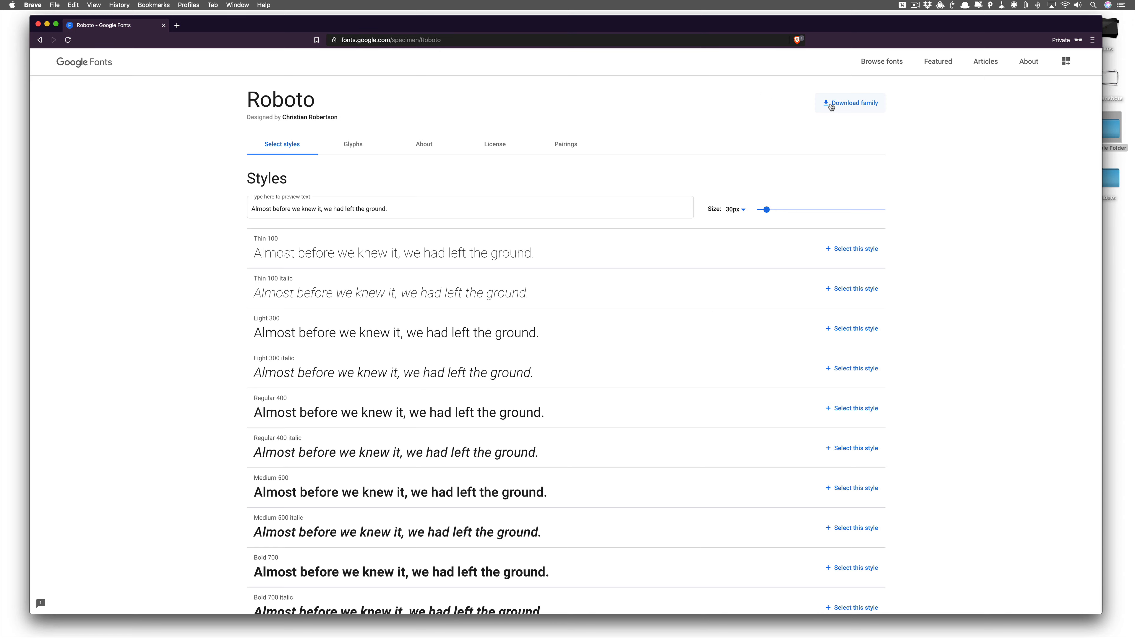
- Download the Roboto family zip from Google Fonts into Example Folder and close the page
{"action": "left_click", "coordinate": [851, 103]}
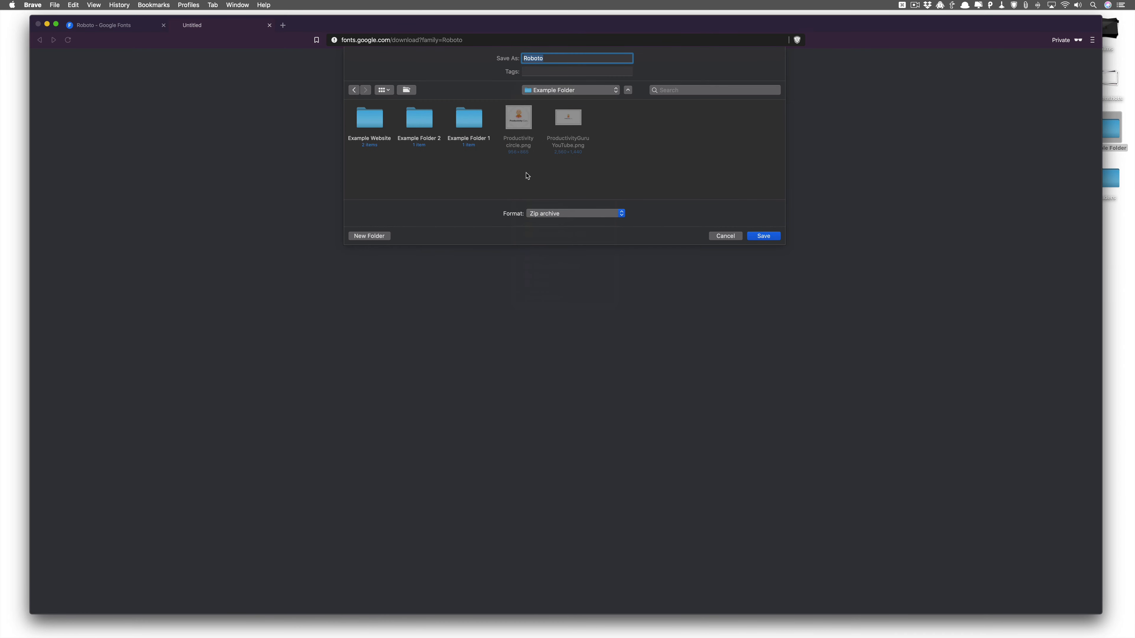
{"action": "mouse_move", "coordinate": [435, 65]}
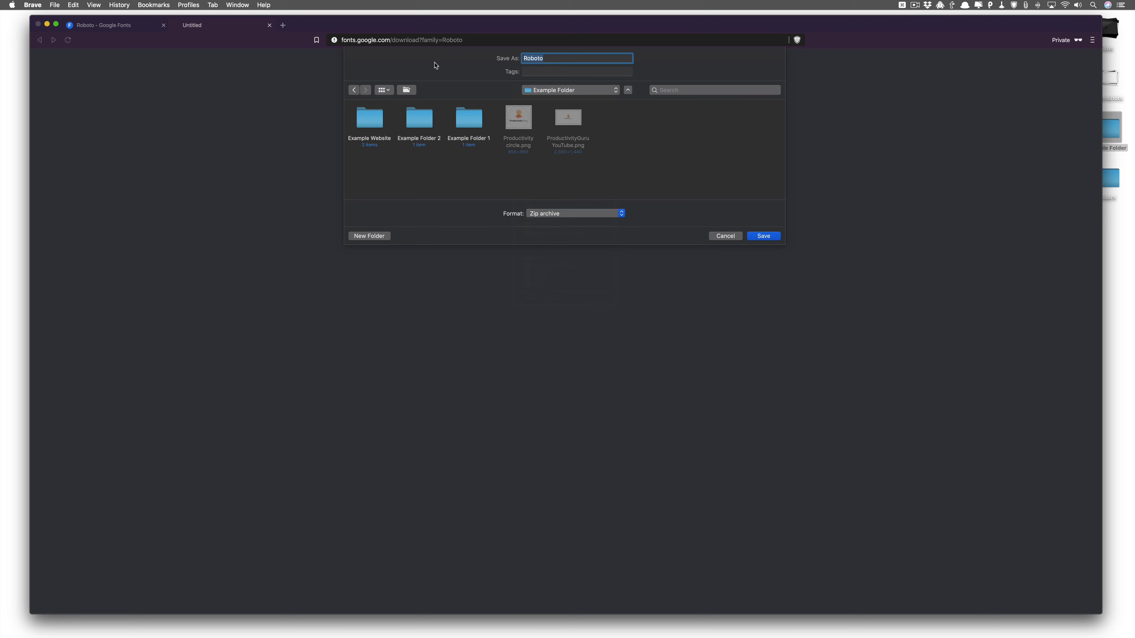
{"action": "mouse_move", "coordinate": [745, 173]}
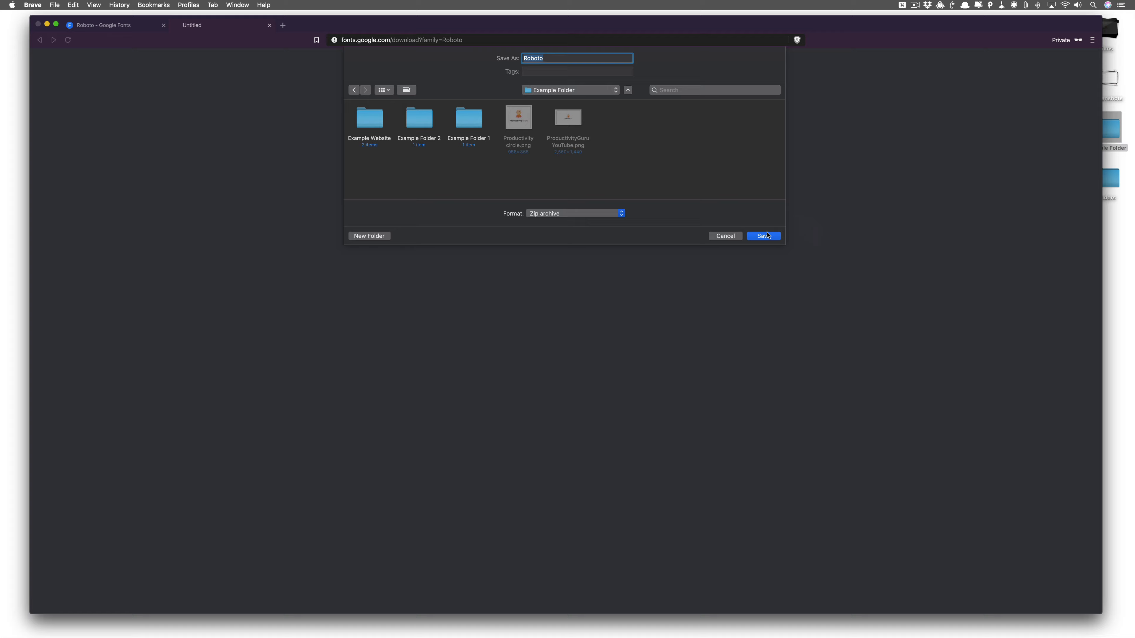
{"action": "left_click", "coordinate": [763, 235]}
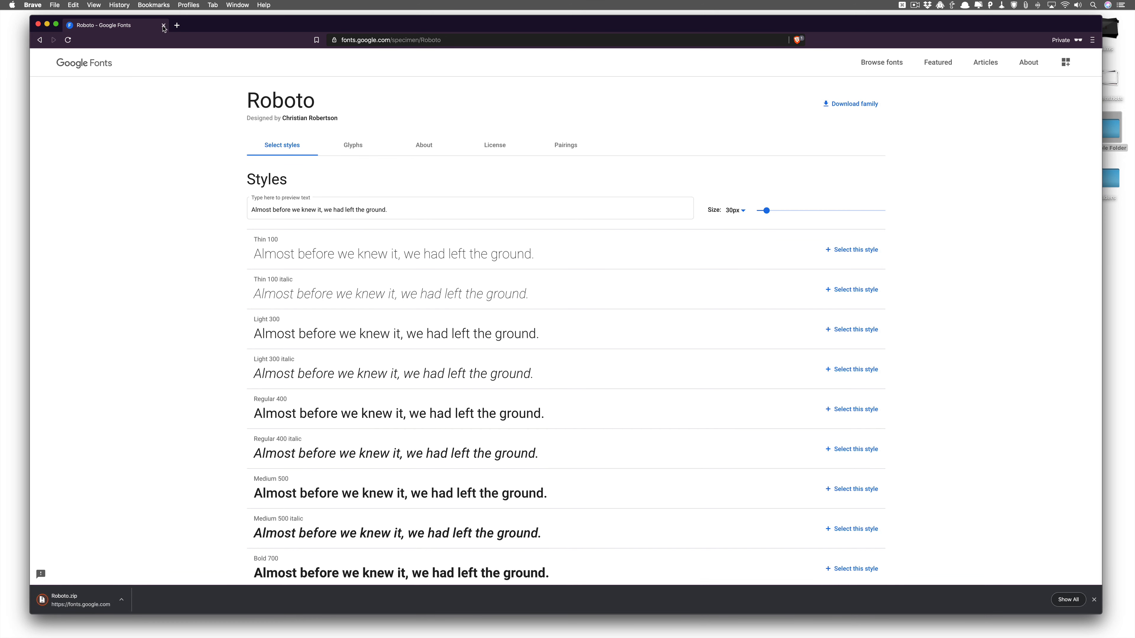
{"action": "left_click", "coordinate": [164, 26]}
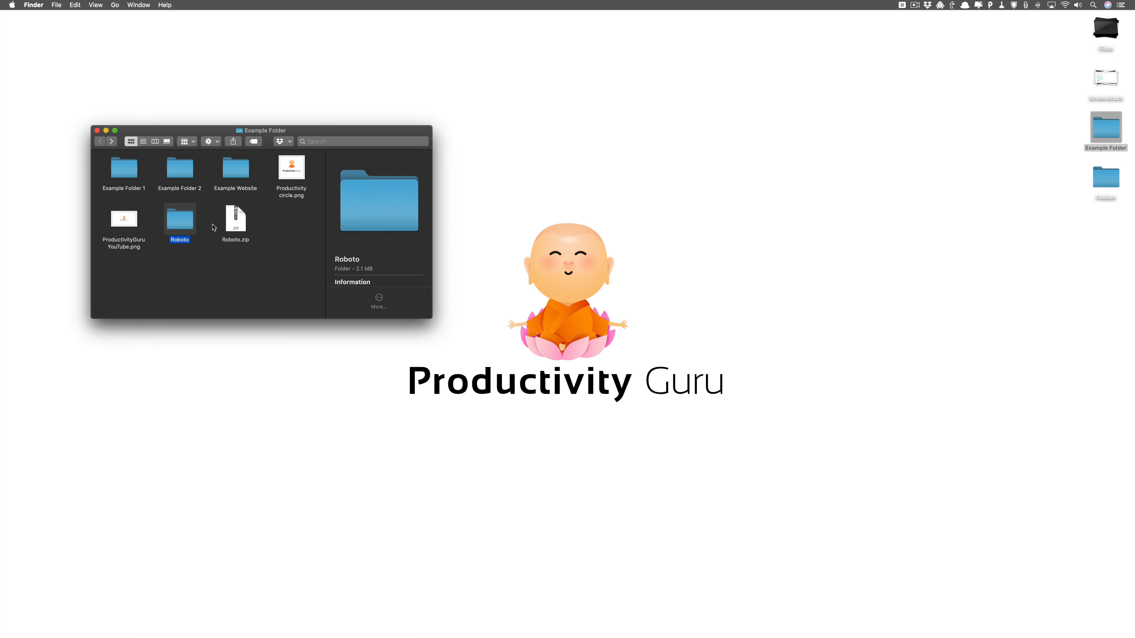
- Inspect the Roboto folder's .ttf font files, then return to Example Folder's listing
{"action": "double_click", "coordinate": [178, 219]}
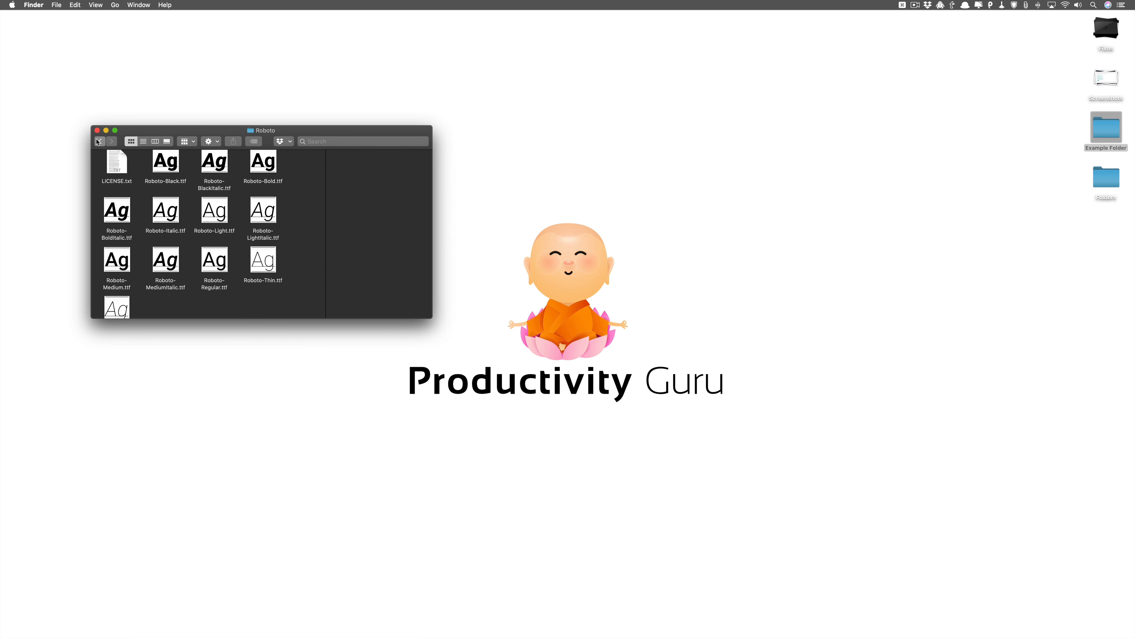
{"action": "left_click", "coordinate": [99, 141]}
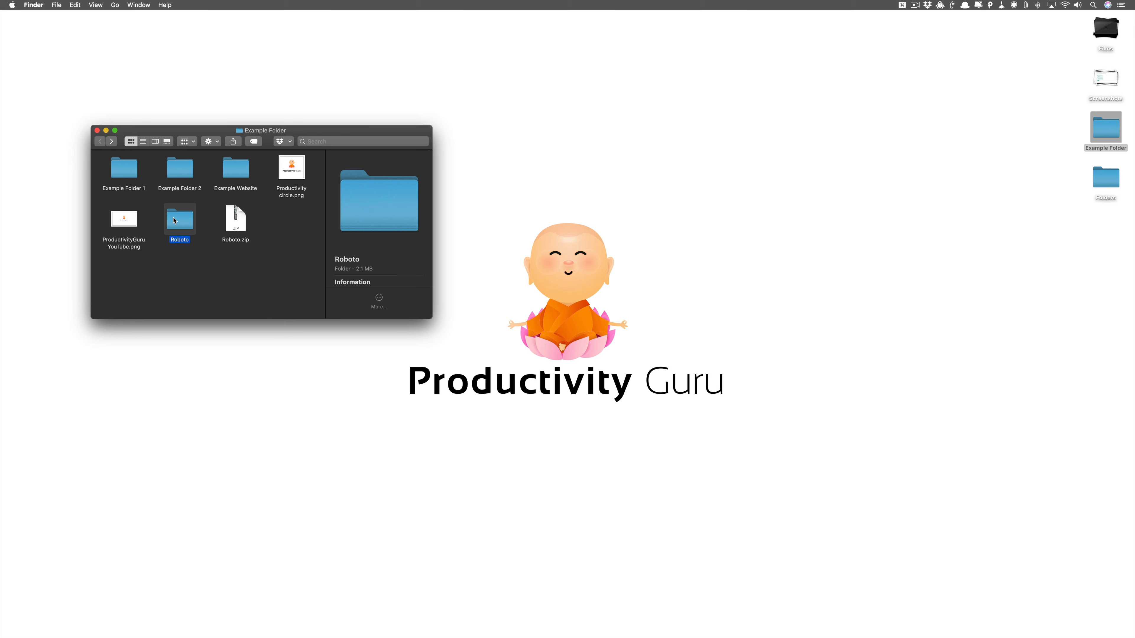
{"action": "double_click", "coordinate": [179, 216]}
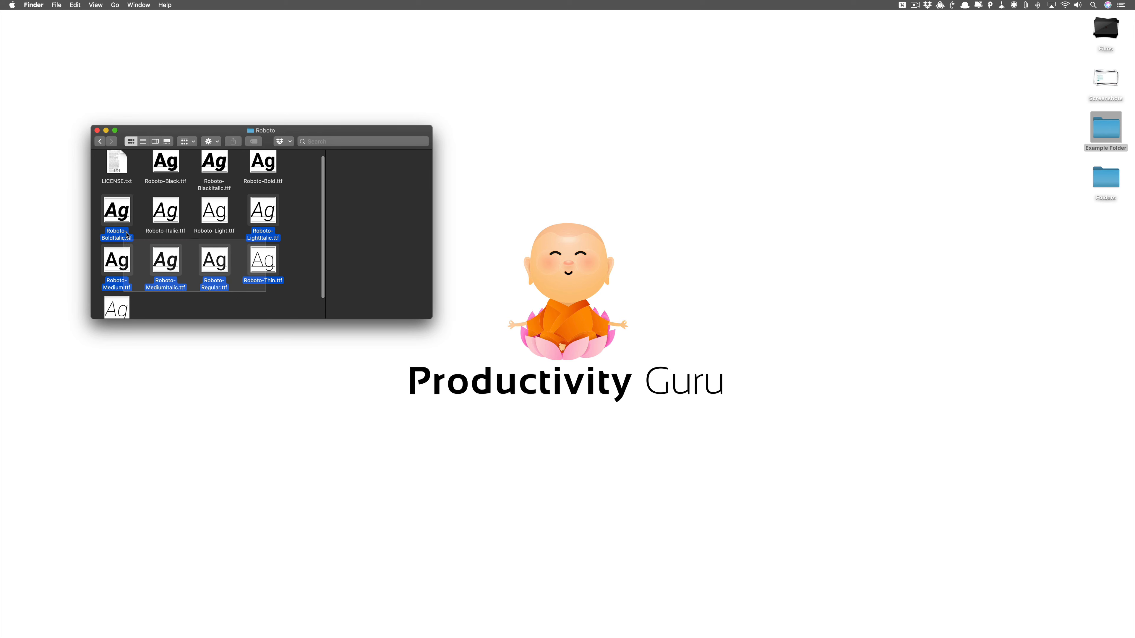
{"action": "right_click", "coordinate": [117, 210]}
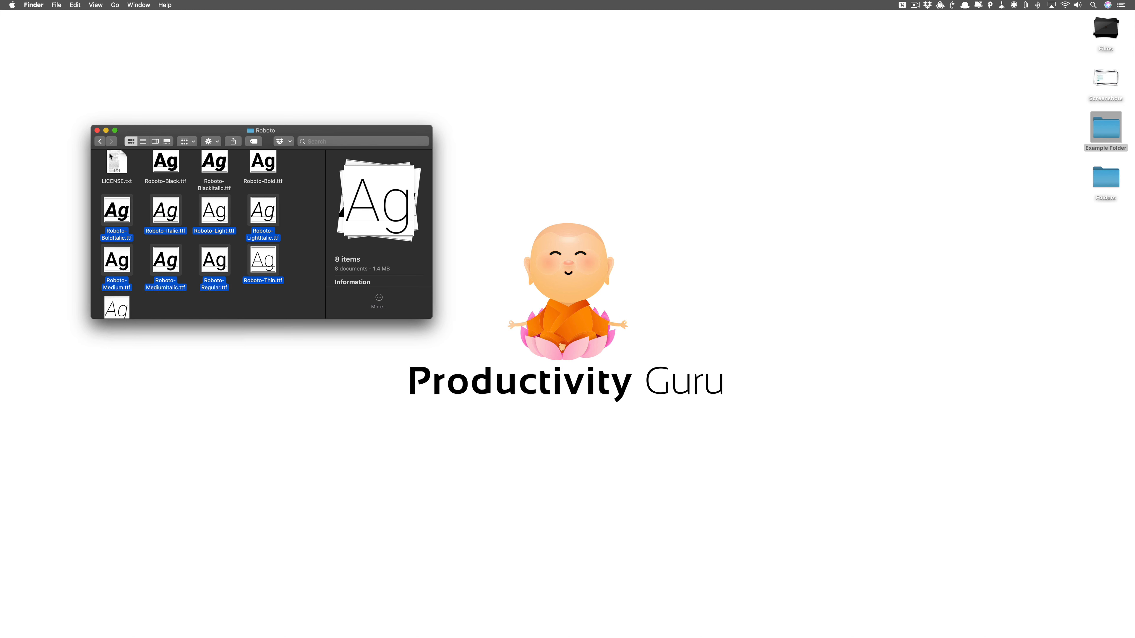
{"action": "left_click", "coordinate": [100, 141]}
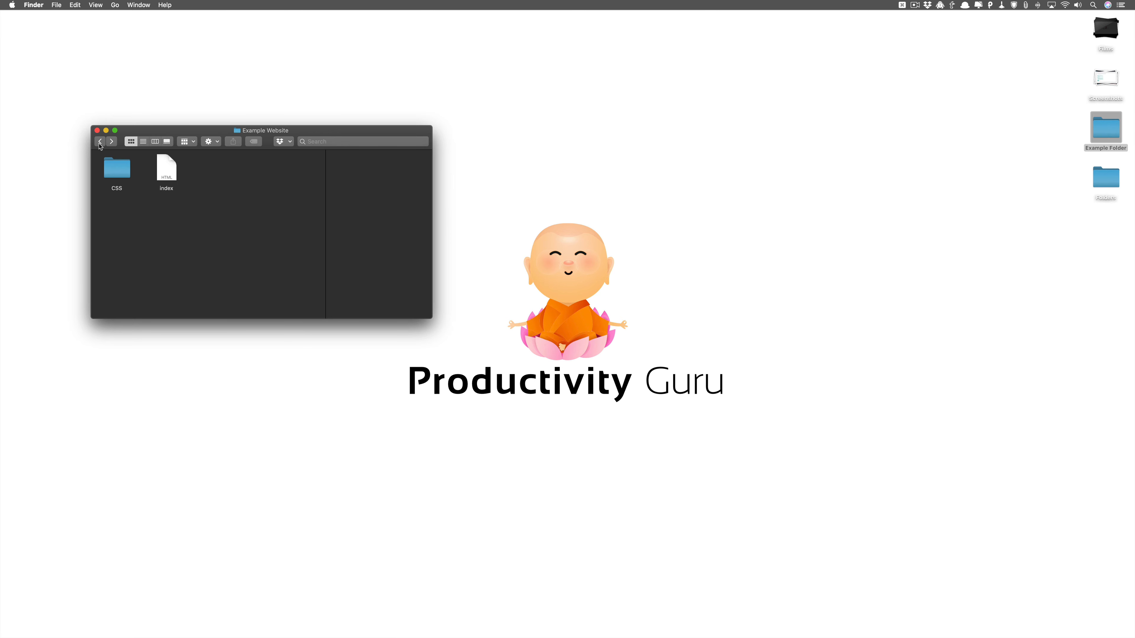
{"action": "left_click", "coordinate": [100, 141]}
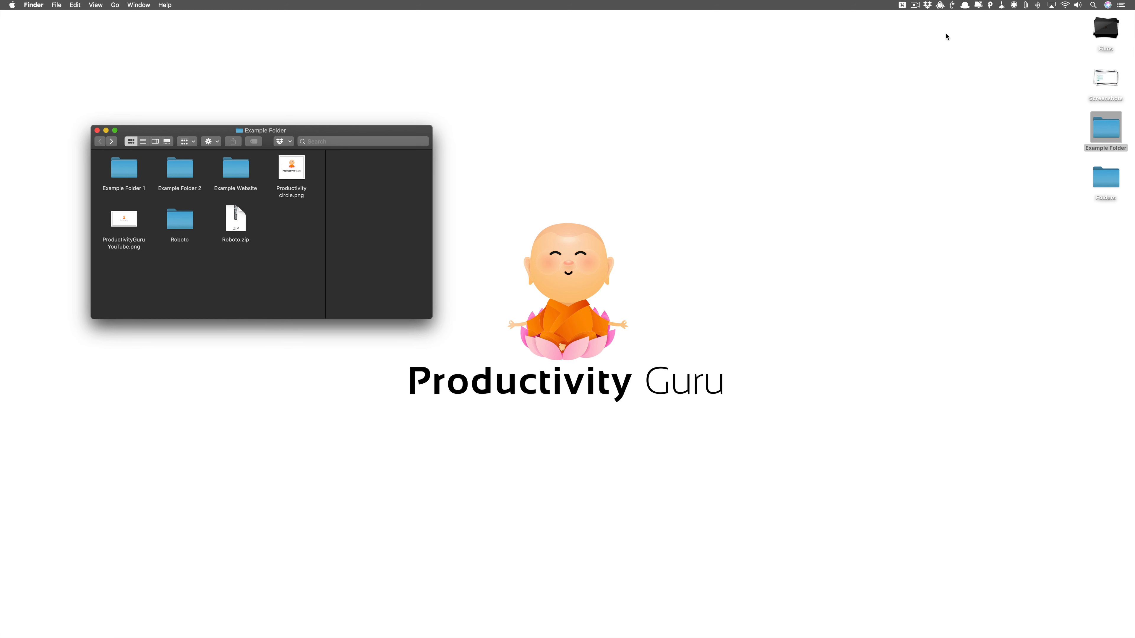
- Open Hazel from the menu bar and select Example Folder in its Folders list
{"action": "left_click", "coordinate": [1001, 5]}
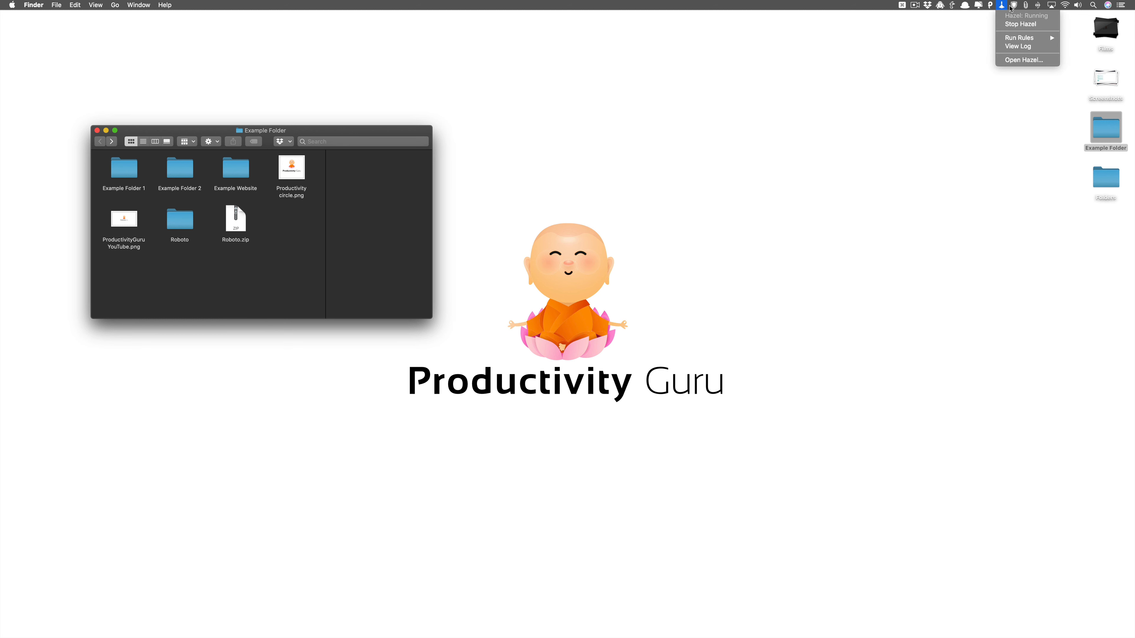
{"action": "mouse_move", "coordinate": [1024, 60]}
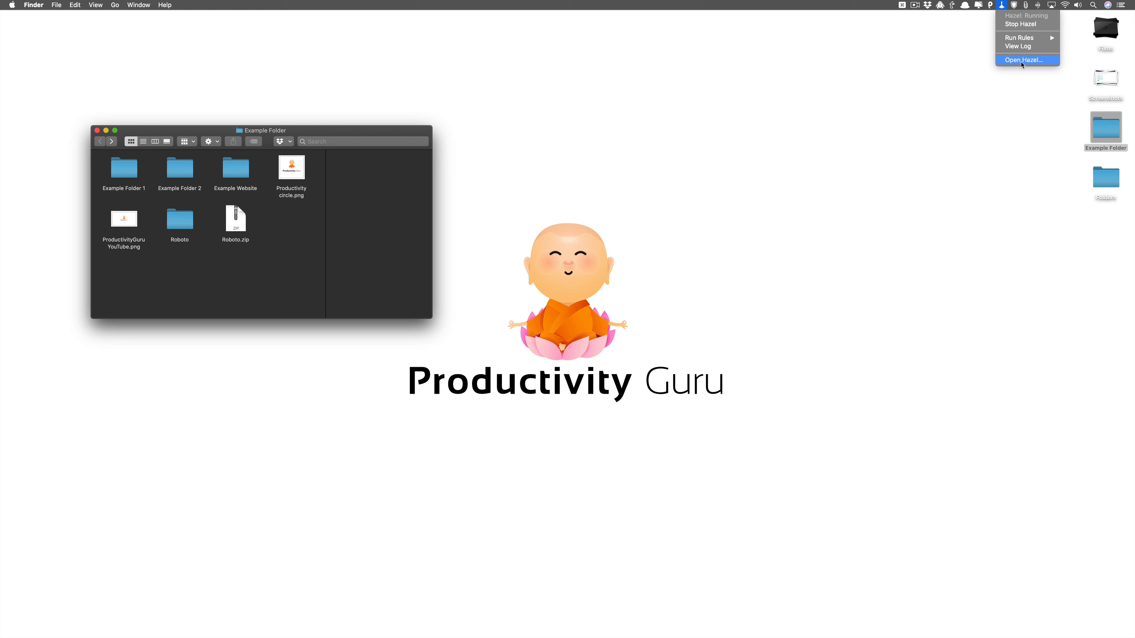
{"action": "left_click", "coordinate": [1024, 60]}
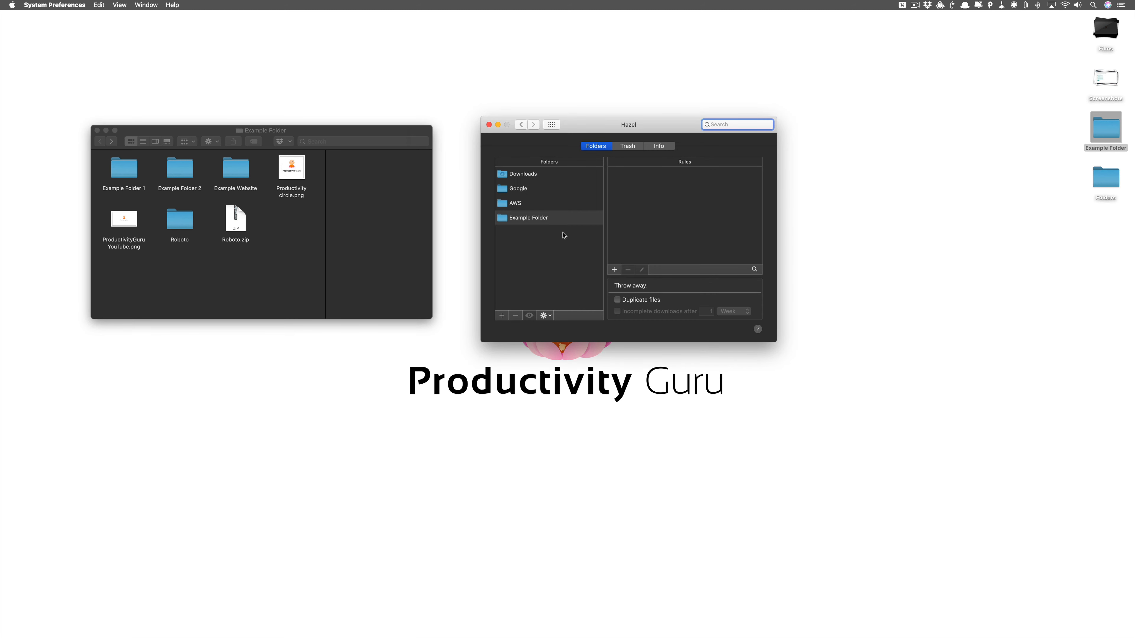
{"action": "left_click", "coordinate": [527, 216]}
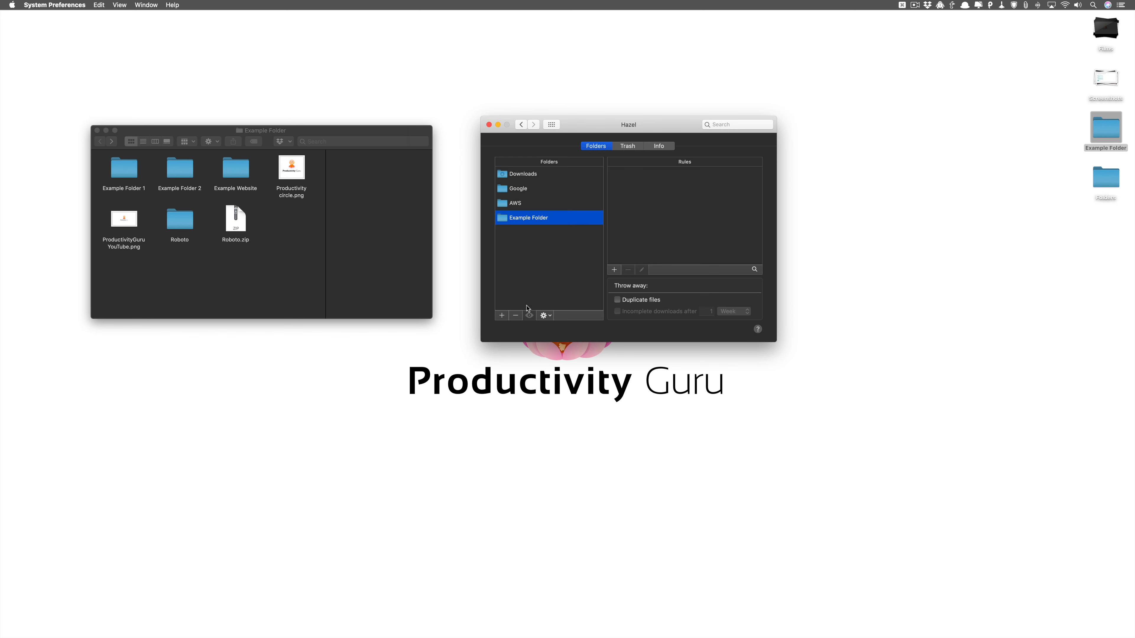
- Add a new rule named Fonts to Example Folder with a nested condition group
{"action": "left_click", "coordinate": [614, 269]}
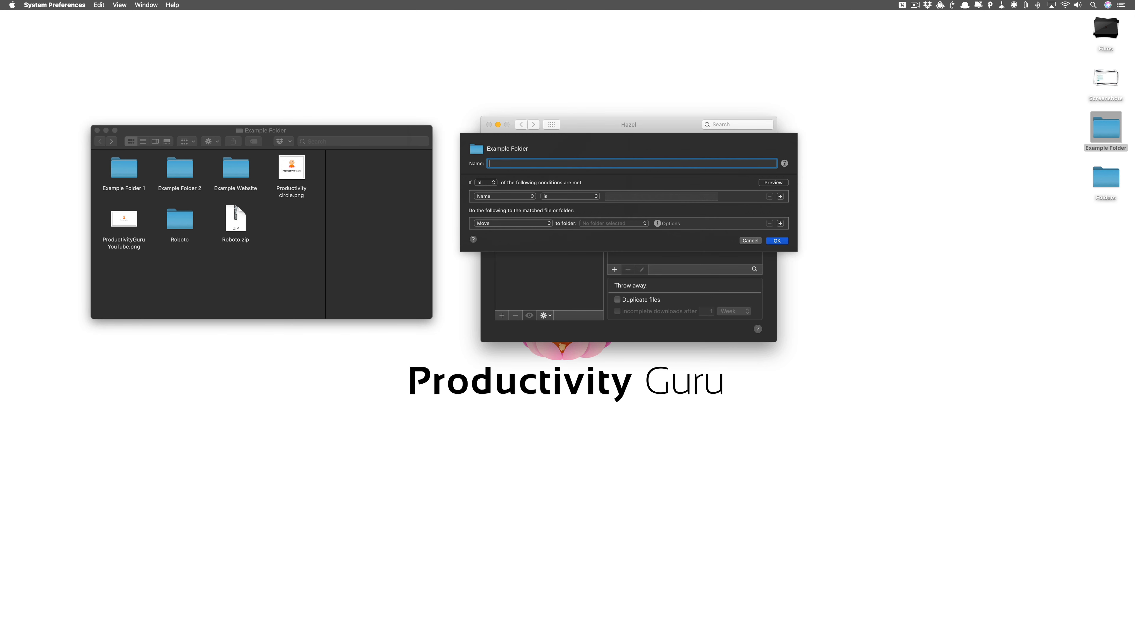
{"action": "type", "text": "Fonts"}
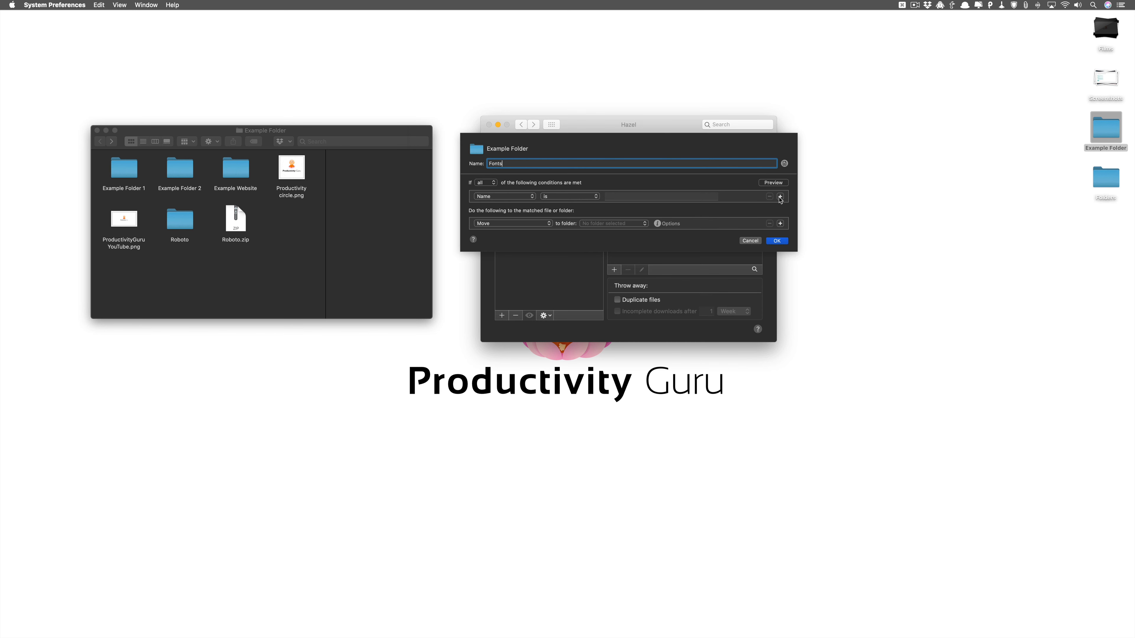
{"action": "mouse_move", "coordinate": [780, 198]}
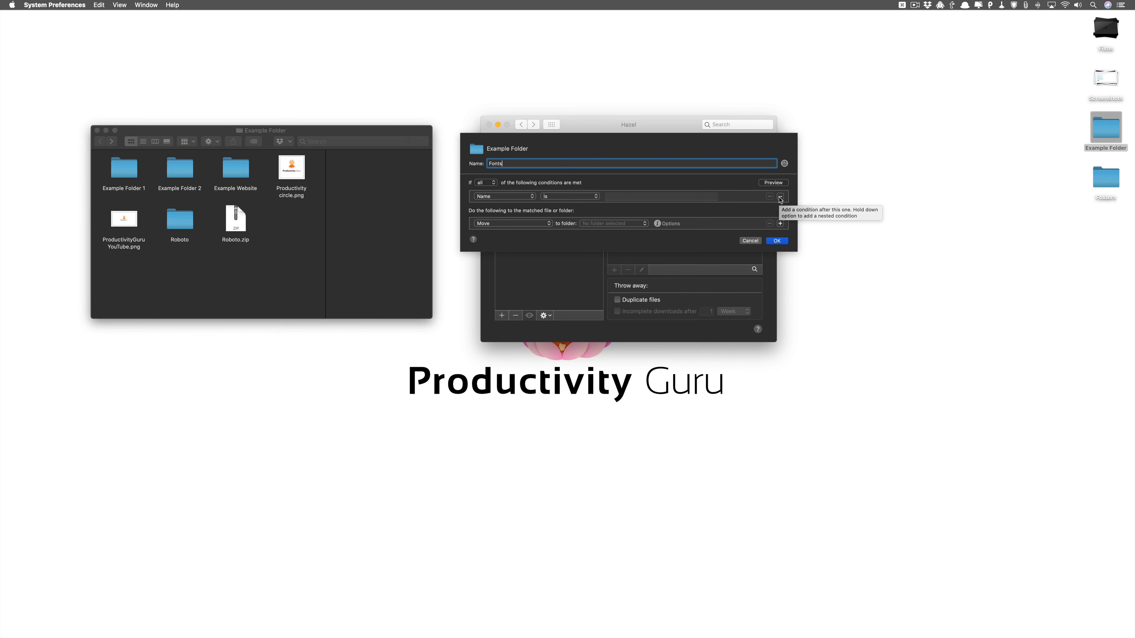
{"action": "left_click", "coordinate": [780, 199]}
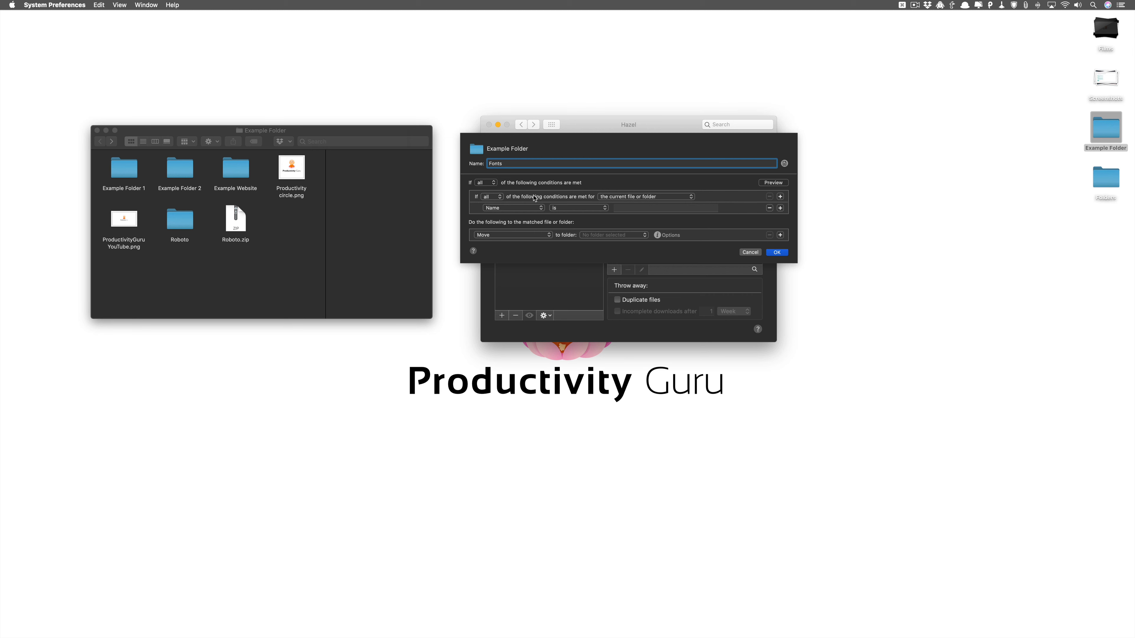
- Set the nested condition to any subfiles or subfolders whose Extension is .ttf
{"action": "left_click", "coordinate": [644, 196]}
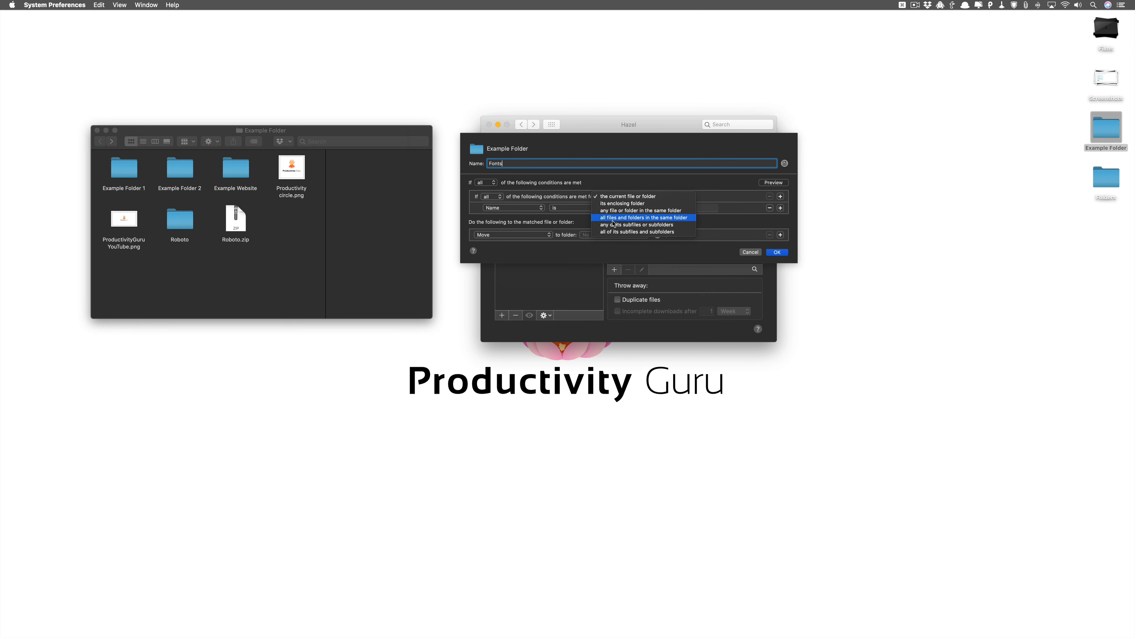
{"action": "mouse_move", "coordinate": [619, 224]}
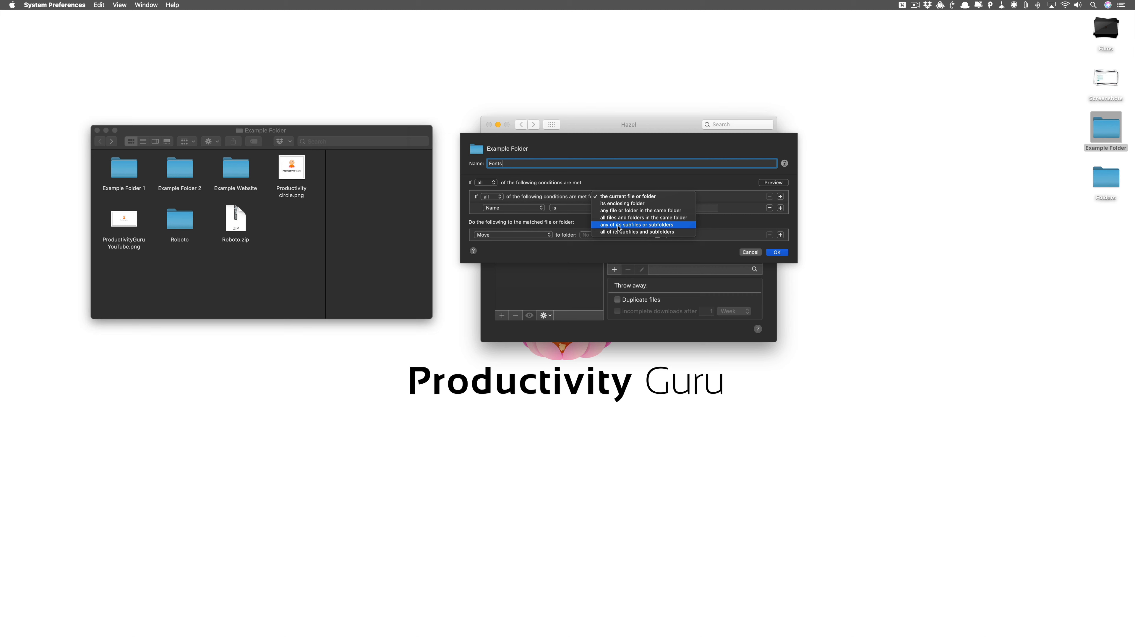
{"action": "left_click", "coordinate": [637, 225]}
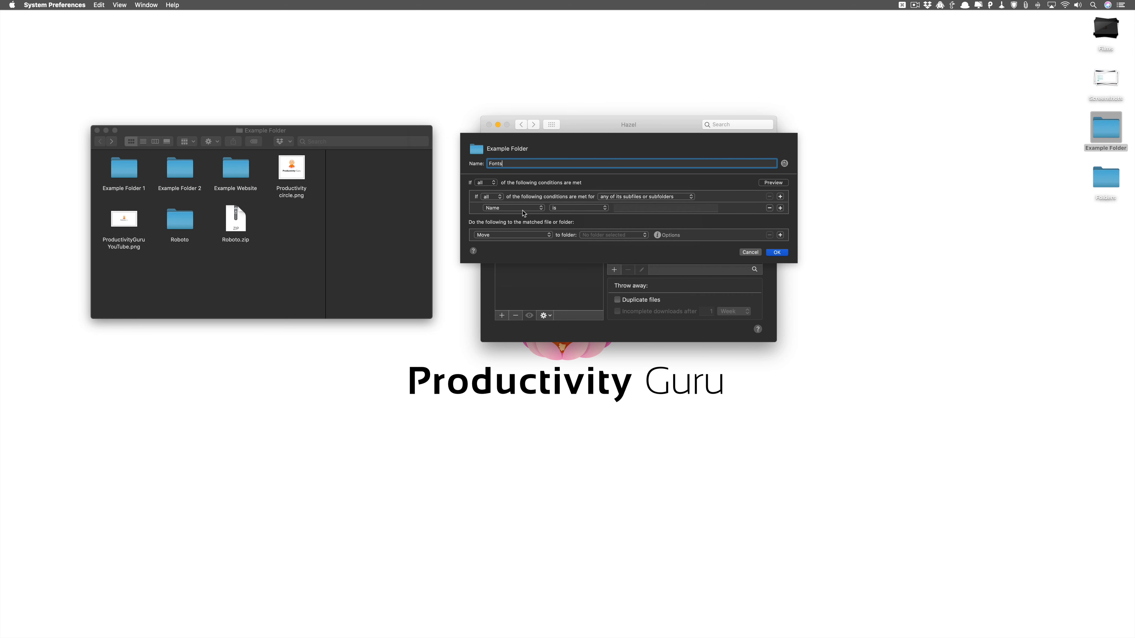
{"action": "left_click", "coordinate": [510, 208]}
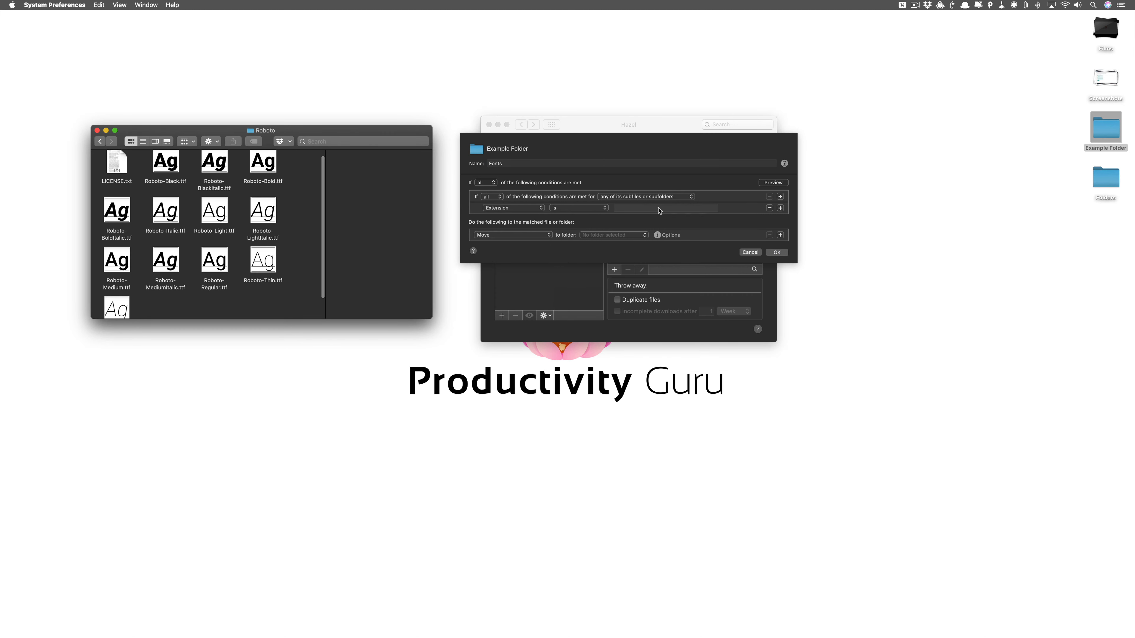
{"action": "type", "text": ".ttf"}
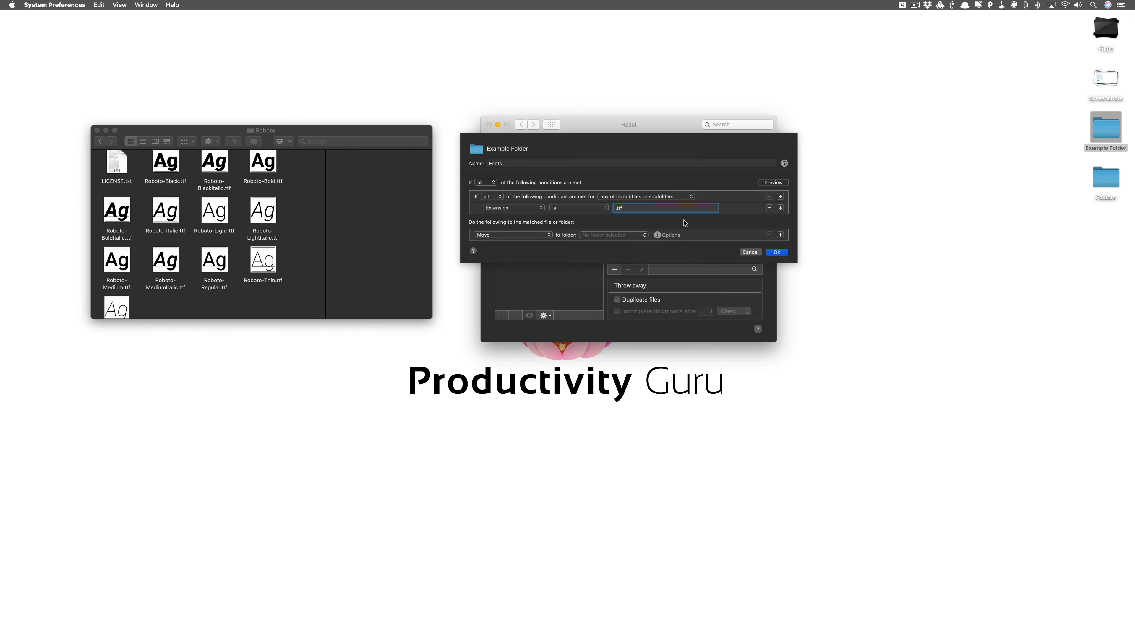
{"action": "mouse_move", "coordinate": [692, 222]}
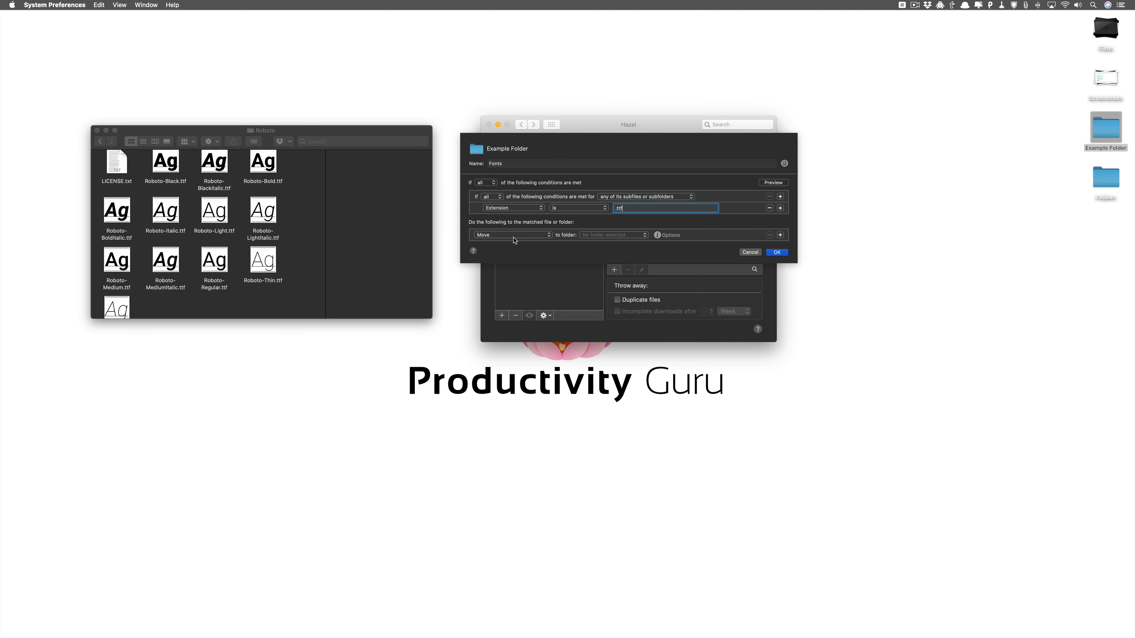
- Set the Move action's destination to a newly created Fonts folder inside Example Folder
{"action": "left_click", "coordinate": [612, 234]}
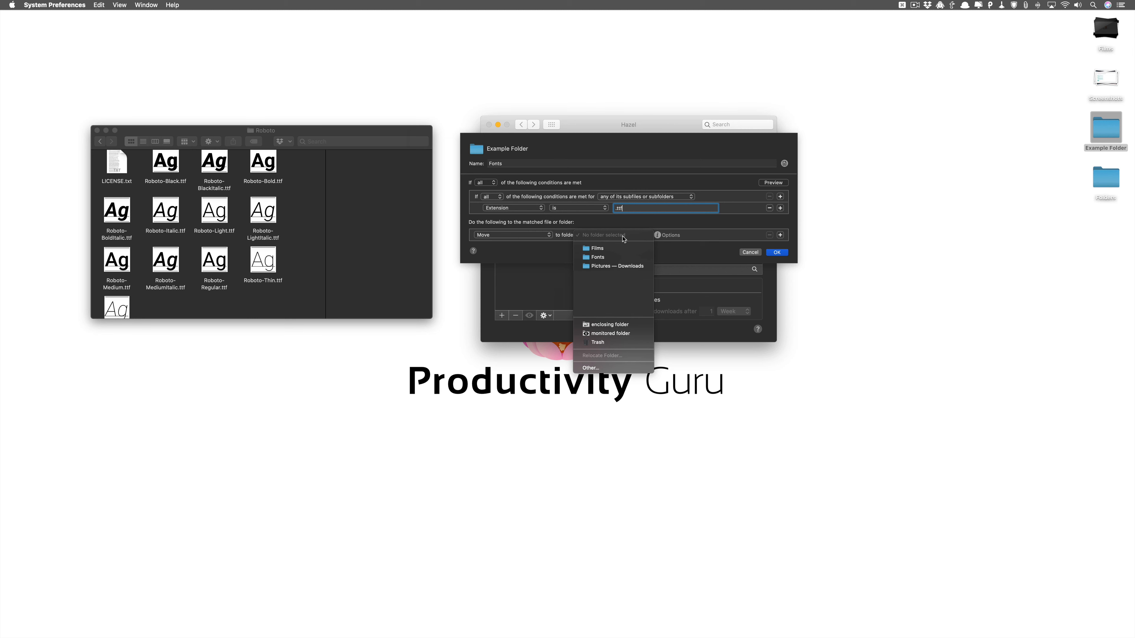
{"action": "mouse_move", "coordinate": [630, 366]}
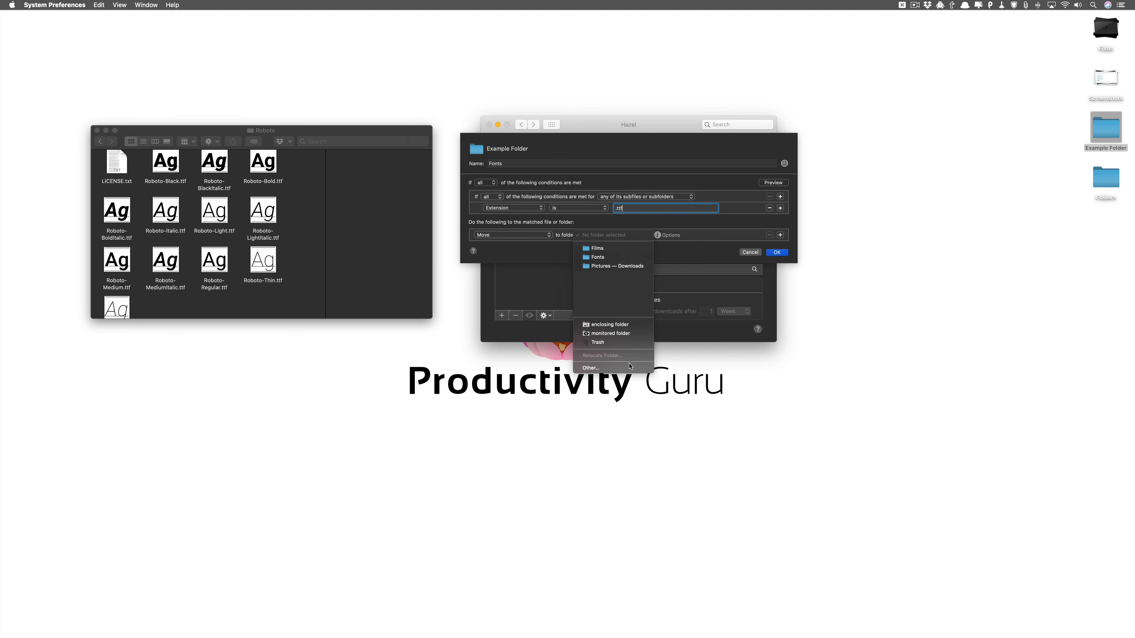
{"action": "left_click", "coordinate": [590, 368]}
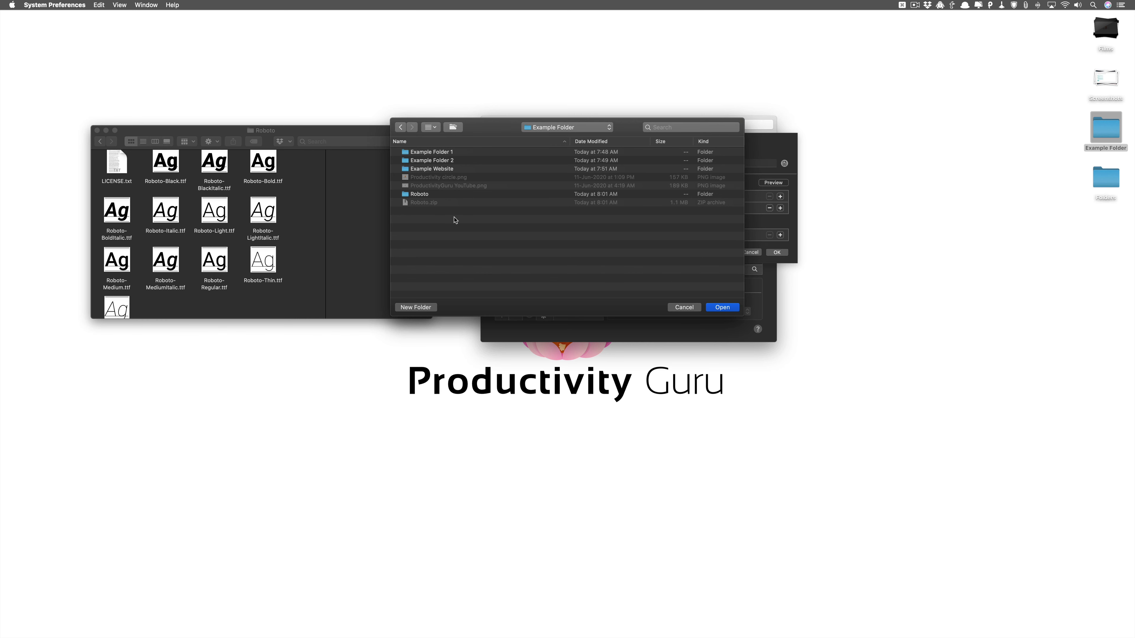
{"action": "left_click", "coordinate": [414, 307]}
{"action": "type", "text": "Fonts"}
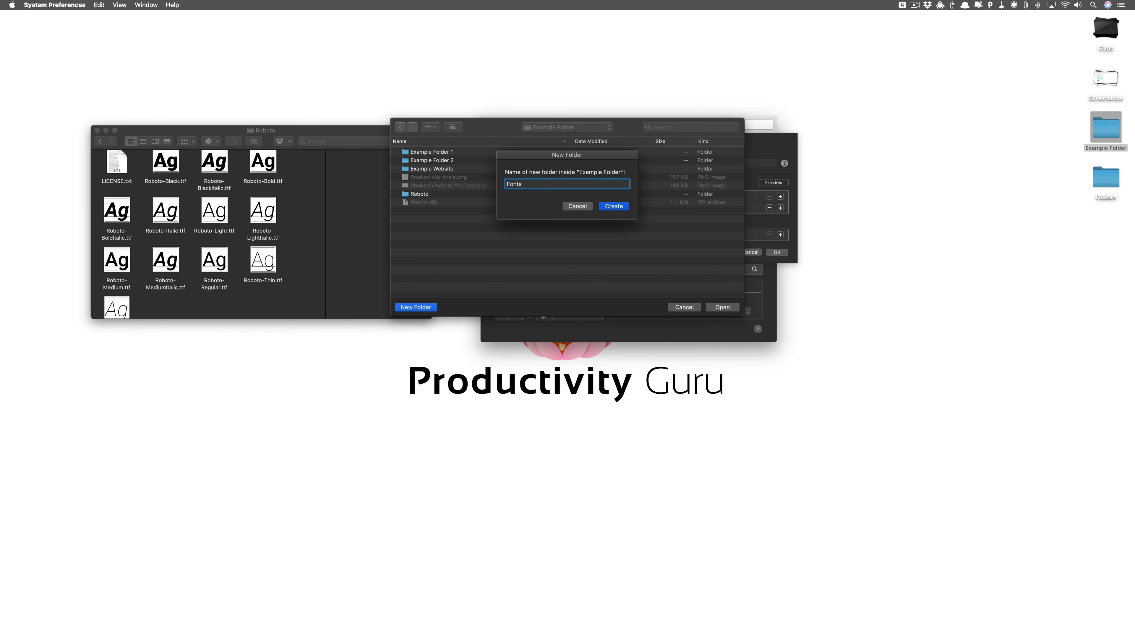
{"action": "left_click", "coordinate": [612, 206]}
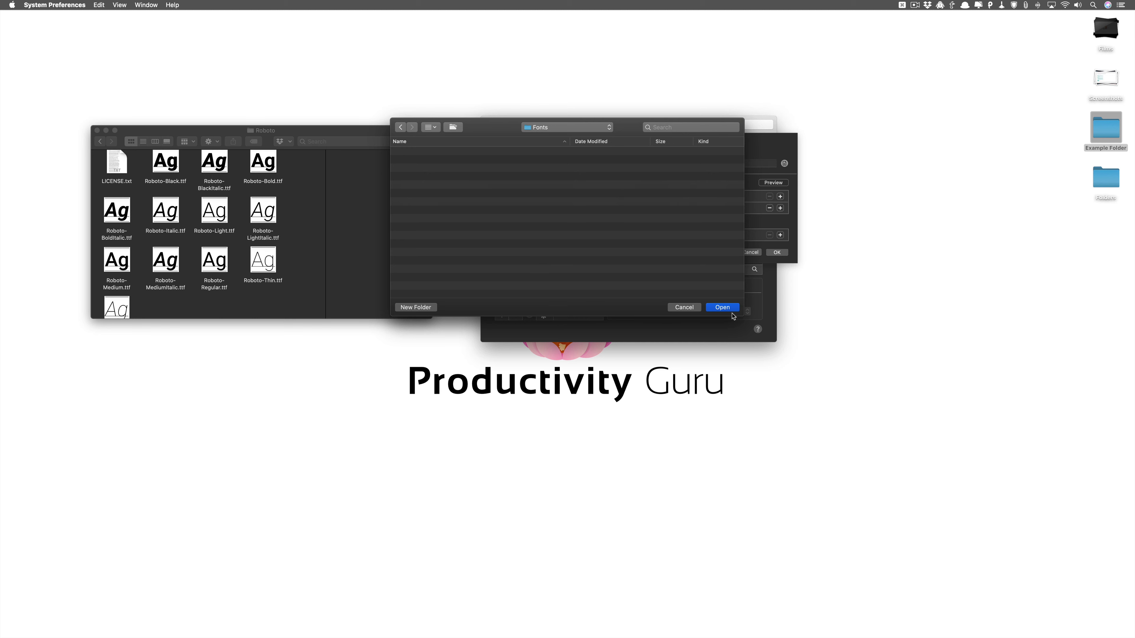
{"action": "left_click", "coordinate": [721, 307]}
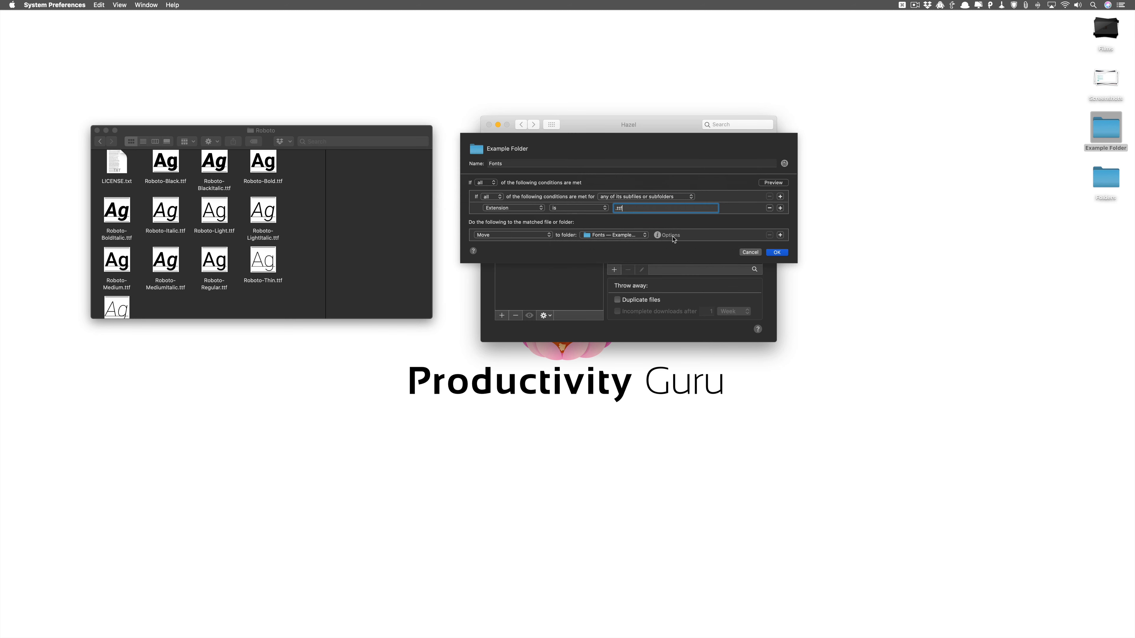
{"action": "mouse_move", "coordinate": [783, 217]}
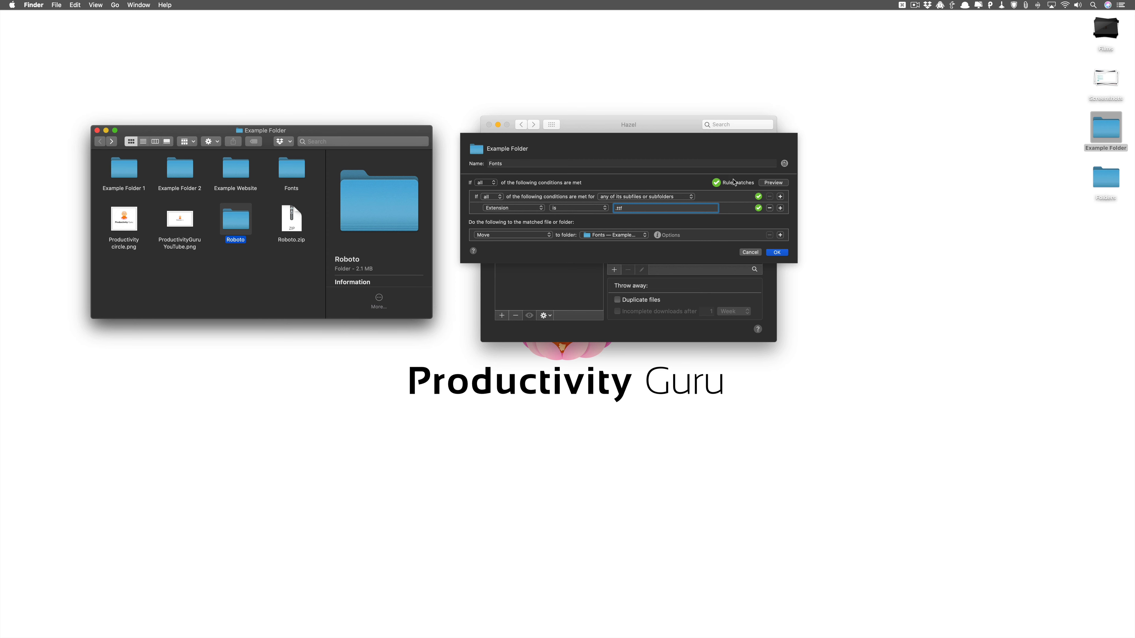
{"action": "mouse_move", "coordinate": [737, 210]}
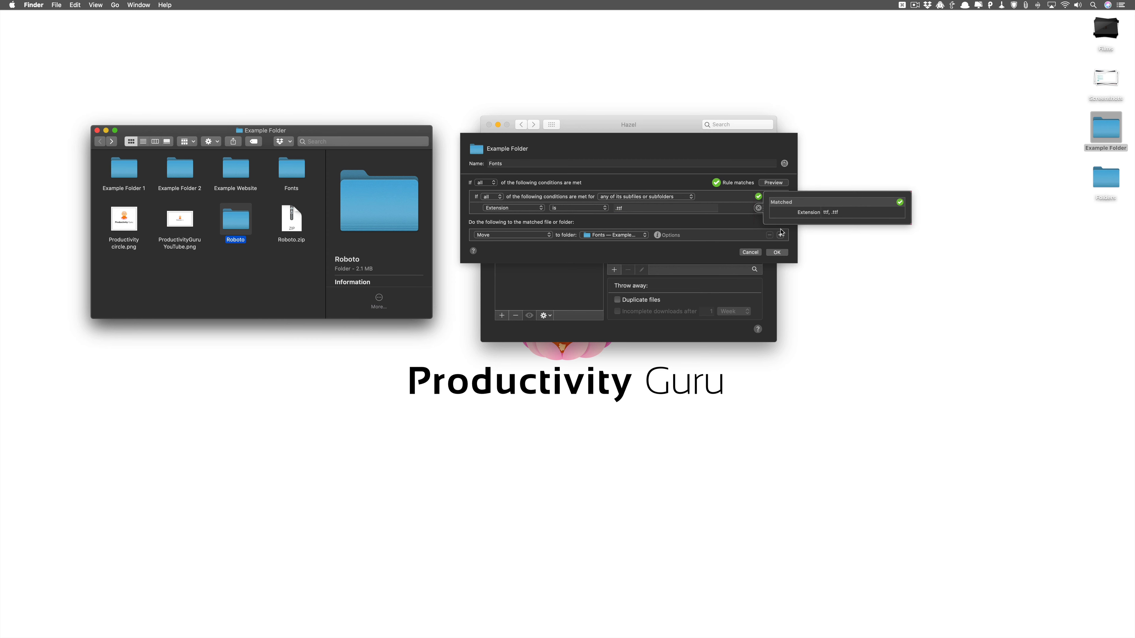
- Dismiss the match details and select Example Website in Finder to test the rule
{"action": "left_click", "coordinate": [664, 207]}
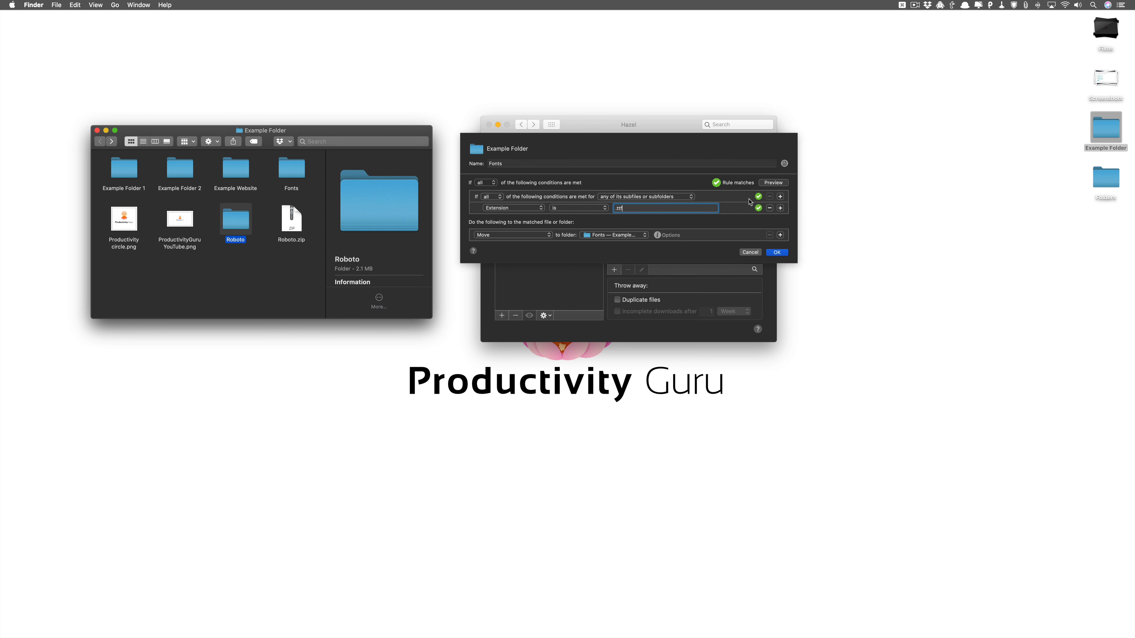
{"action": "mouse_move", "coordinate": [751, 215]}
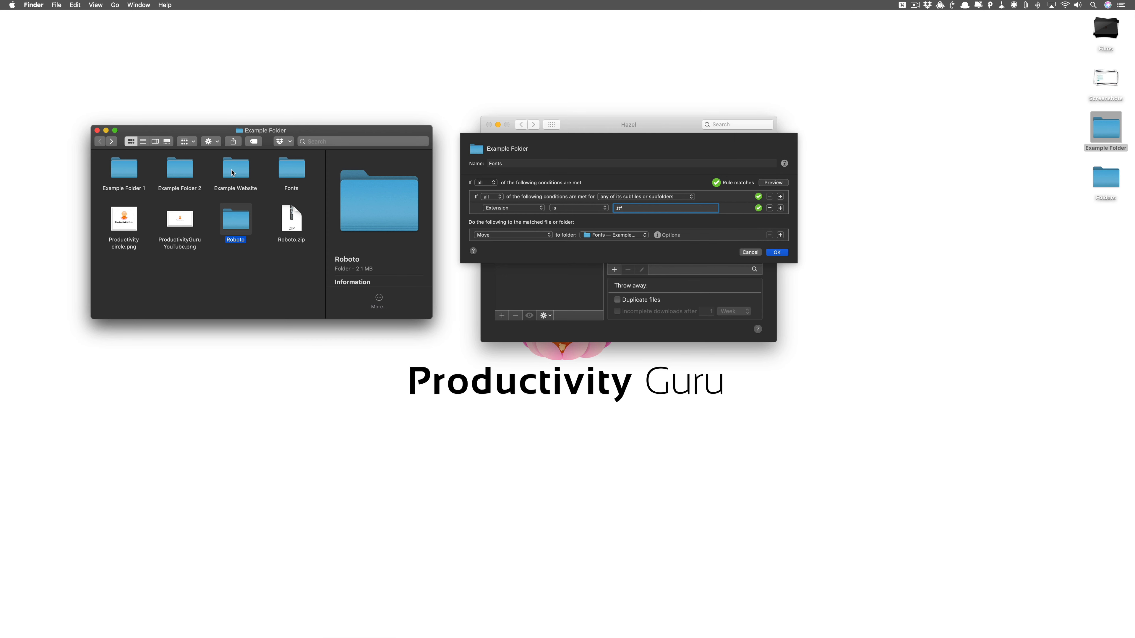
{"action": "left_click", "coordinate": [235, 169]}
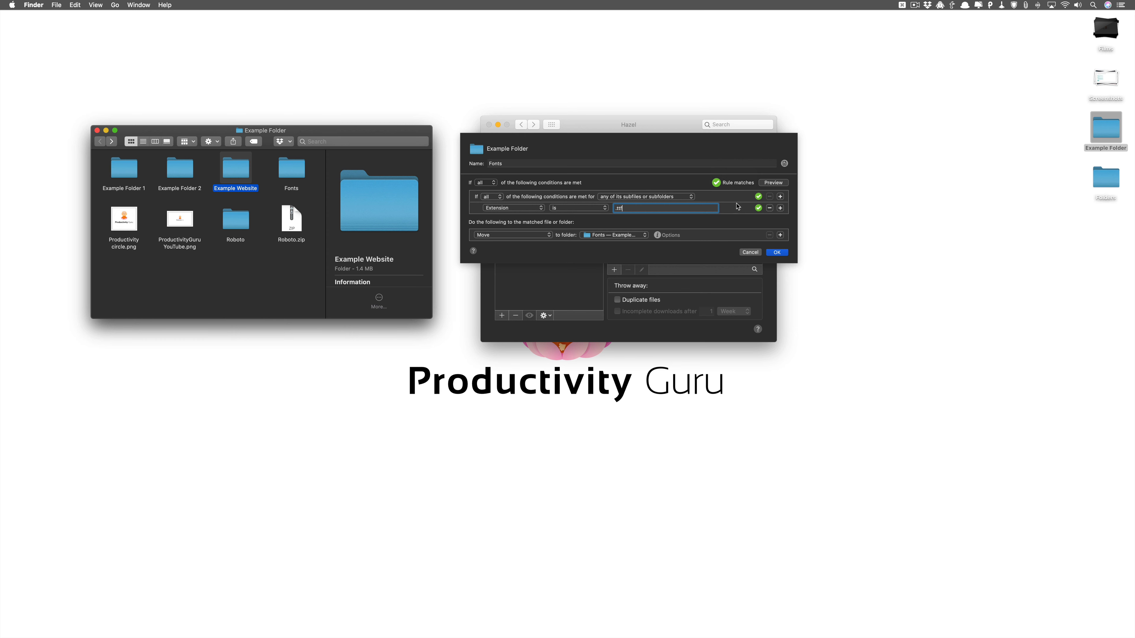
{"action": "mouse_move", "coordinate": [736, 206]}
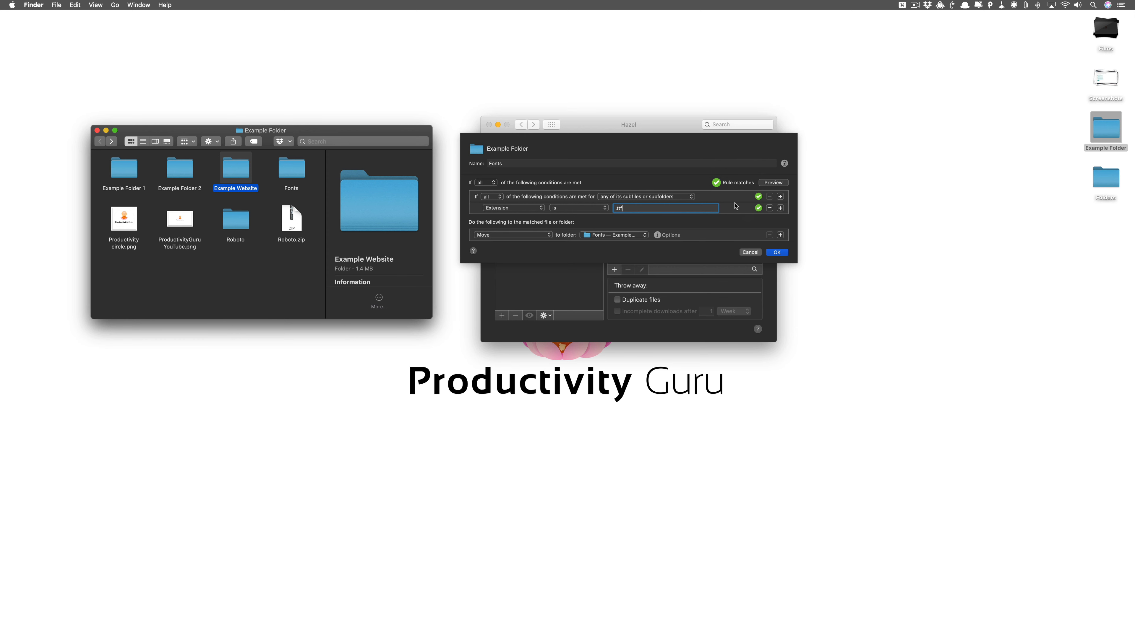
{"action": "mouse_move", "coordinate": [819, 211]}
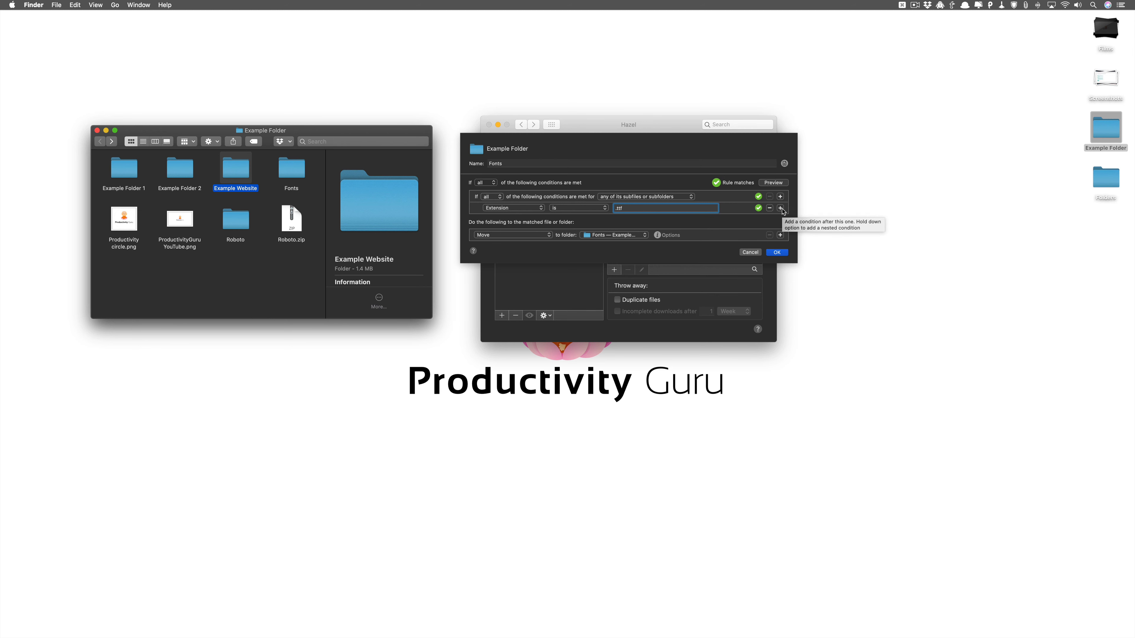
- Add a second nested condition, Subfolder Depth is 1, after the Extension check
{"action": "left_click", "coordinate": [510, 207]}
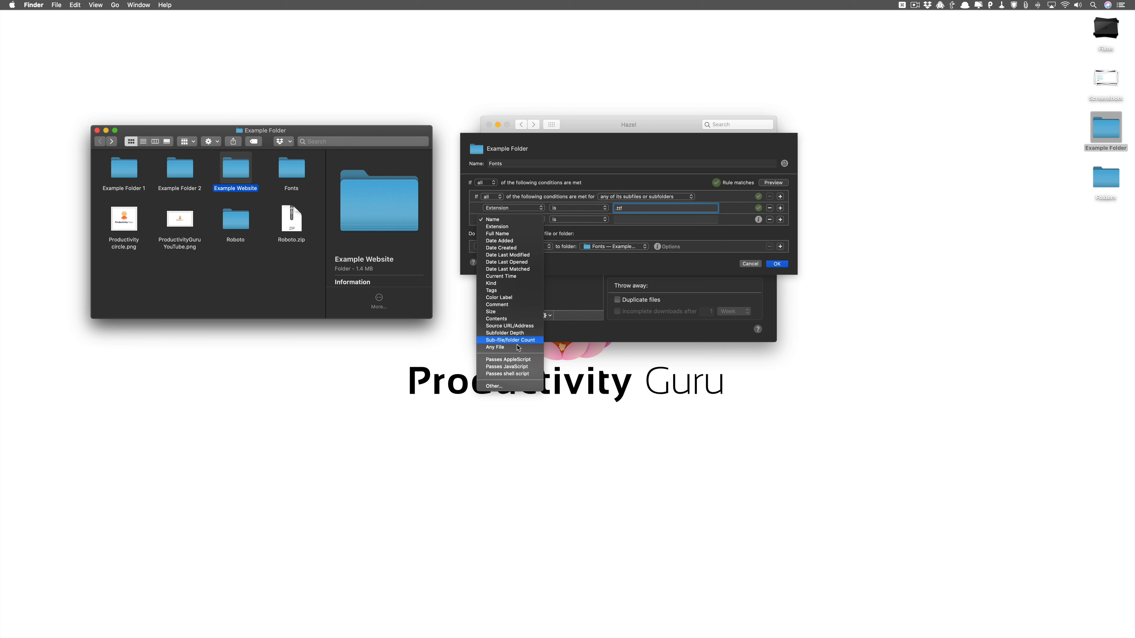
{"action": "left_click", "coordinate": [510, 341]}
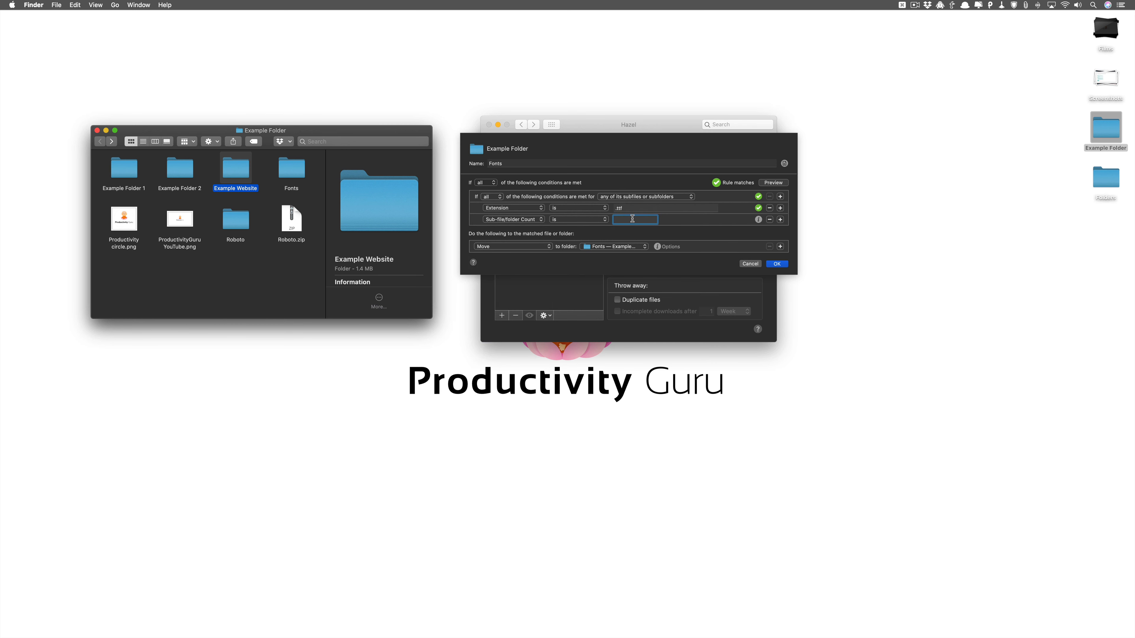
{"action": "type", "text": "1"}
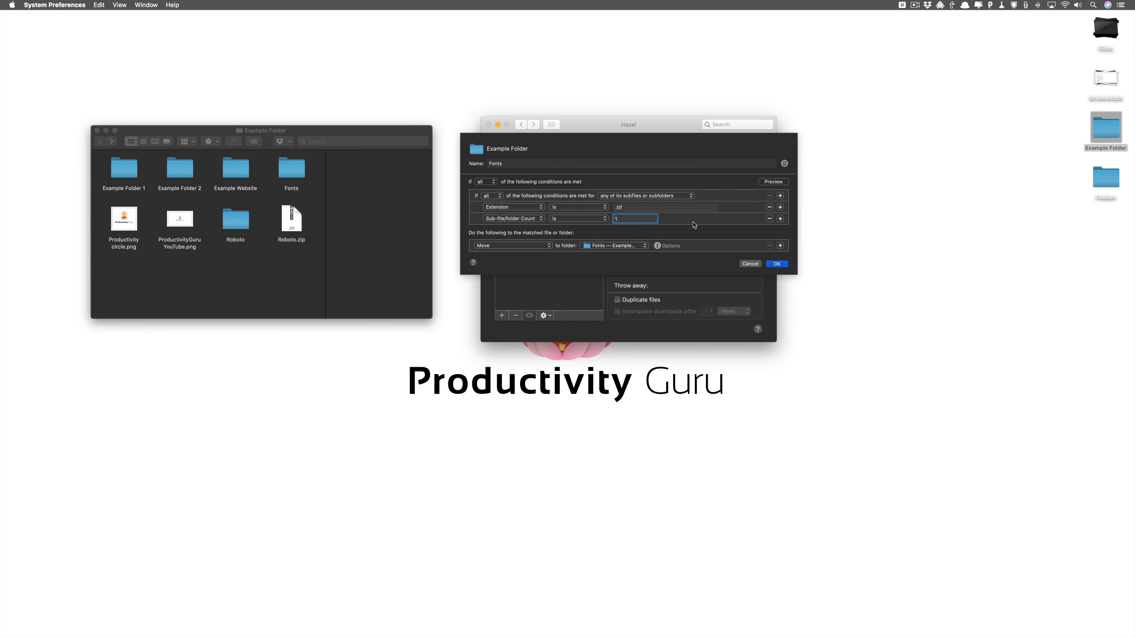
{"action": "left_click", "coordinate": [510, 218]}
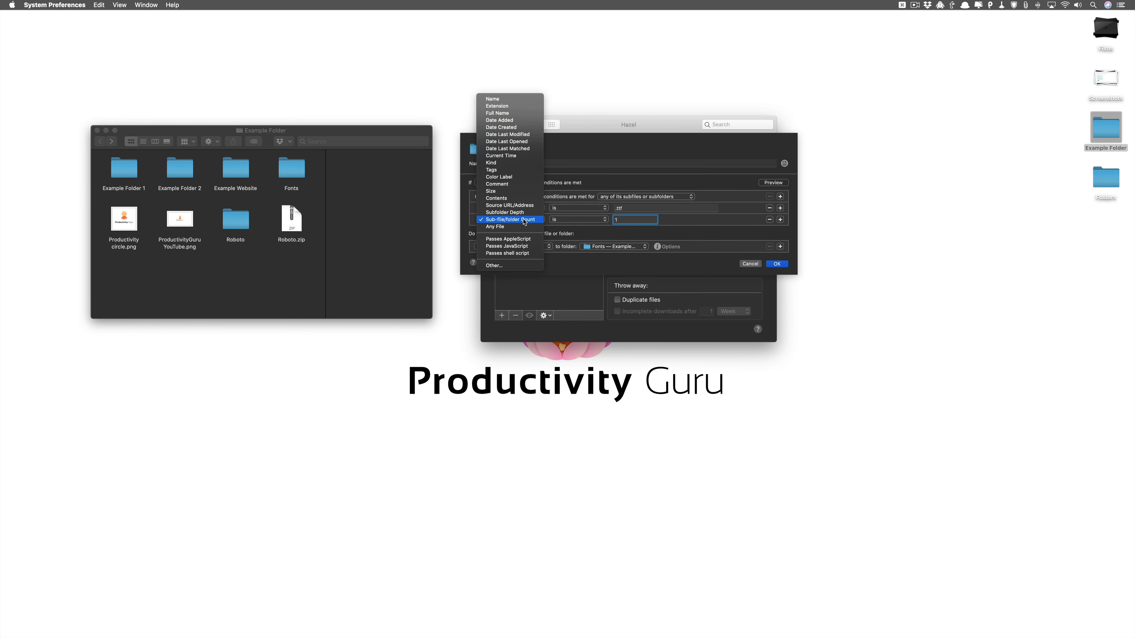
{"action": "left_click", "coordinate": [503, 212]}
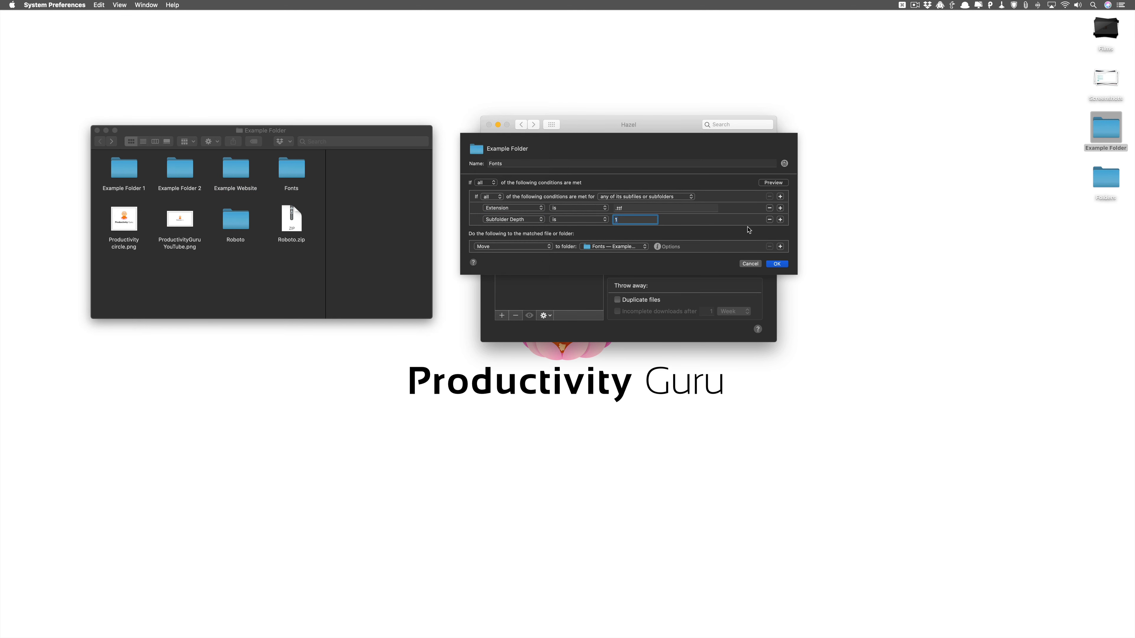
{"action": "mouse_move", "coordinate": [621, 227]}
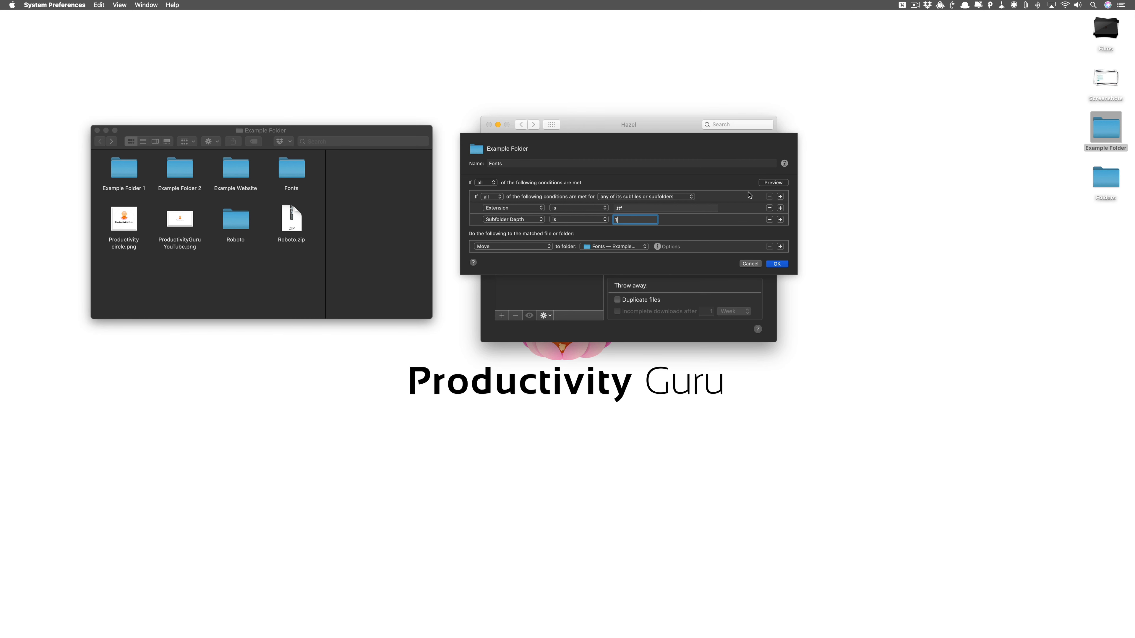
- Preview the rule against the font folders, confirming Roboto matches on .ttf and Subfolder Depth 1
{"action": "left_click", "coordinate": [235, 168]}
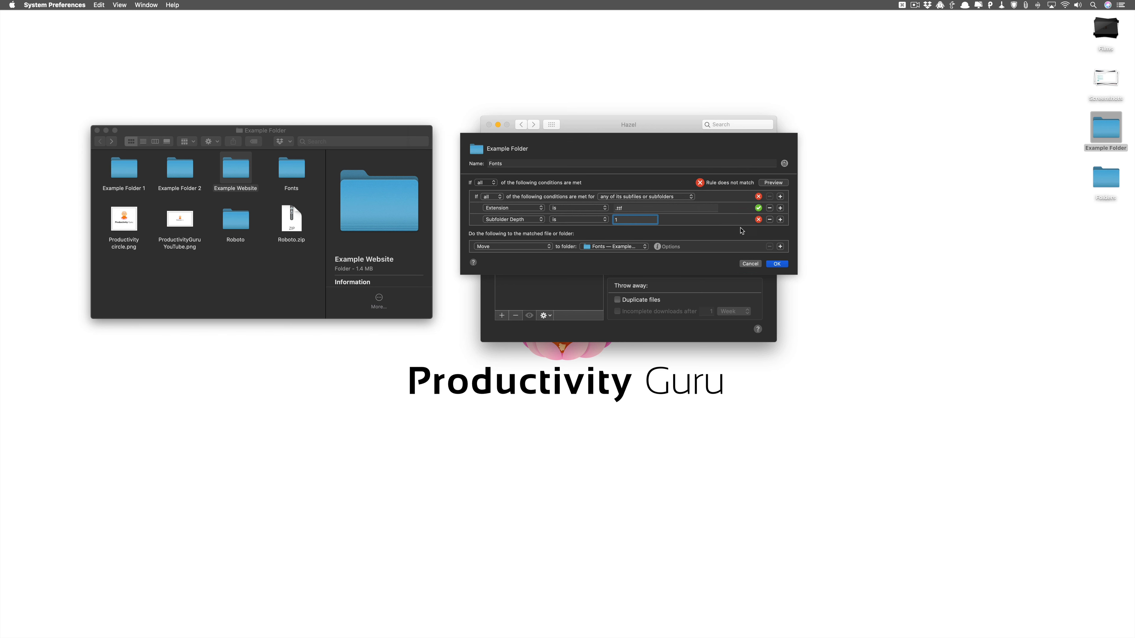
{"action": "mouse_move", "coordinate": [754, 223]}
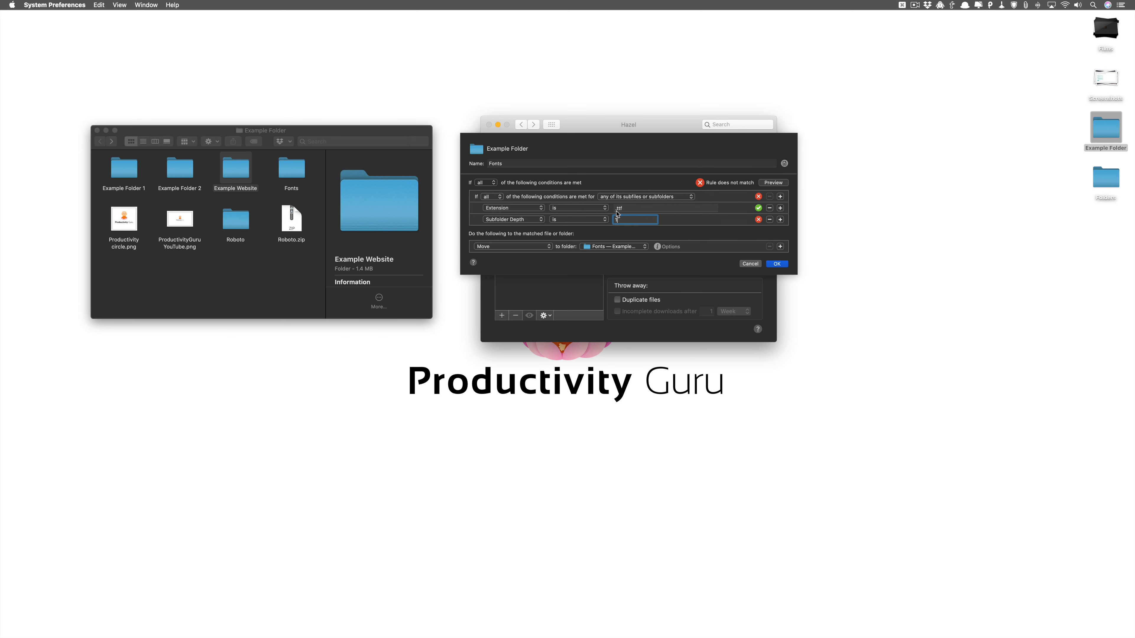
{"action": "type", "text": "1"}
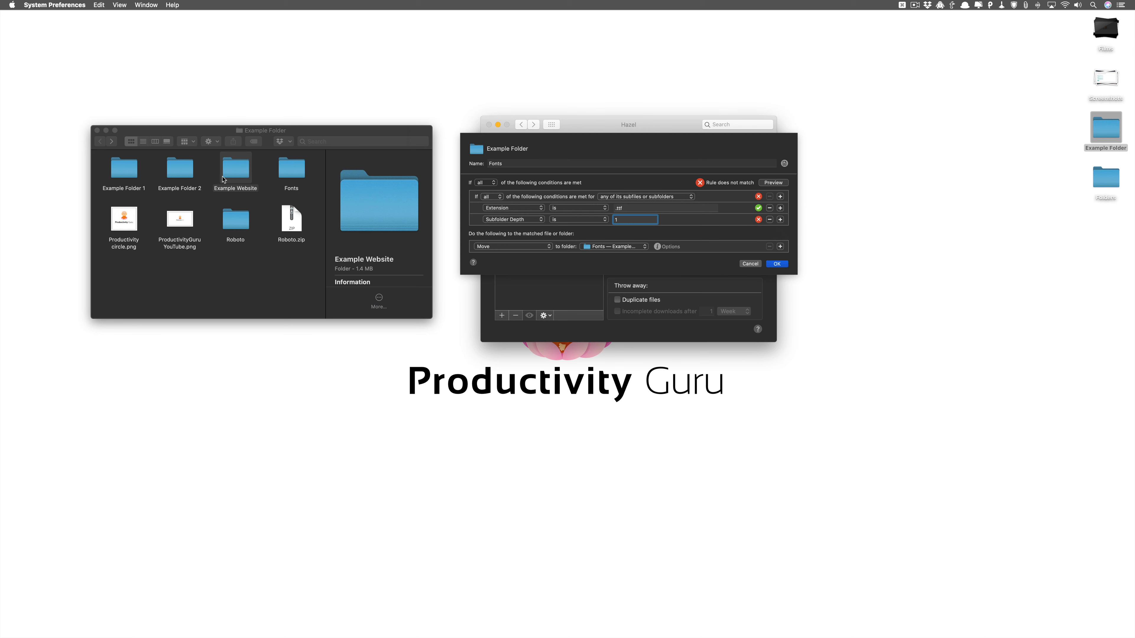
{"action": "double_click", "coordinate": [234, 168]}
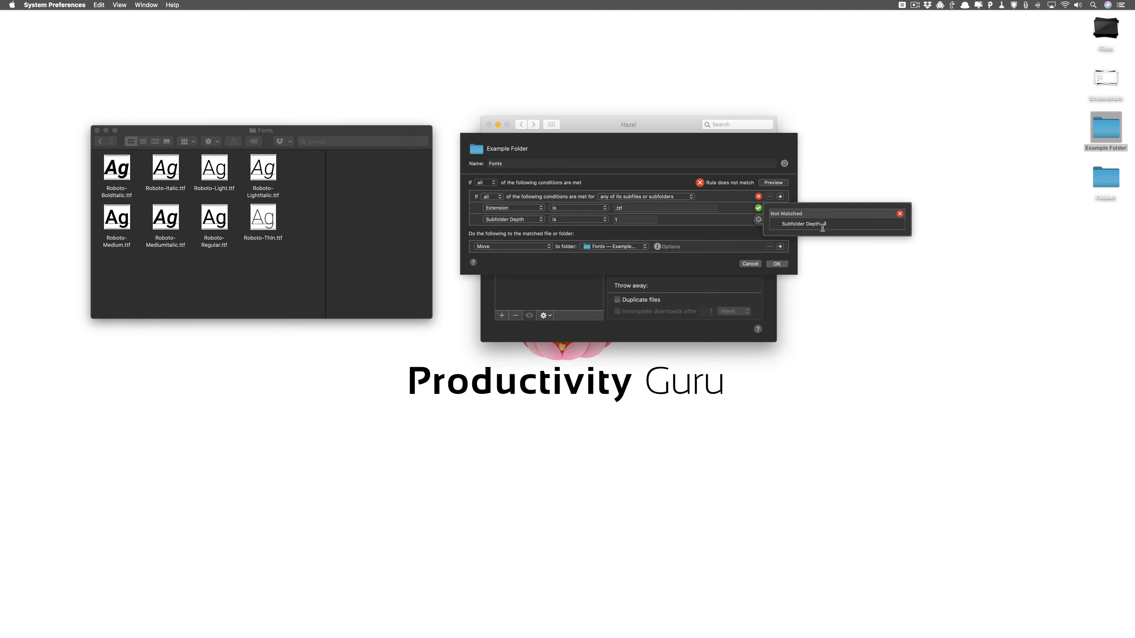
{"action": "left_click", "coordinate": [635, 219]}
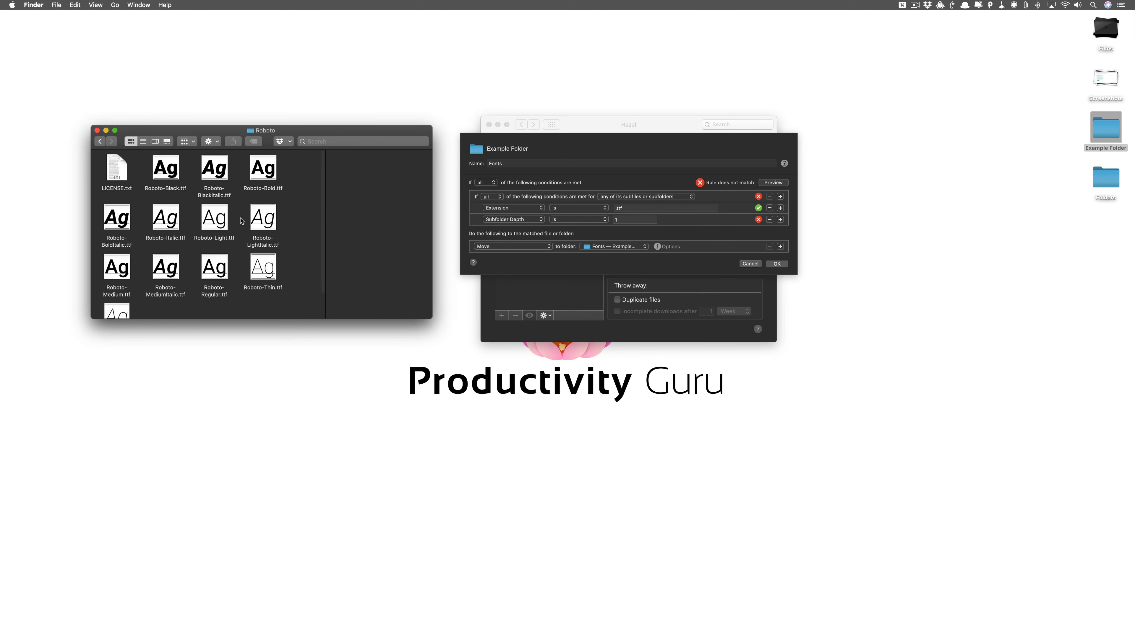
{"action": "left_click", "coordinate": [99, 141]}
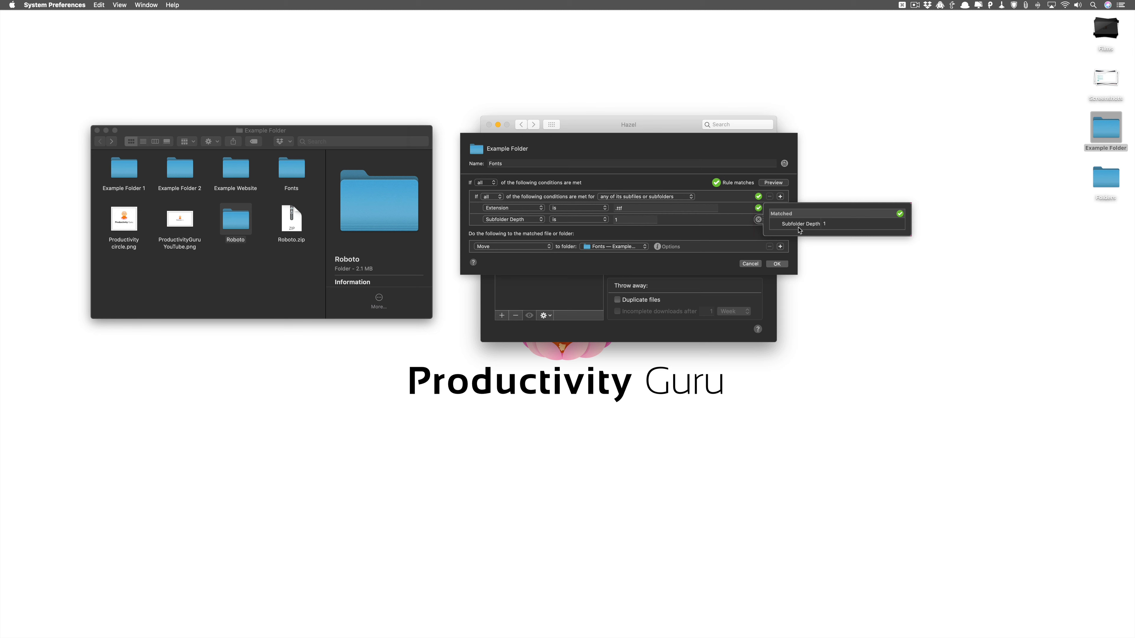
{"action": "left_click", "coordinate": [635, 220]}
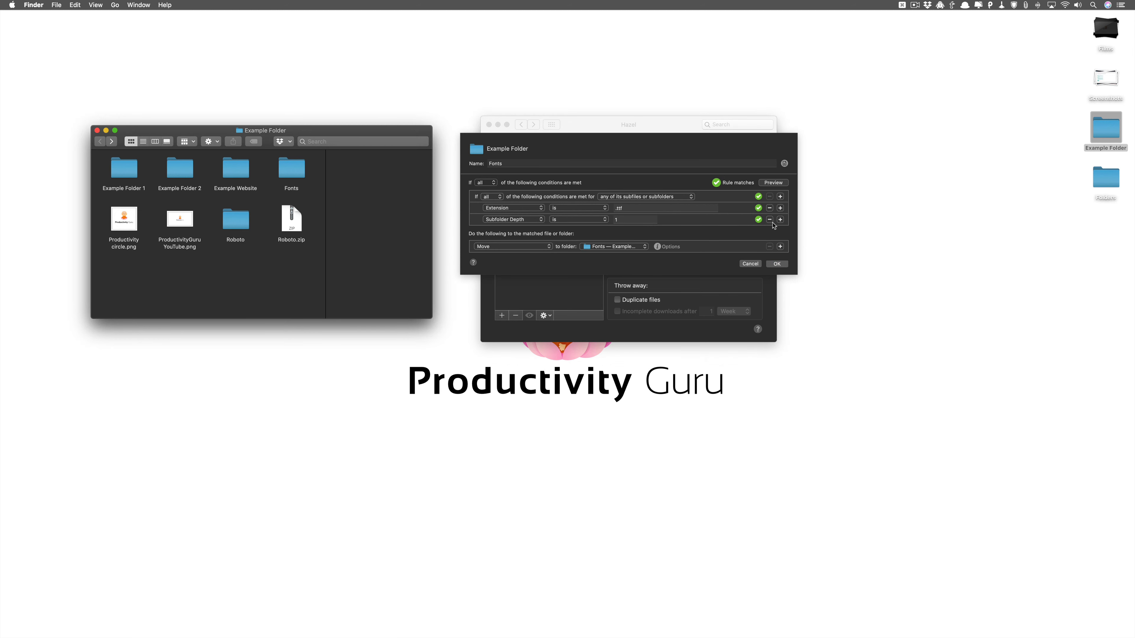
{"action": "mouse_move", "coordinate": [767, 265]}
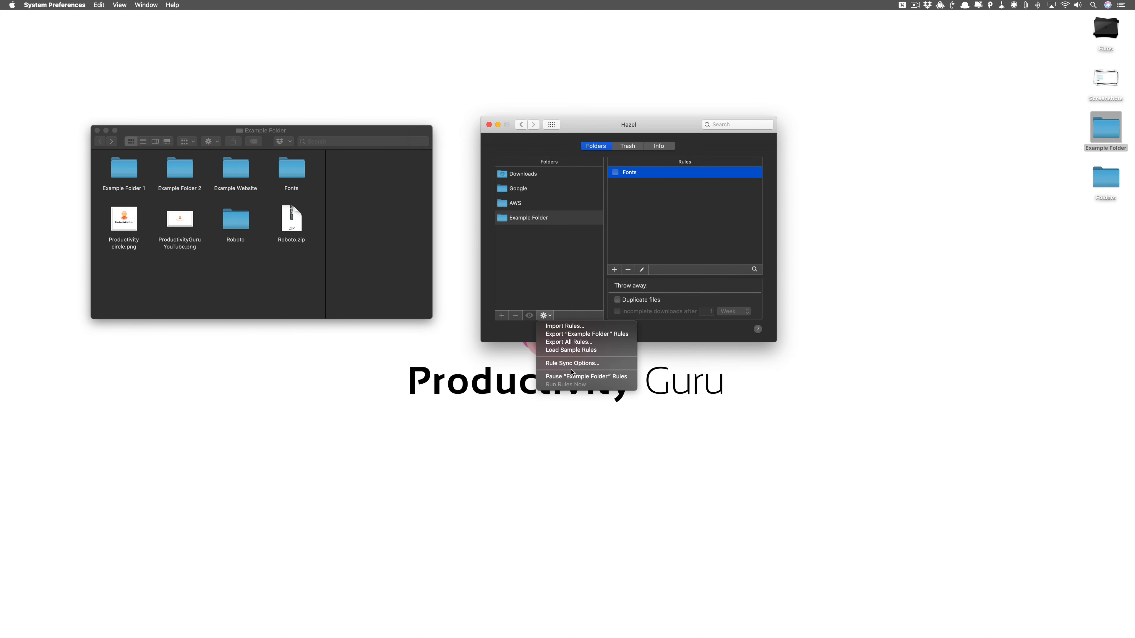
{"action": "mouse_move", "coordinate": [586, 376]}
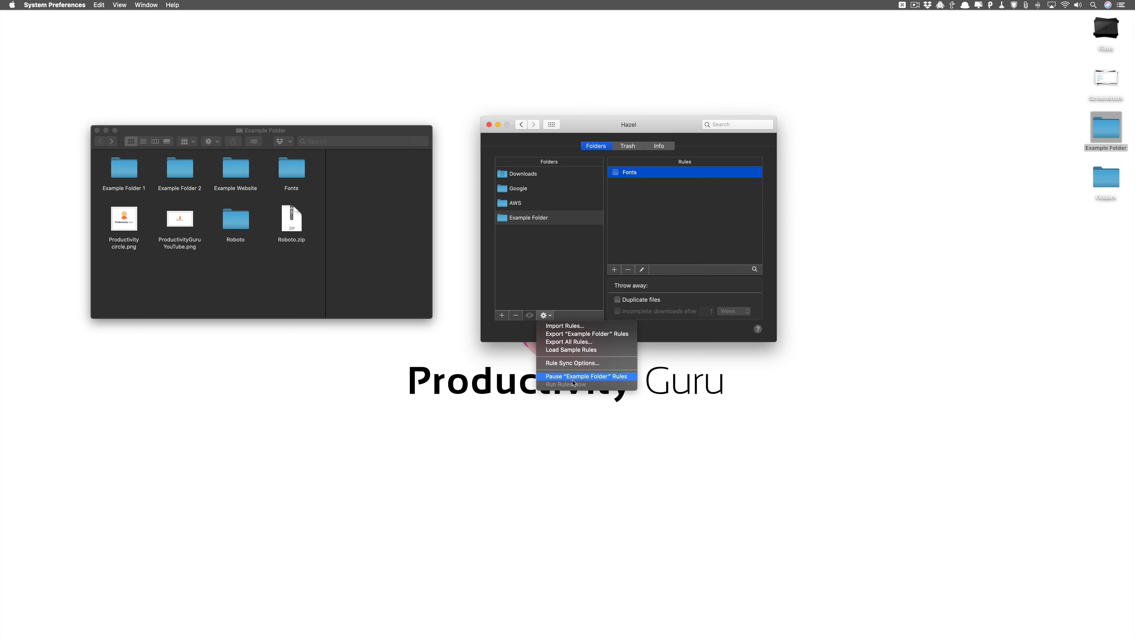
- Pause and resume Example Folder's rules from the gear menu so the Fonts rule runs
{"action": "left_click", "coordinate": [585, 377]}
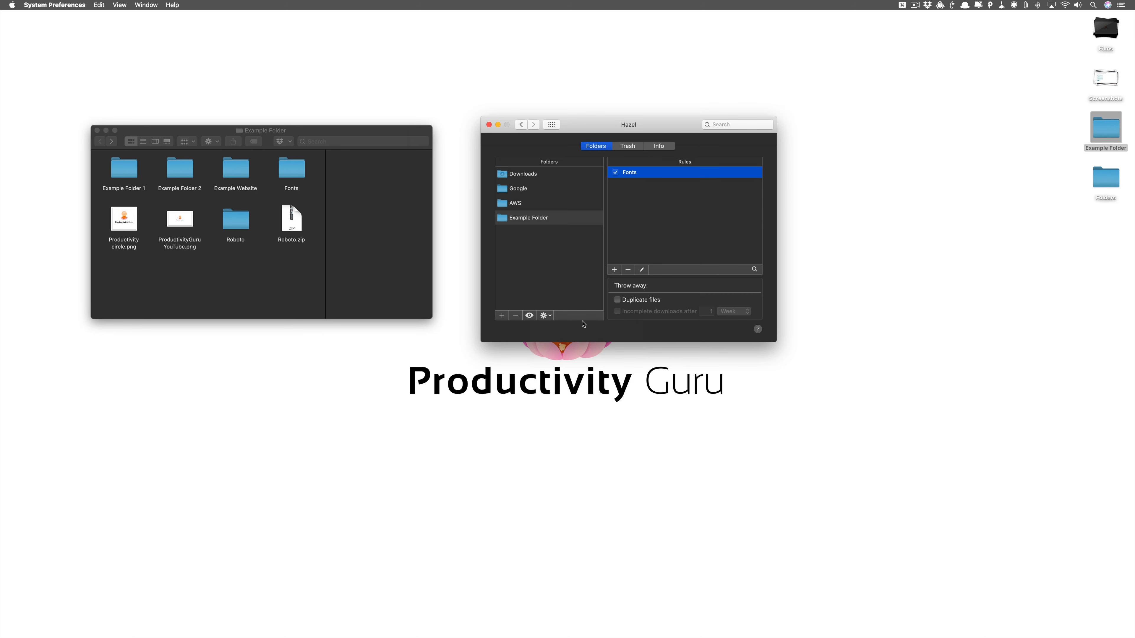
{"action": "left_click", "coordinate": [543, 315]}
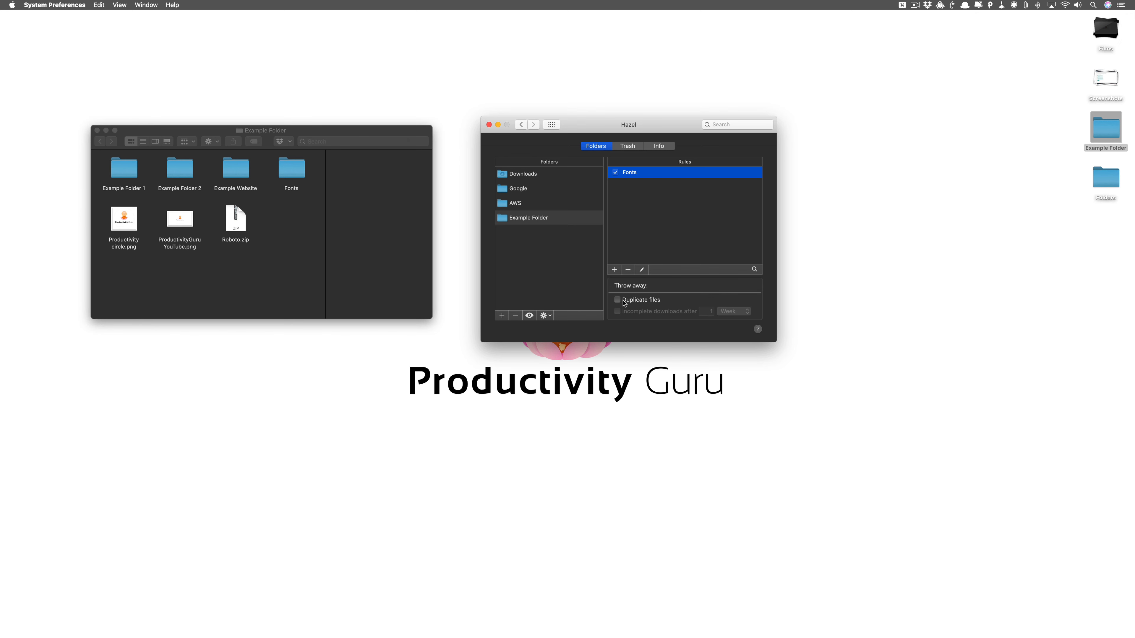
- Enable throwing away duplicate files and go back up to Example Folder in Finder
{"action": "left_click", "coordinate": [616, 299]}
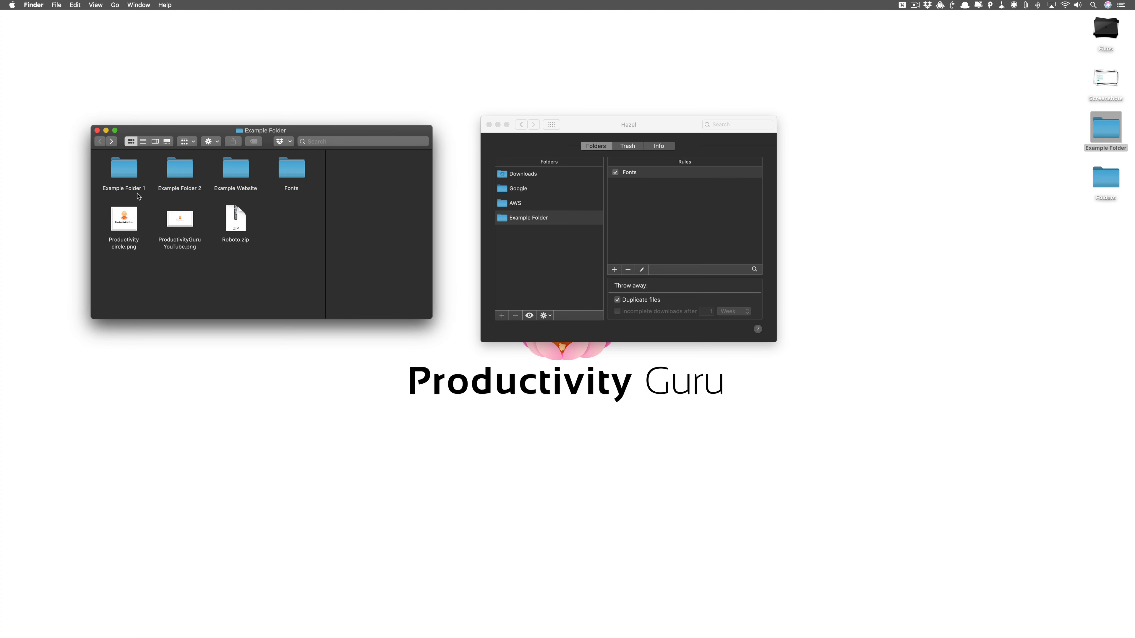
{"action": "mouse_move", "coordinate": [234, 225]}
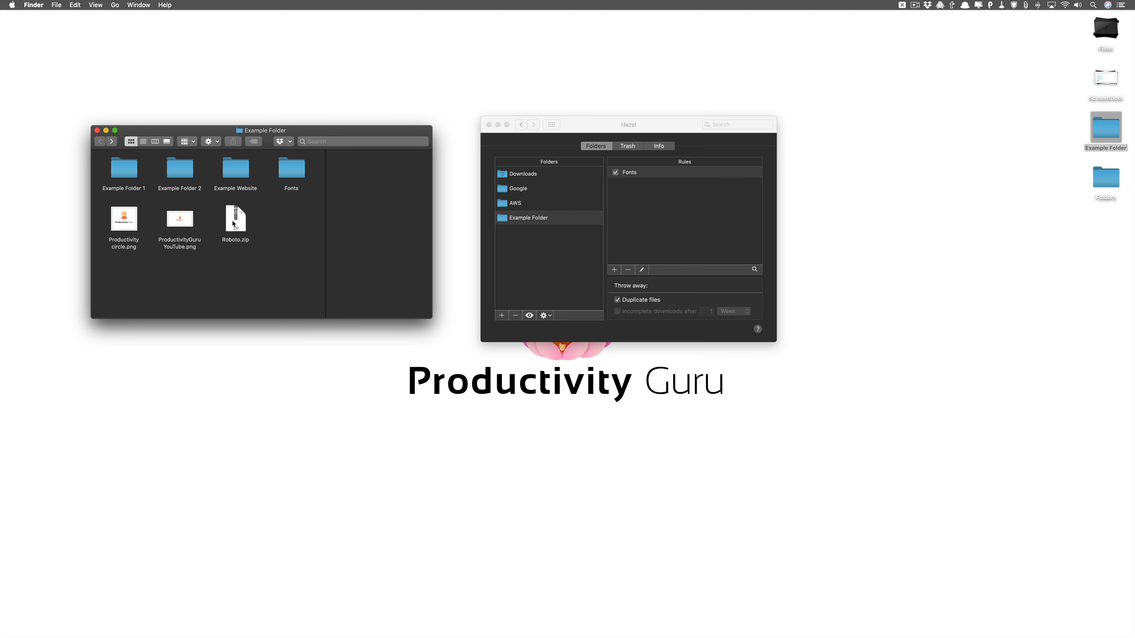
{"action": "left_click", "coordinate": [235, 218]}
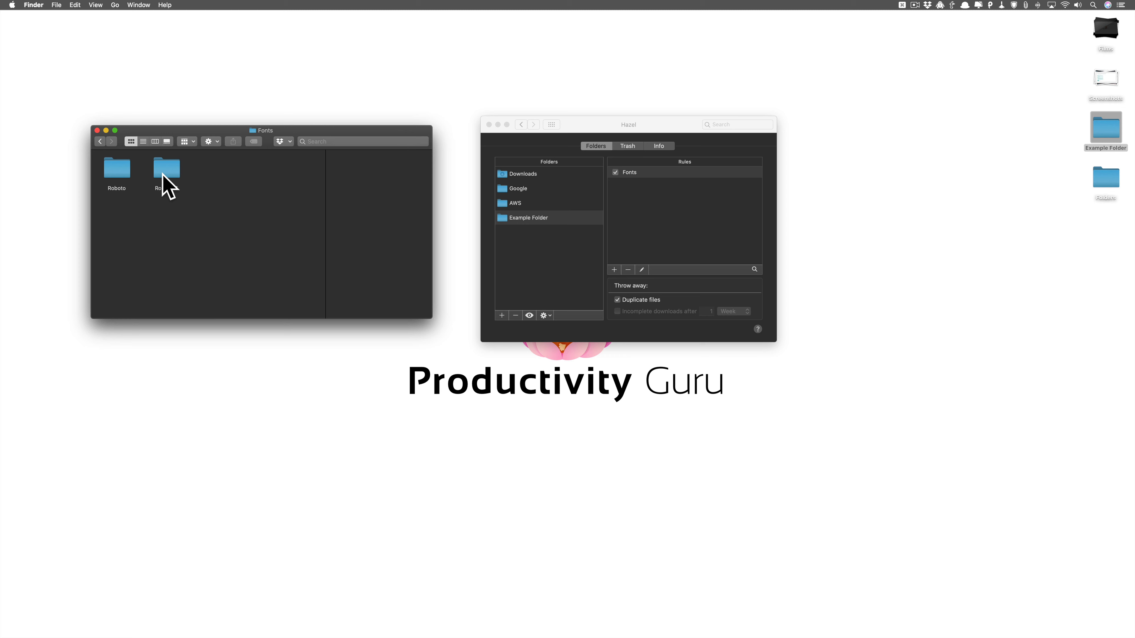
{"action": "left_click", "coordinate": [99, 141]}
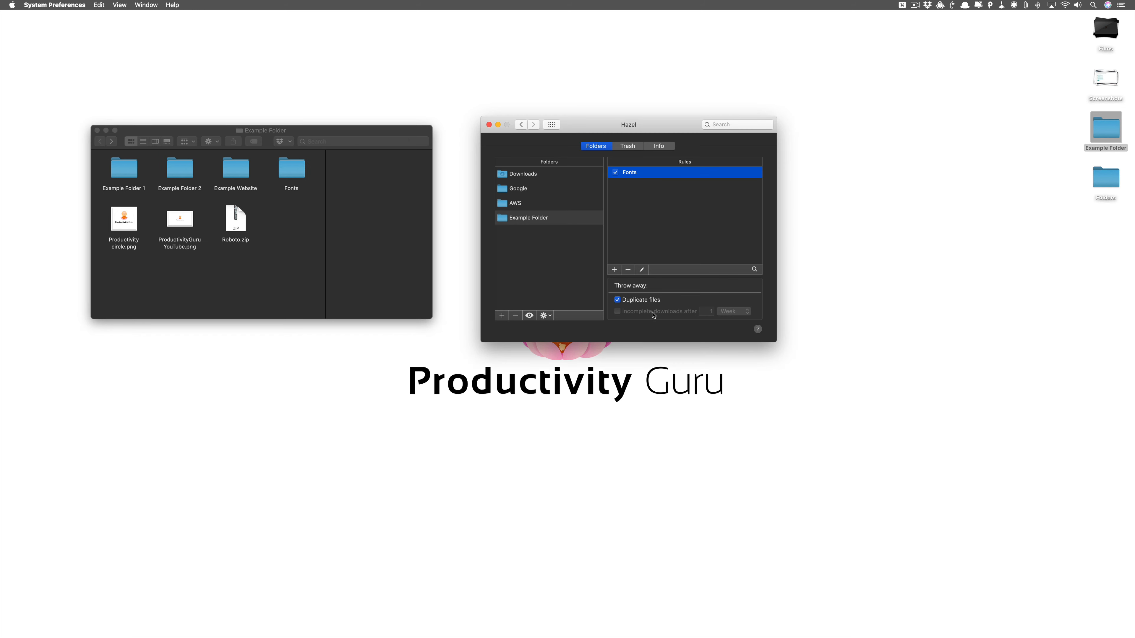
- Switch off the Fonts rule and unpack the Roboto.zip archive
{"action": "double_click", "coordinate": [628, 172]}
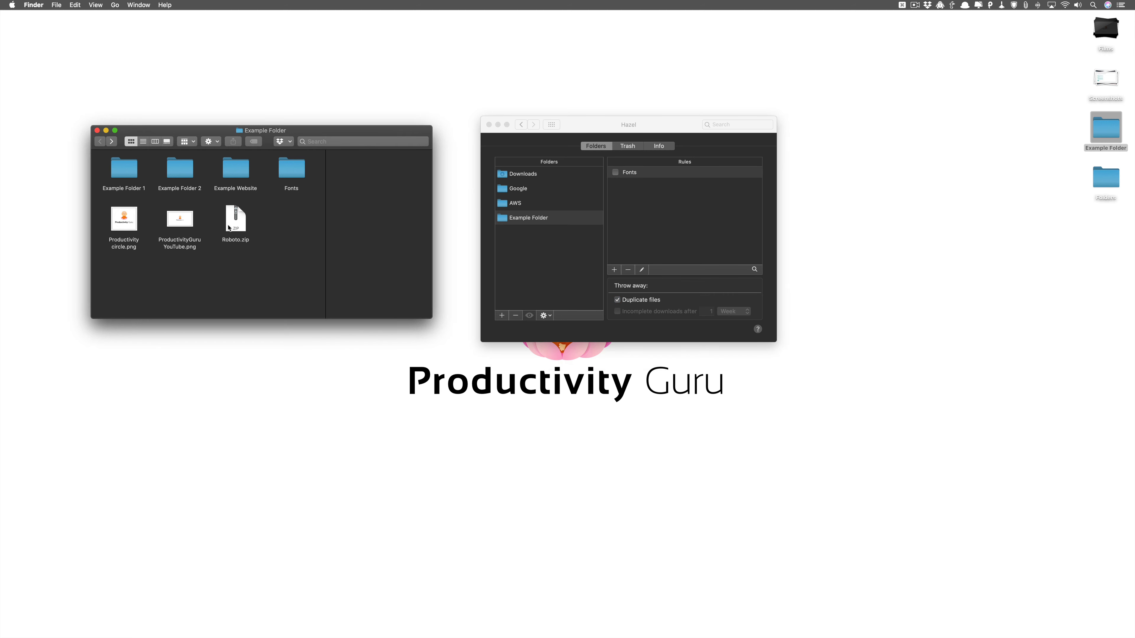
{"action": "left_click", "coordinate": [236, 216]}
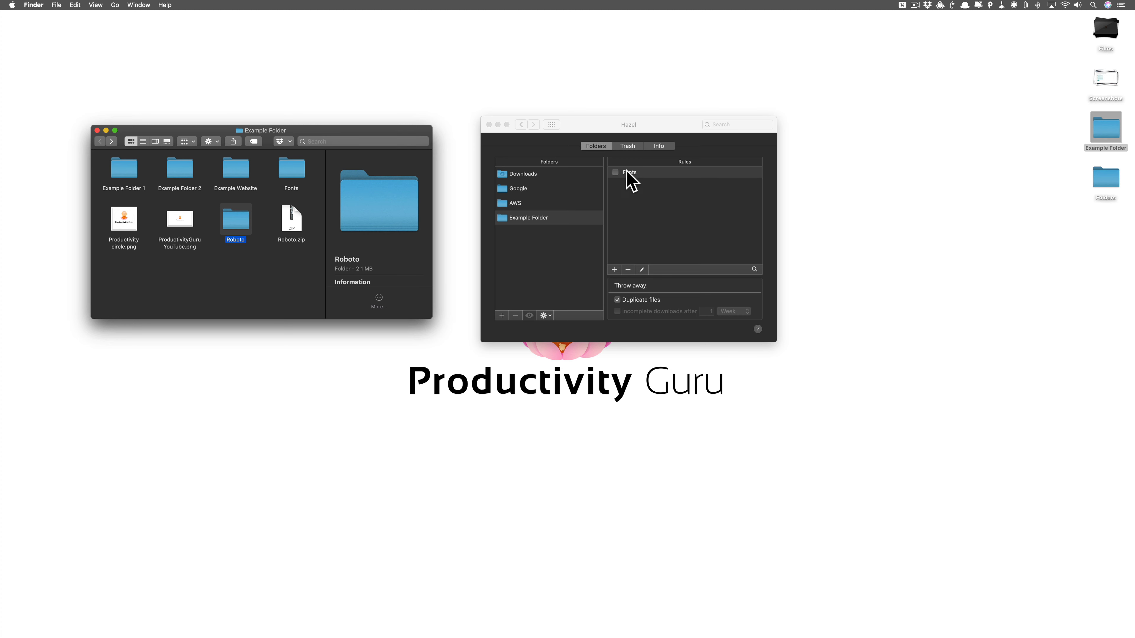
- Edit the Fonts rule to remove the Subfolder Depth condition, keeping only .ttf Extension, and save
{"action": "double_click", "coordinate": [629, 172]}
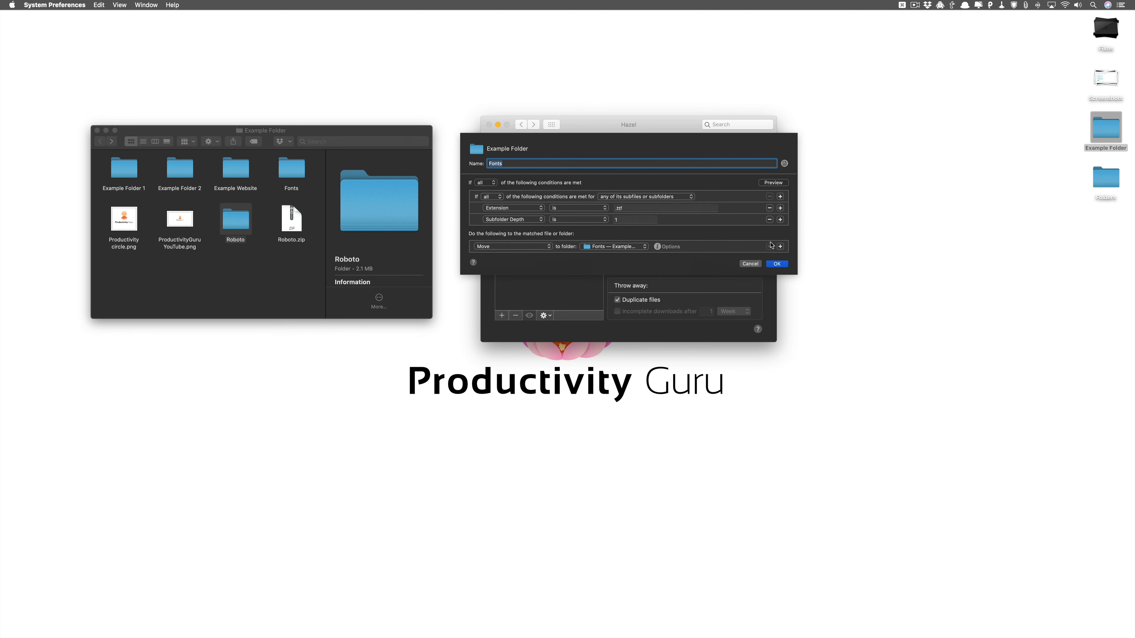
{"action": "left_click", "coordinate": [768, 219]}
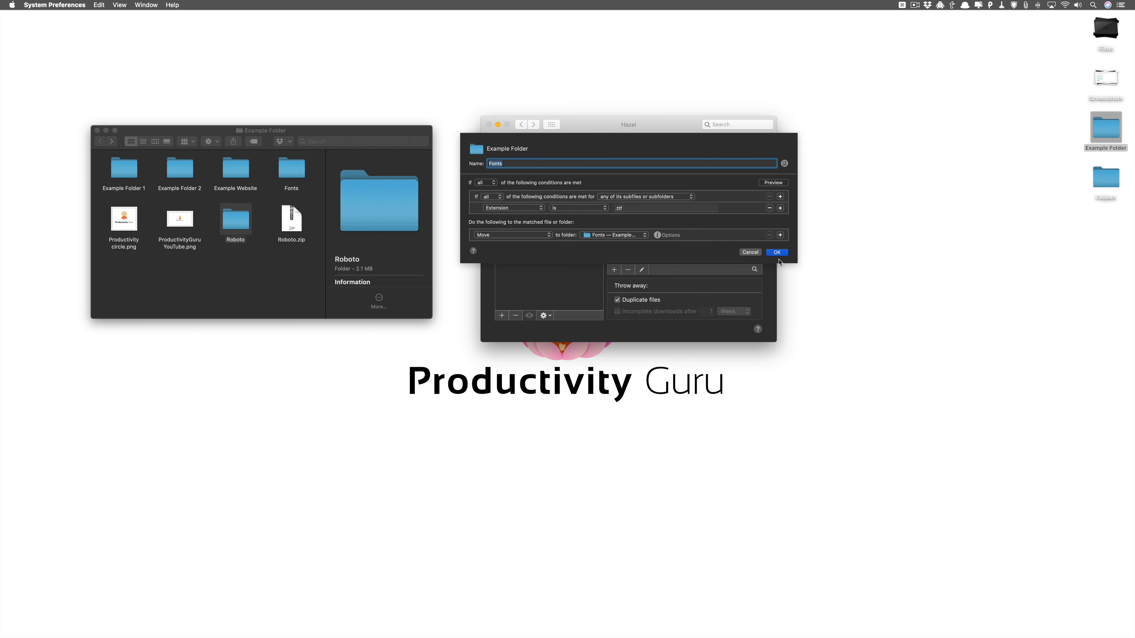
{"action": "left_click", "coordinate": [776, 251]}
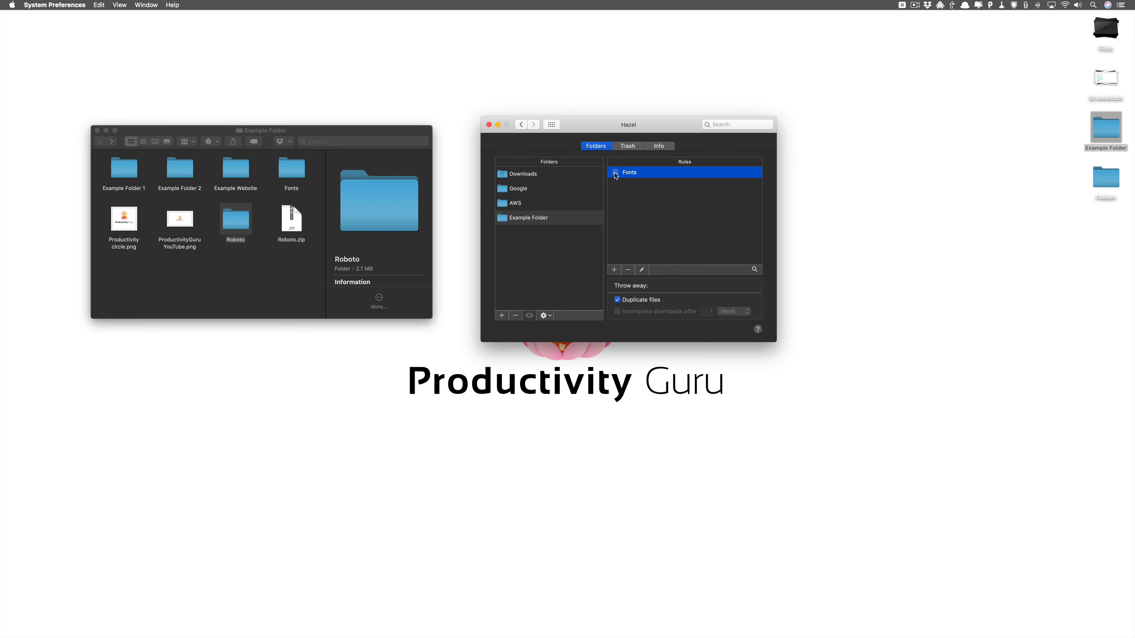
- Re-enable the Fonts rule so Roboto and Example Website move into Fonts
{"action": "left_click", "coordinate": [544, 315]}
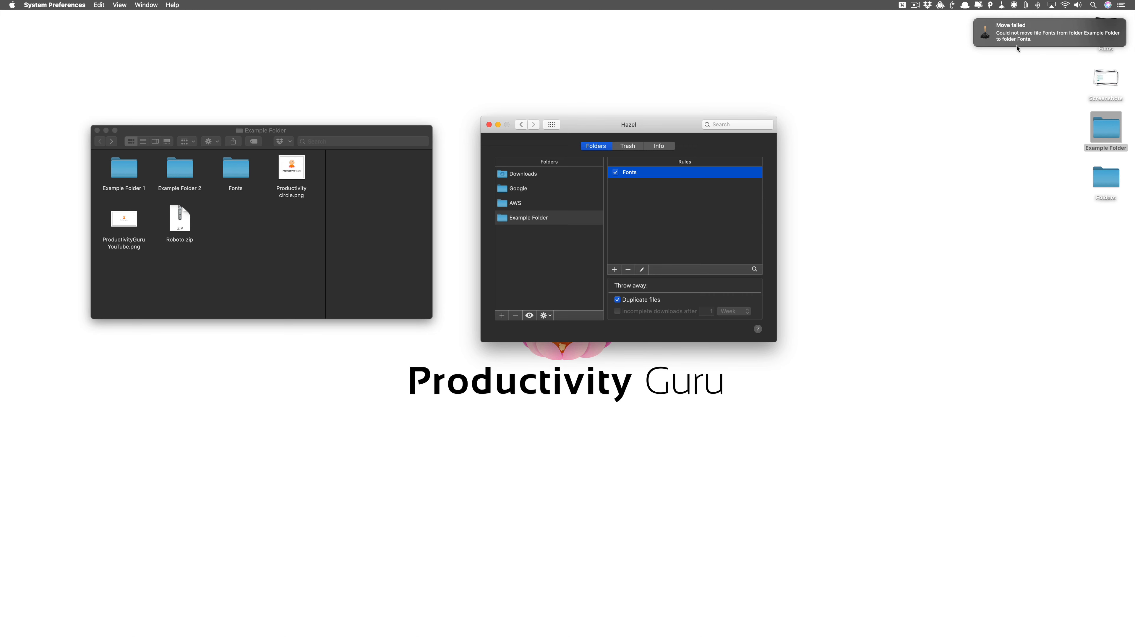
{"action": "mouse_move", "coordinate": [1034, 54]}
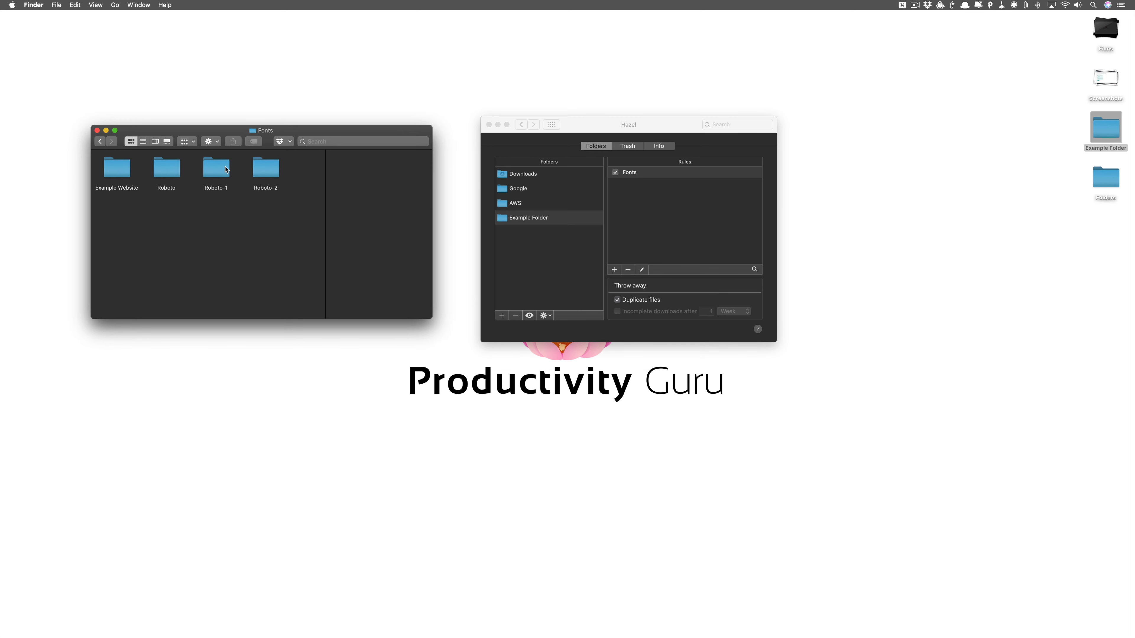
{"action": "mouse_move", "coordinate": [201, 215]}
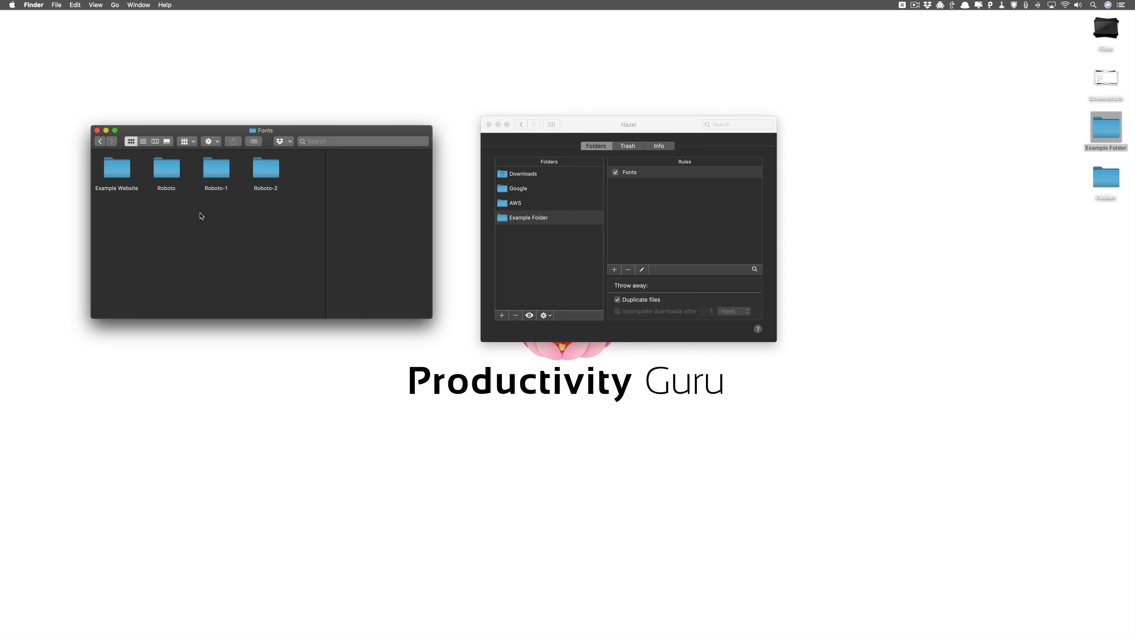
{"action": "mouse_move", "coordinate": [655, 297]}
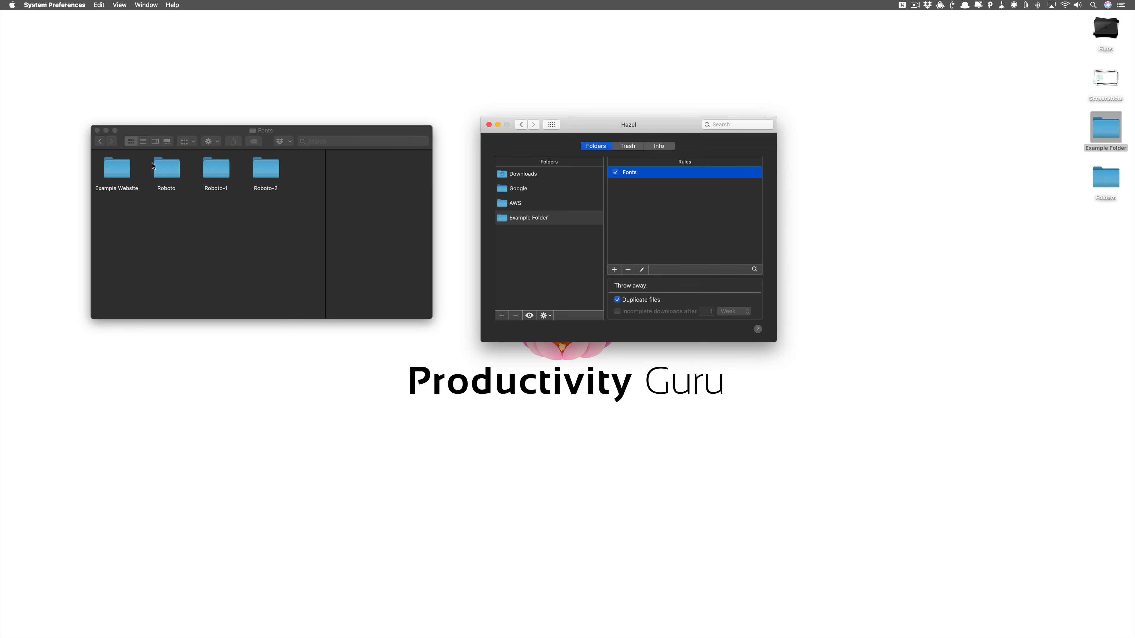
{"action": "mouse_move", "coordinate": [141, 206]}
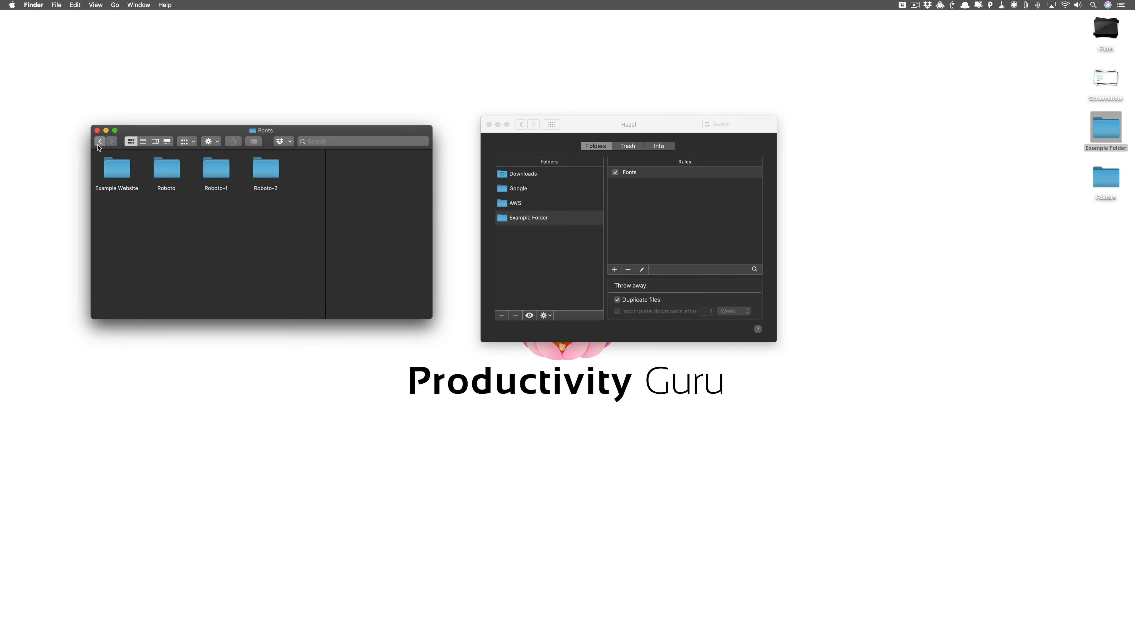
- Add a Subfolder Depth is 1 condition back to the Fonts rule and save it
{"action": "left_click", "coordinate": [642, 269]}
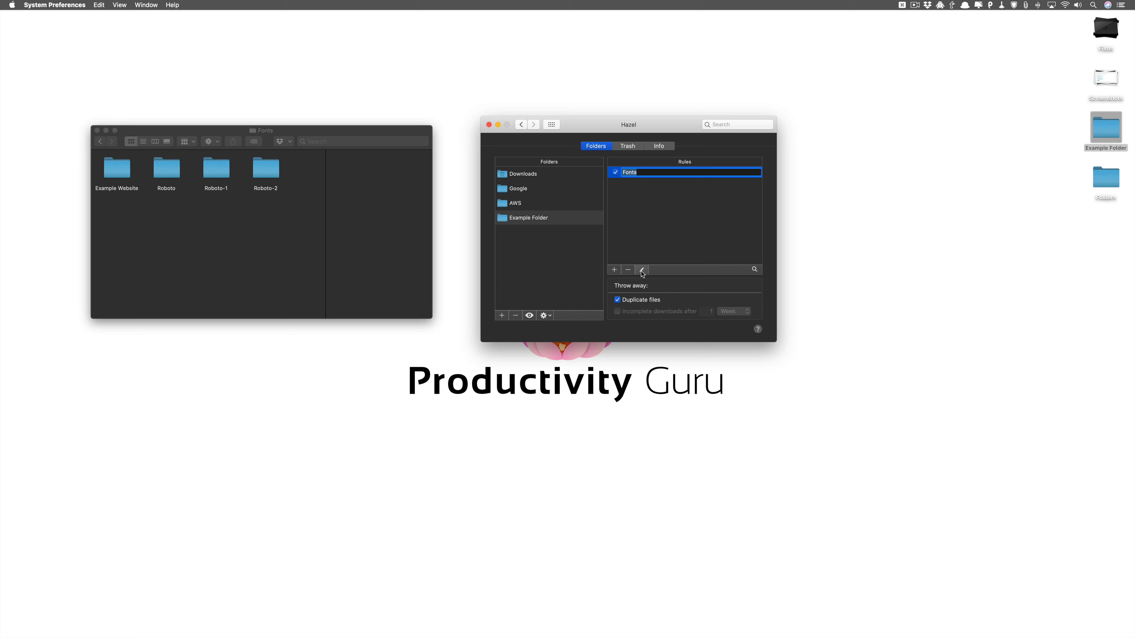
{"action": "double_click", "coordinate": [629, 172]}
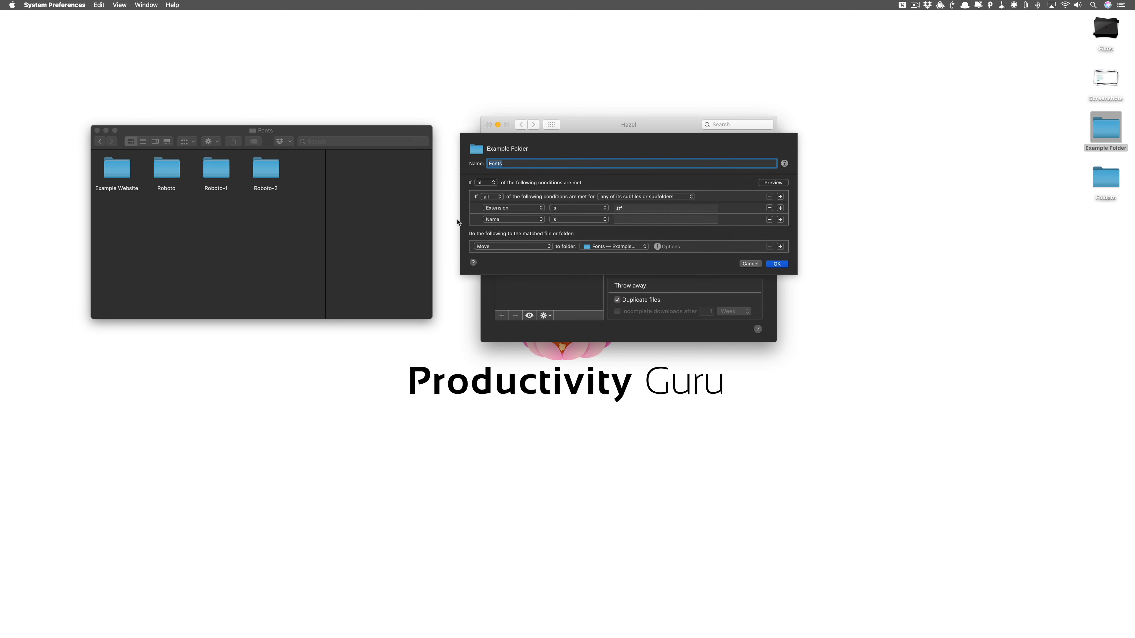
{"action": "left_click", "coordinate": [510, 219]}
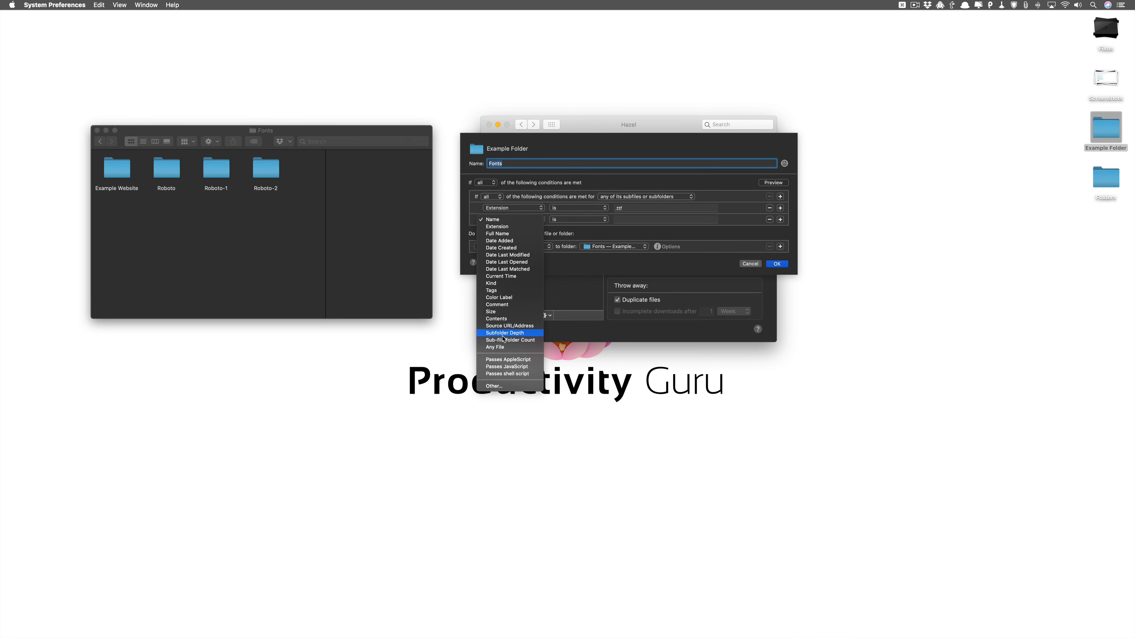
{"action": "left_click", "coordinate": [503, 333]}
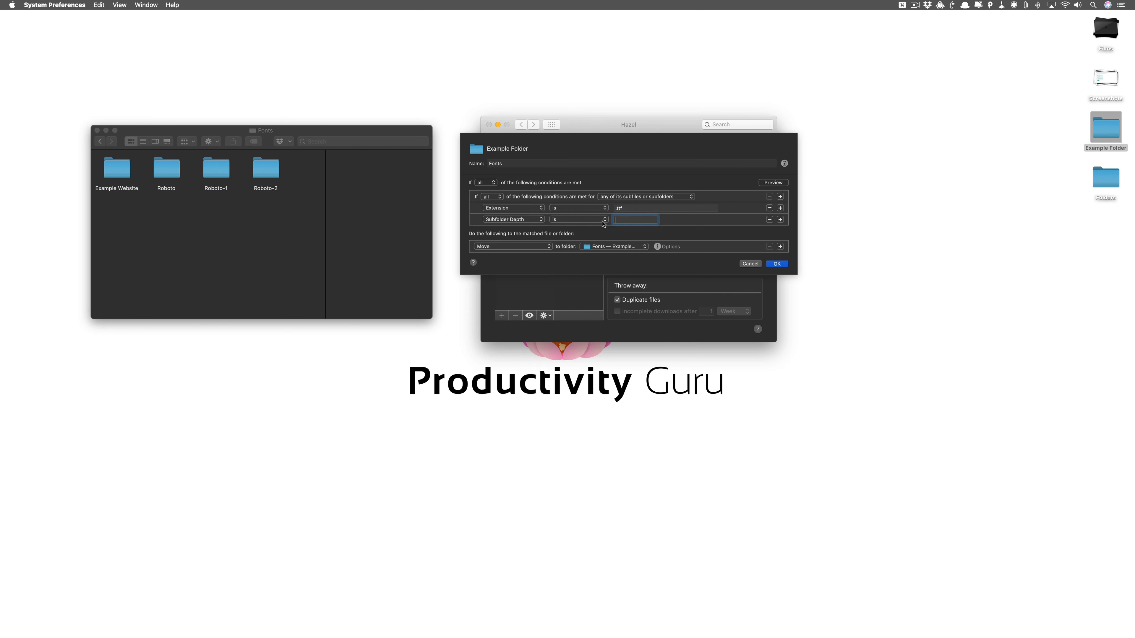
{"action": "type", "text": "1"}
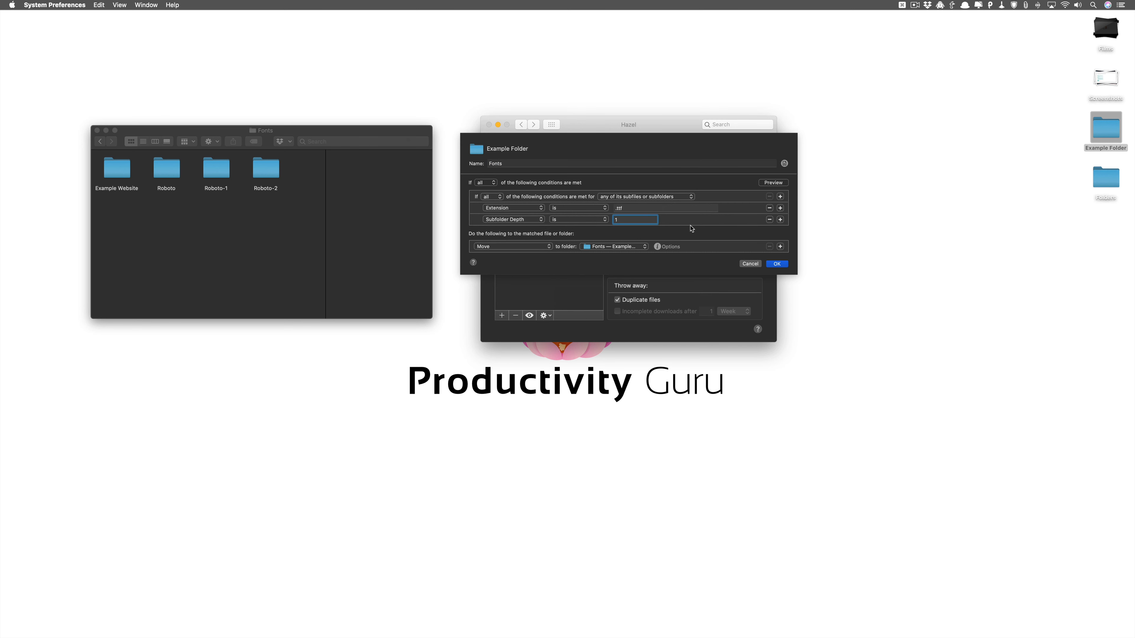
{"action": "left_click", "coordinate": [776, 264]}
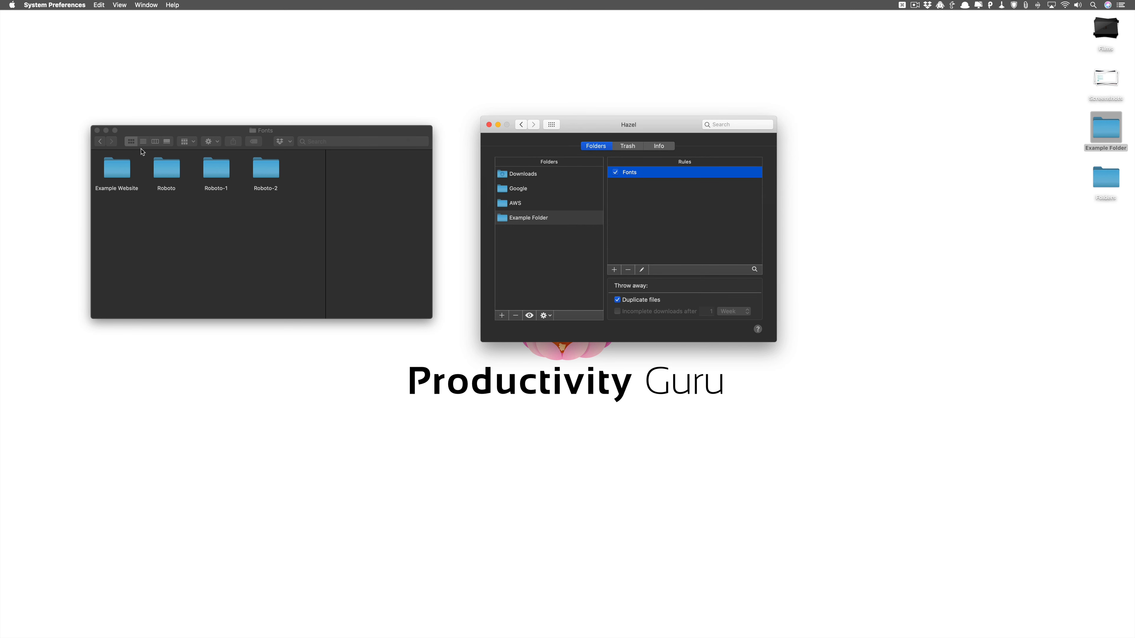
{"action": "mouse_move", "coordinate": [127, 152]}
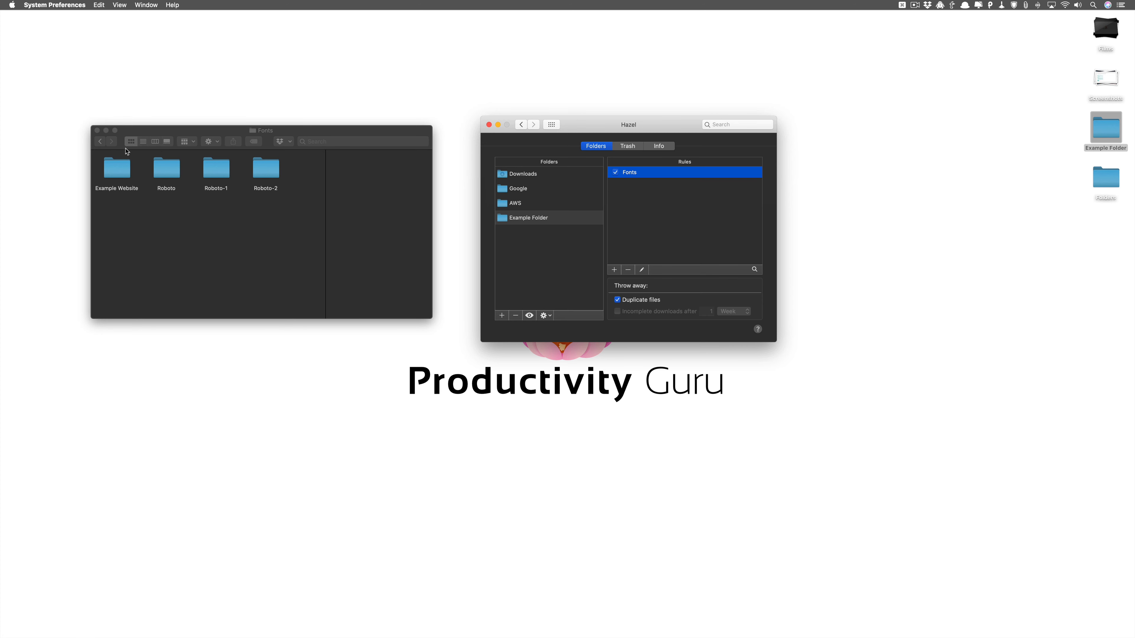
- In column view, move Example Website and Roboto back out of Fonts into Example Folder
{"action": "left_click", "coordinate": [116, 168]}
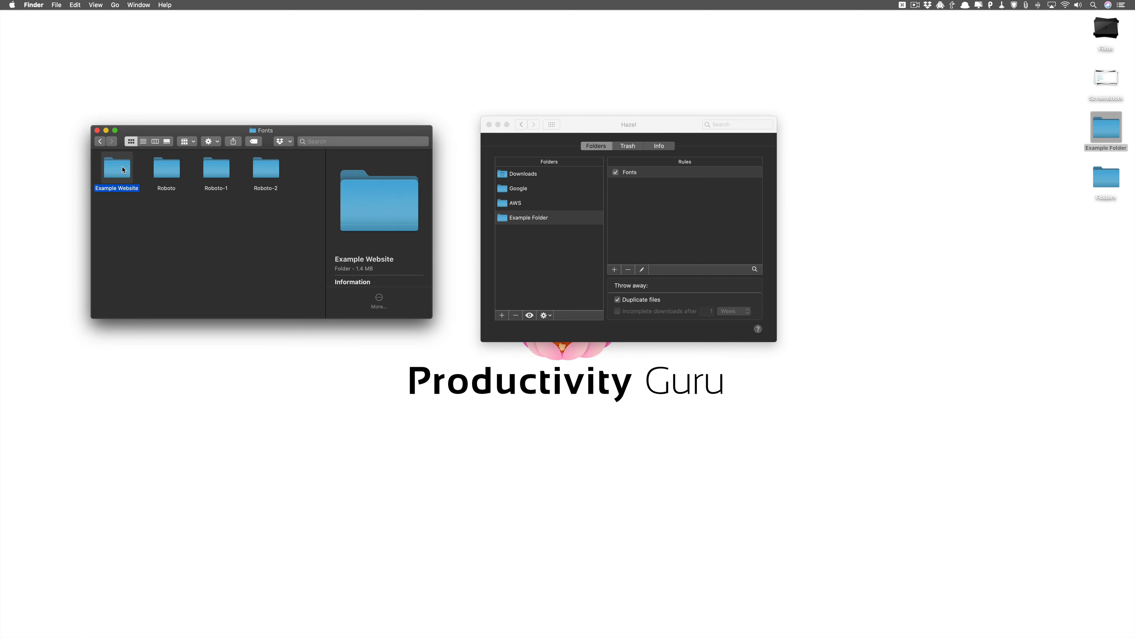
{"action": "left_click", "coordinate": [155, 141]}
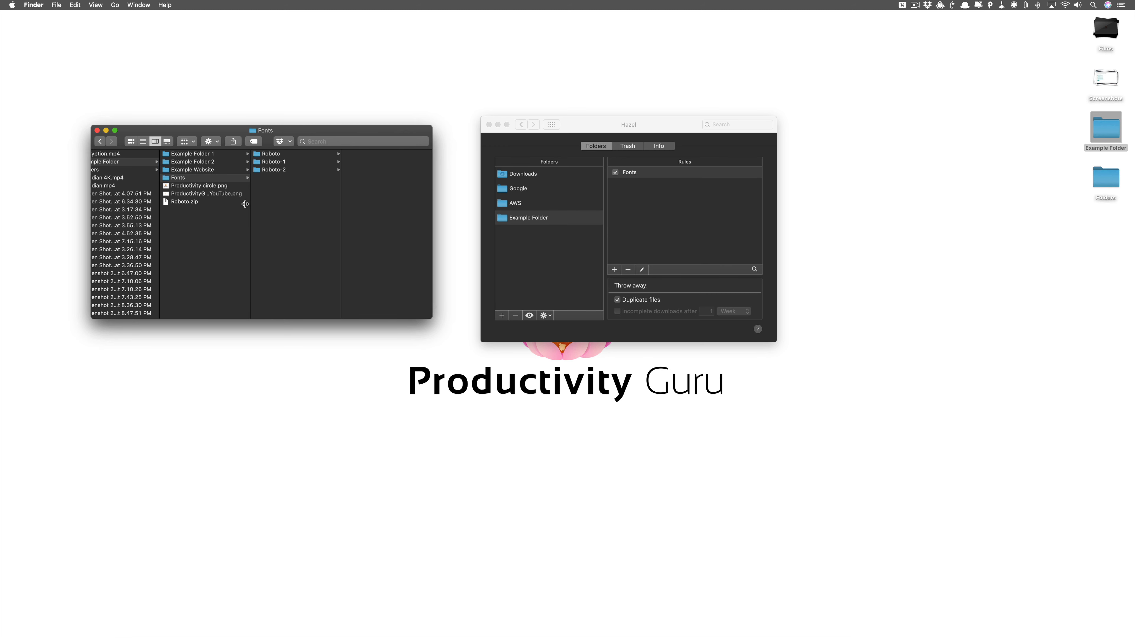
{"action": "left_click", "coordinate": [271, 153]}
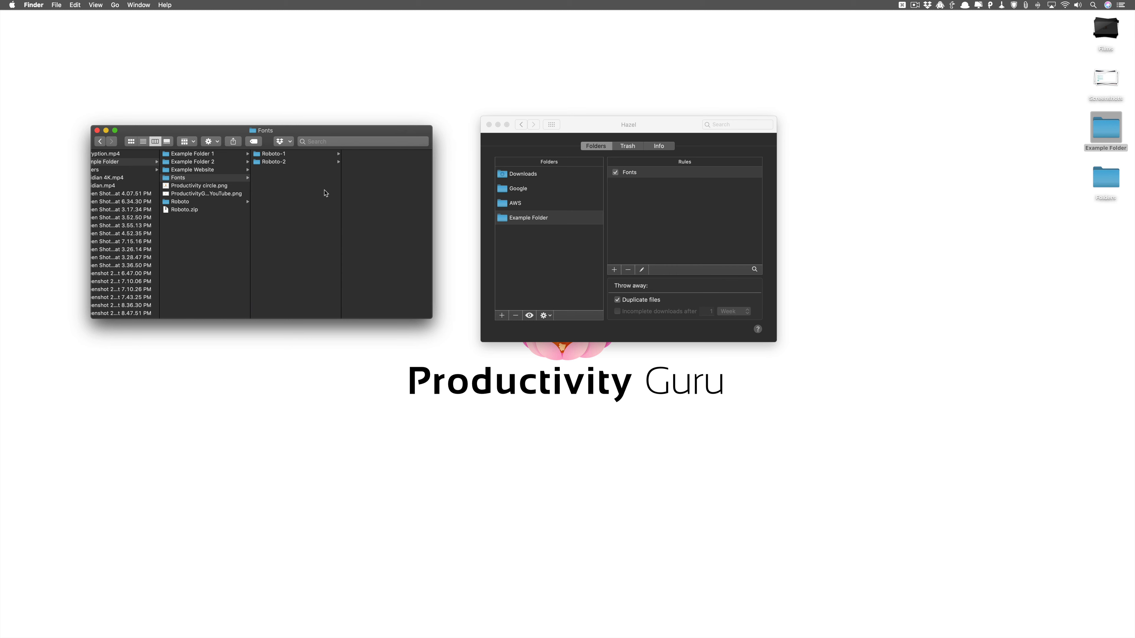
{"action": "mouse_move", "coordinate": [634, 238]}
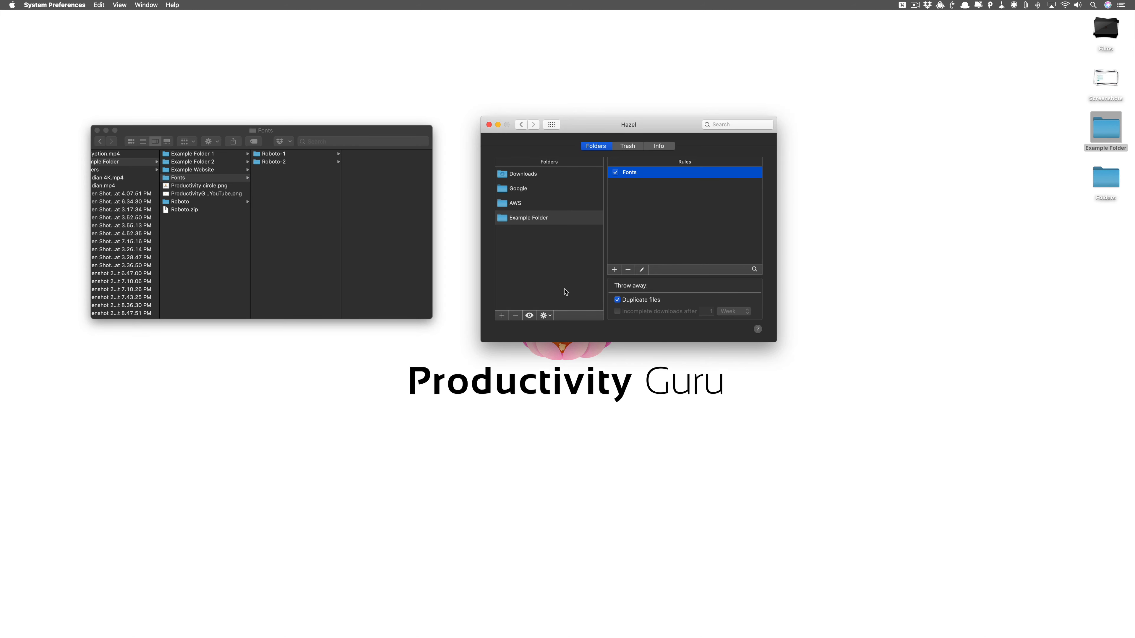
- Let Hazel's Fonts rule move Roboto into Fonts and check the Fonts folder contents
{"action": "left_click", "coordinate": [543, 315]}
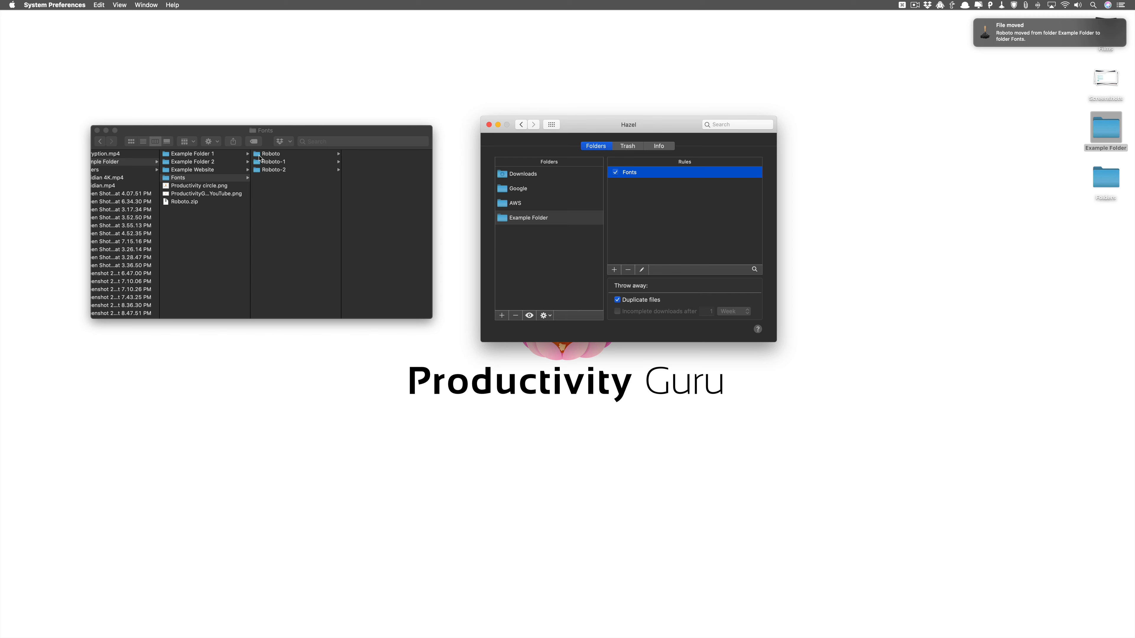
{"action": "left_click", "coordinate": [177, 177]}
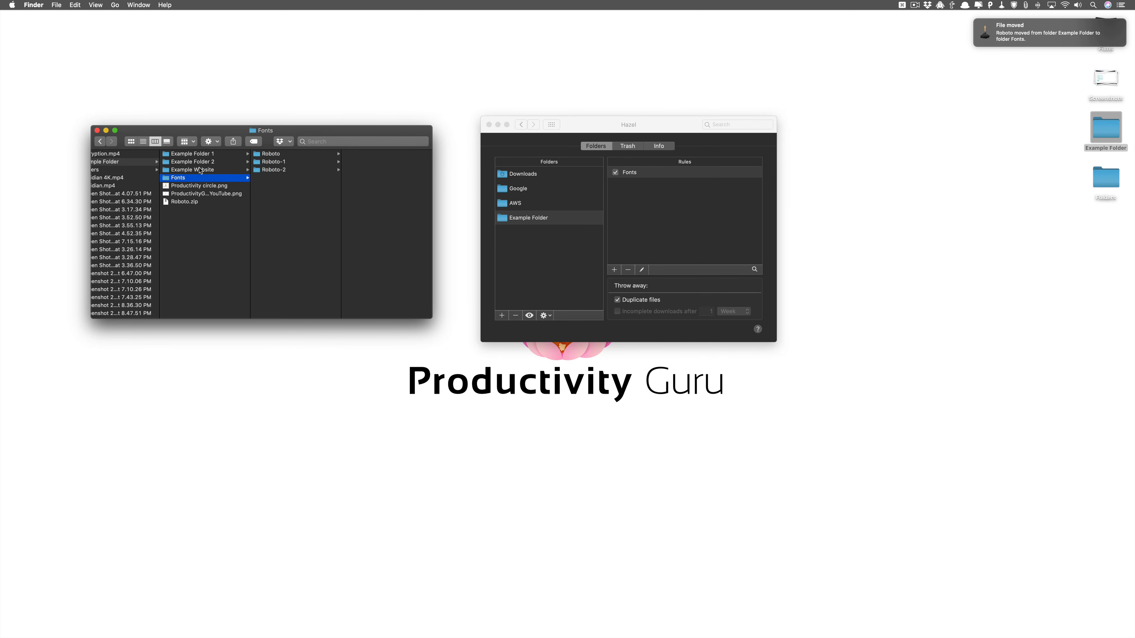